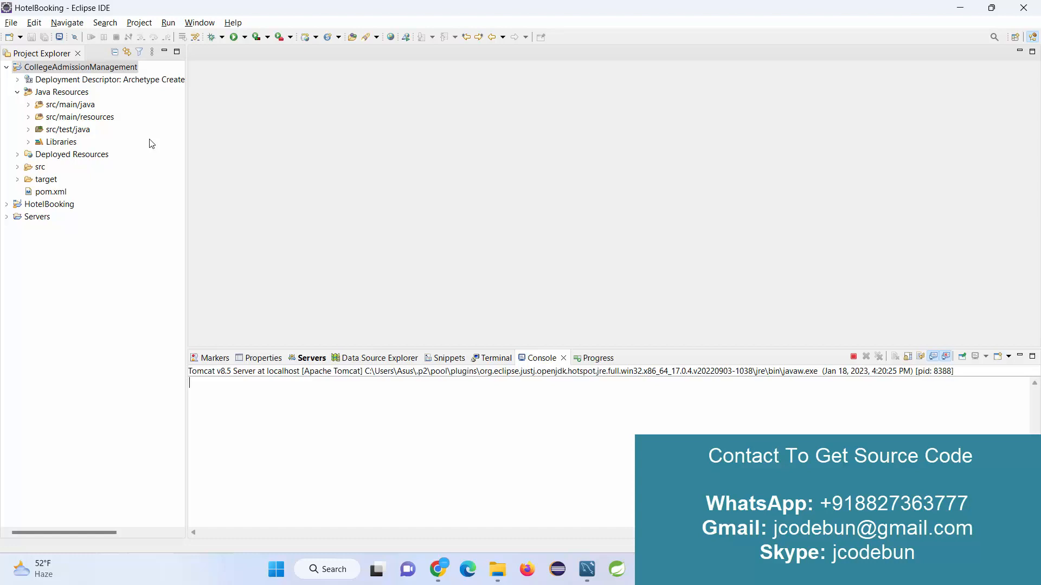
- Run CollegeAdmissionManagement on the Tomcat v8.5 server and confirm restarting the server
right_click(79, 66)
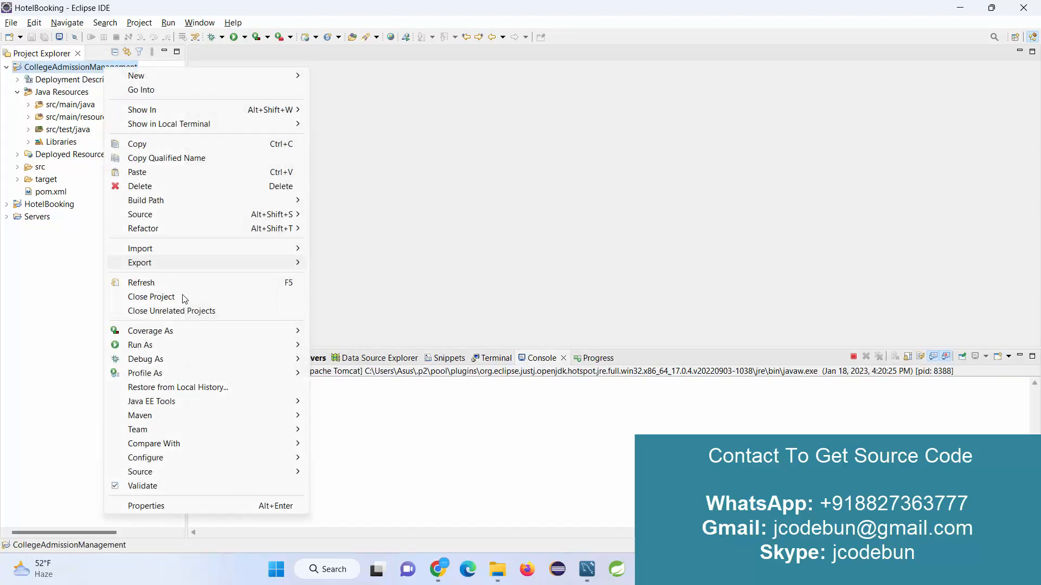
mouse_move(140, 345)
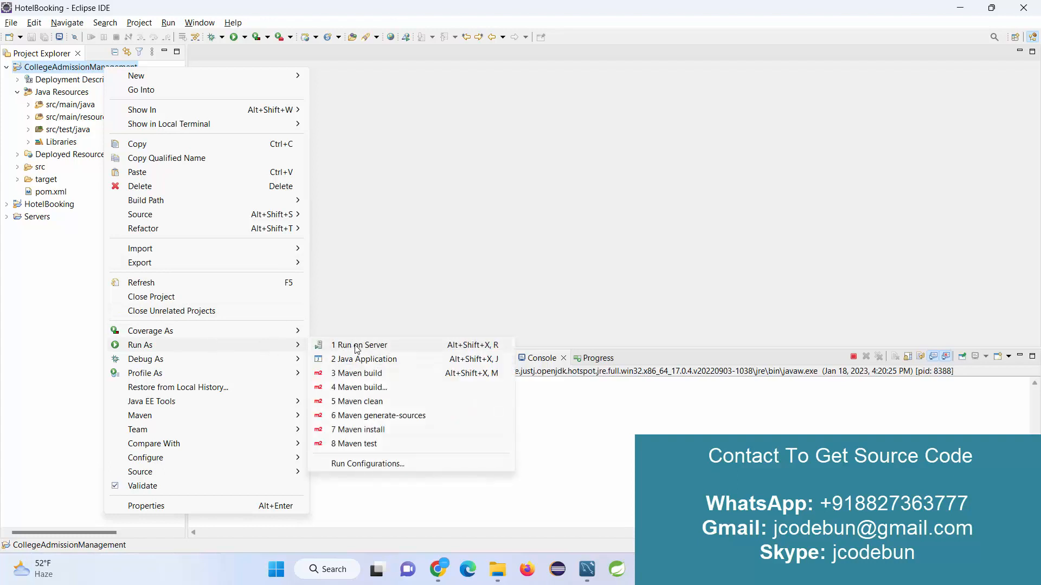
left_click(359, 345)
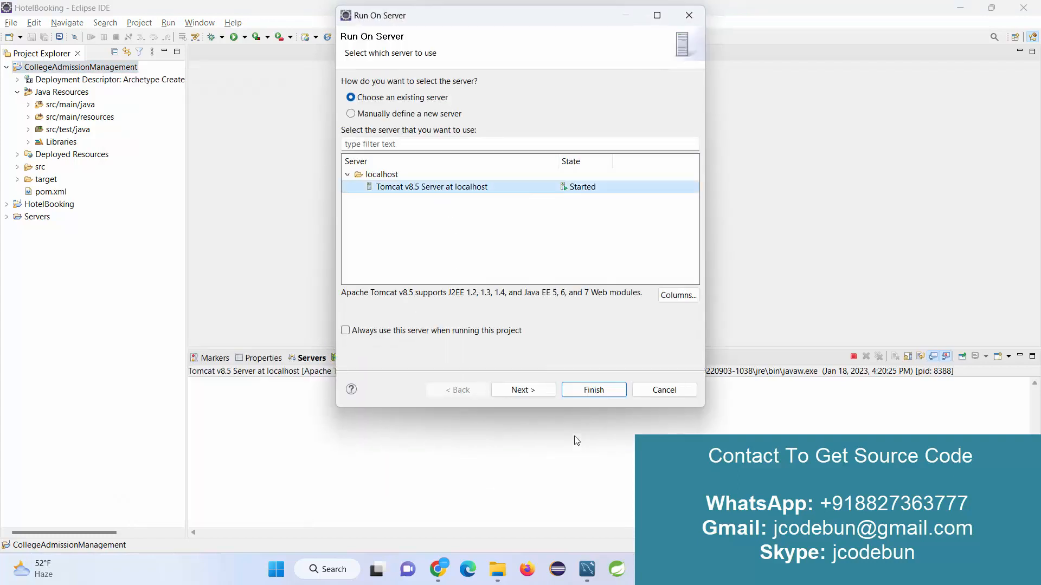
left_click(592, 390)
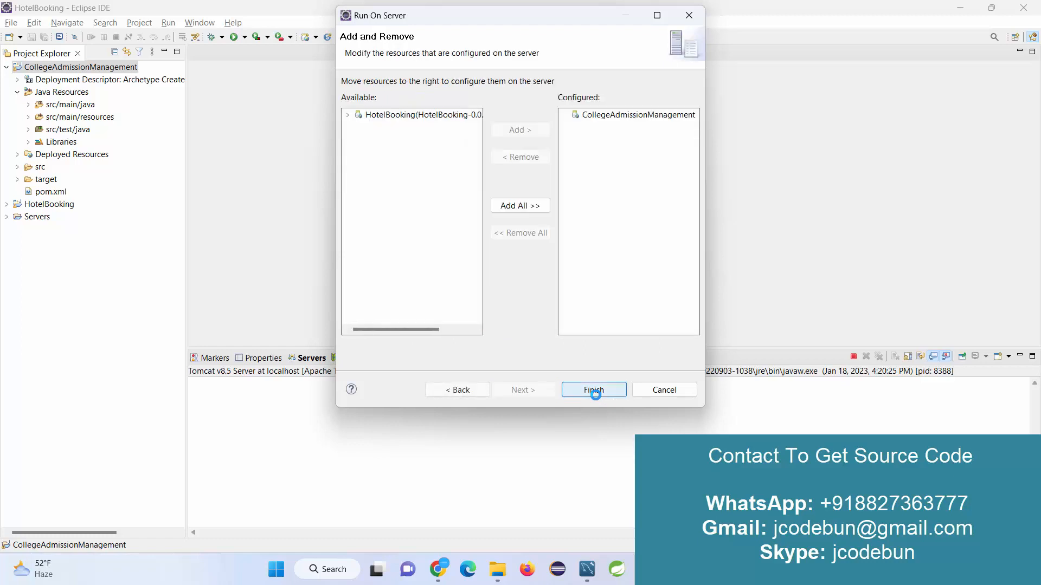
left_click(592, 389)
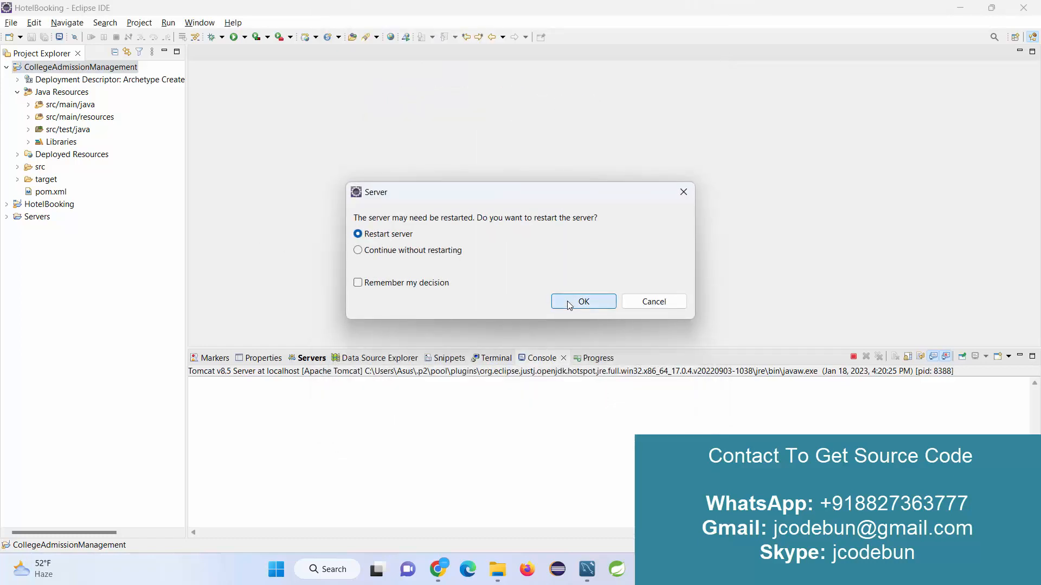
left_click(583, 302)
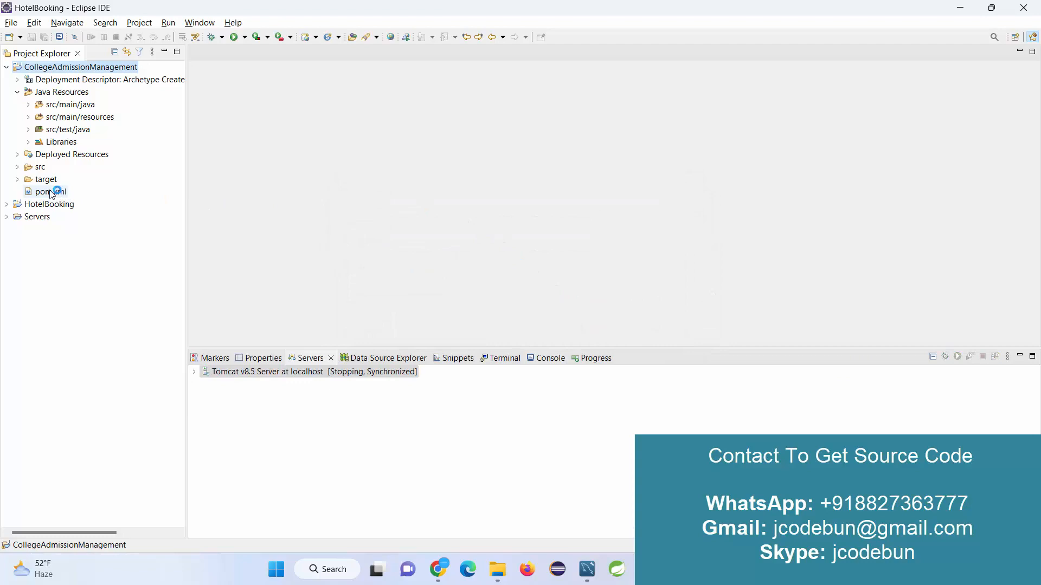
double_click(49, 191)
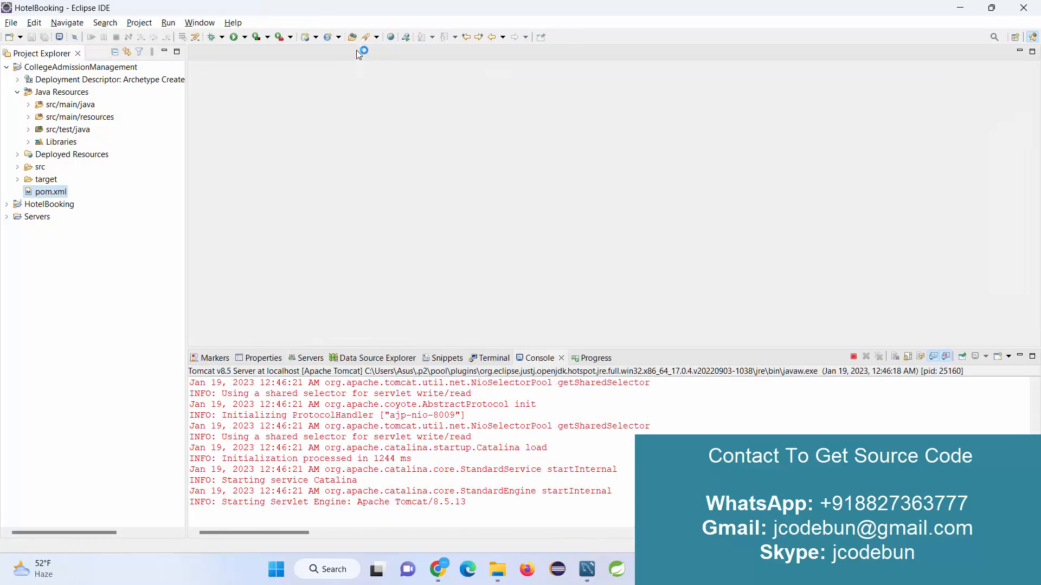
left_click(28, 105)
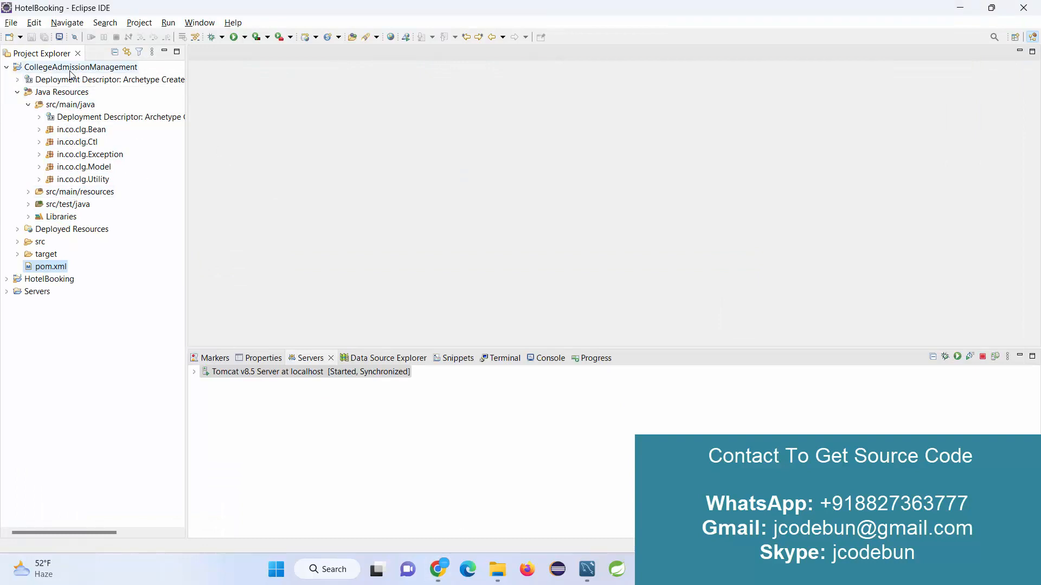
right_click(79, 66)
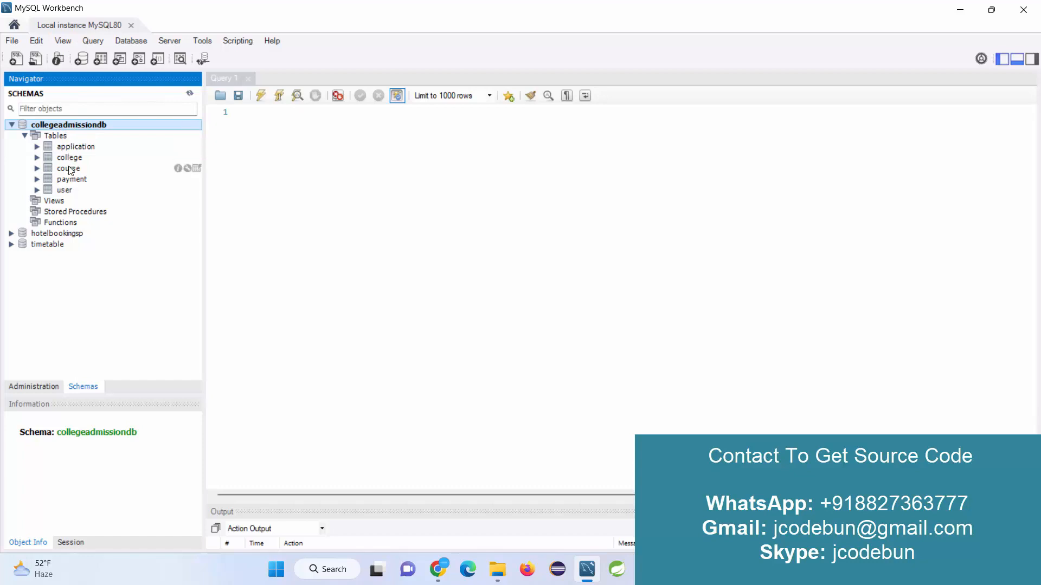
mouse_move(69, 196)
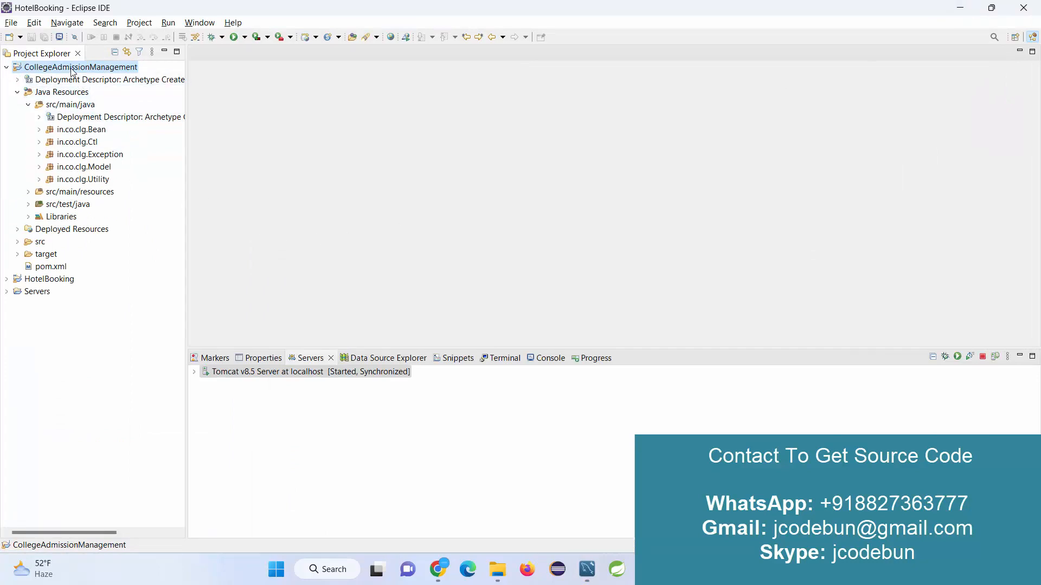
- Run the project on the existing started Tomcat server, opening the home page in the browser
right_click(80, 66)
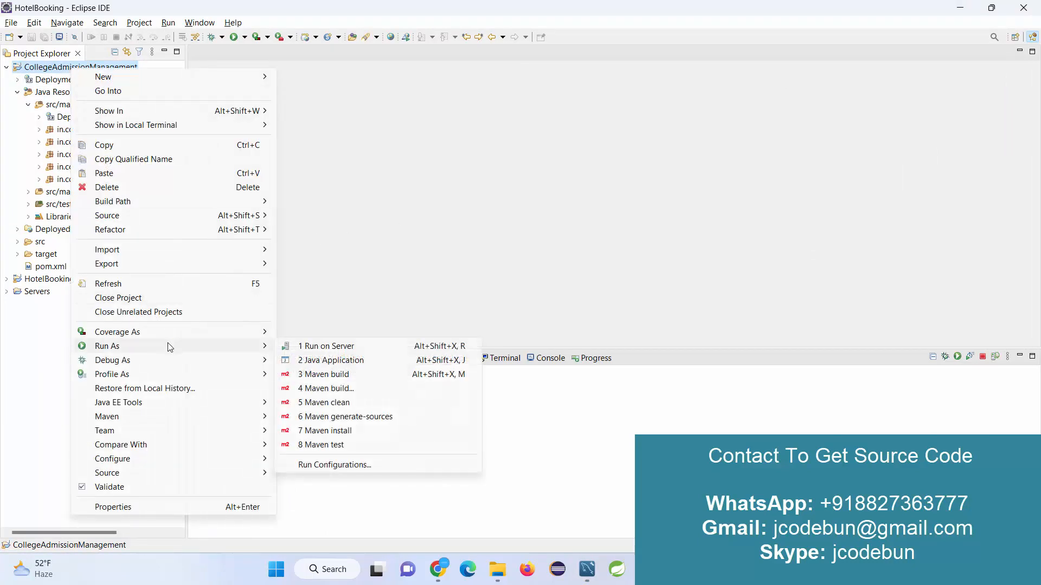
left_click(326, 346)
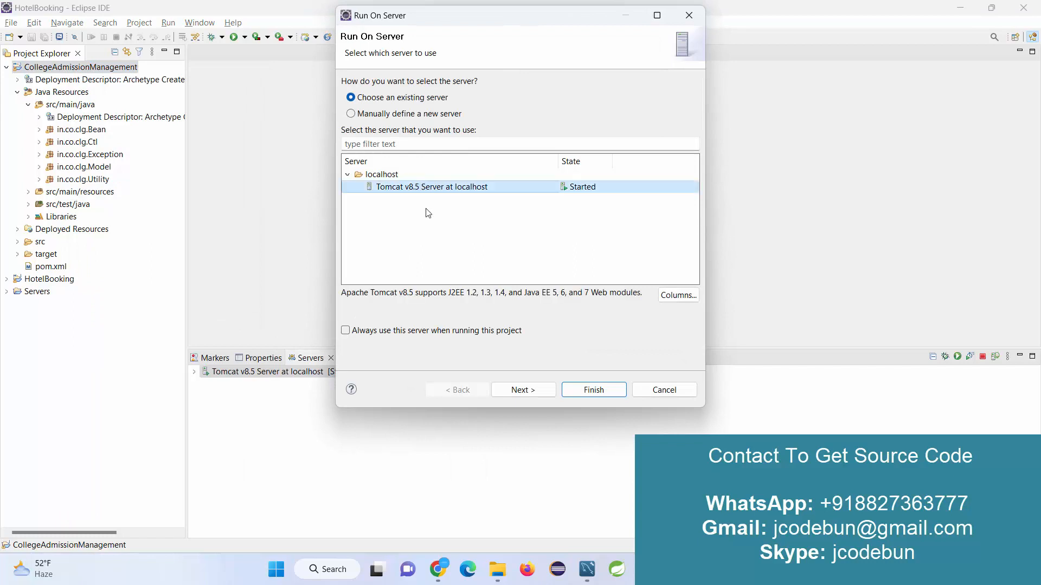
left_click(593, 389)
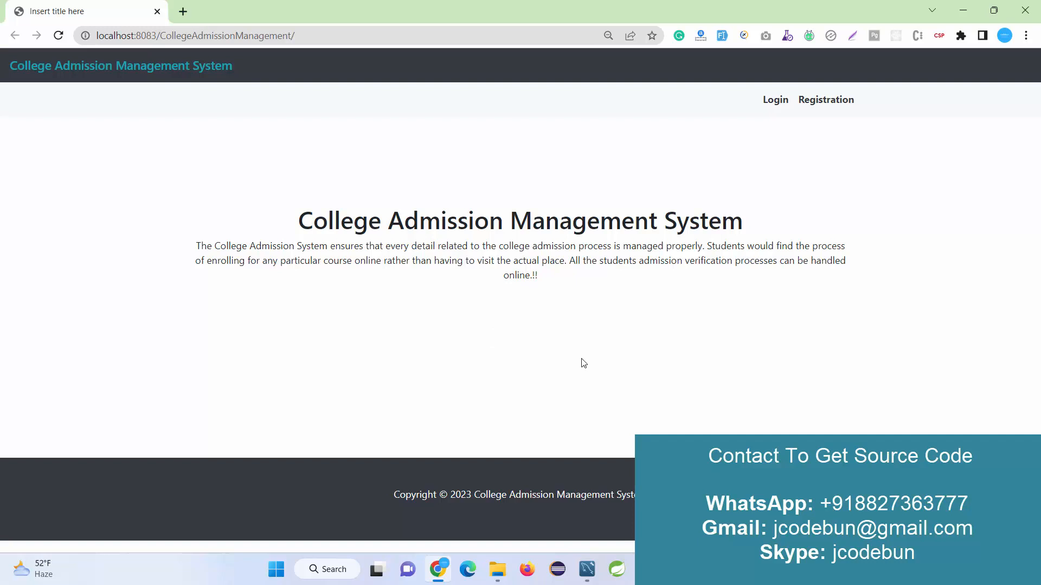
mouse_move(388, 317)
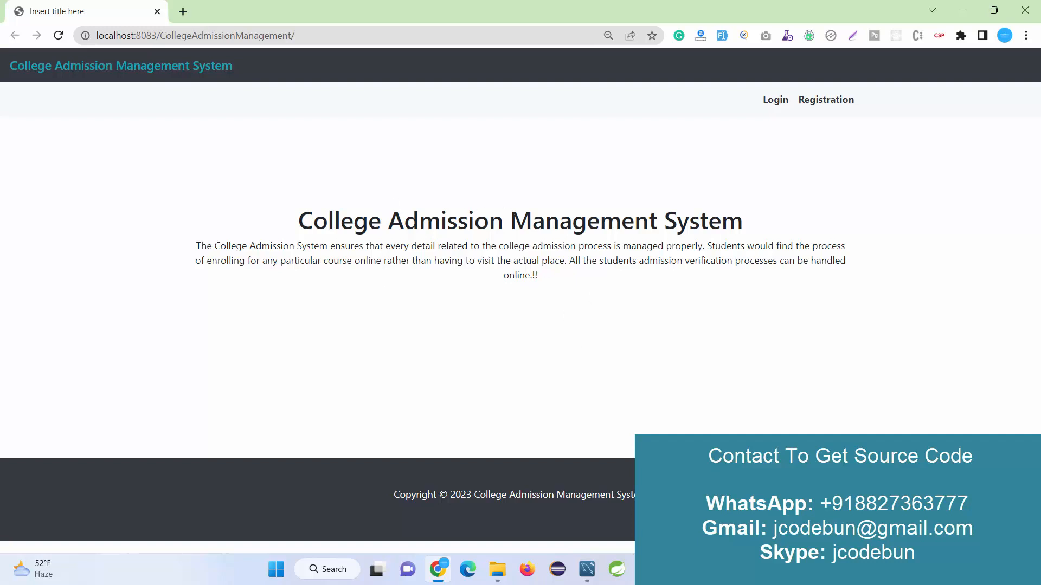
mouse_move(531, 117)
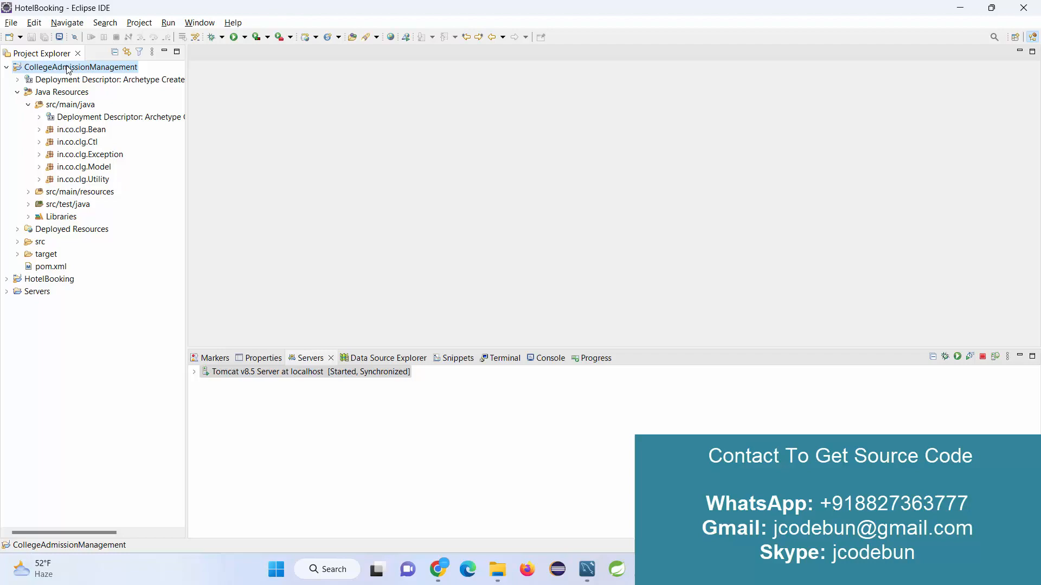
right_click(79, 66)
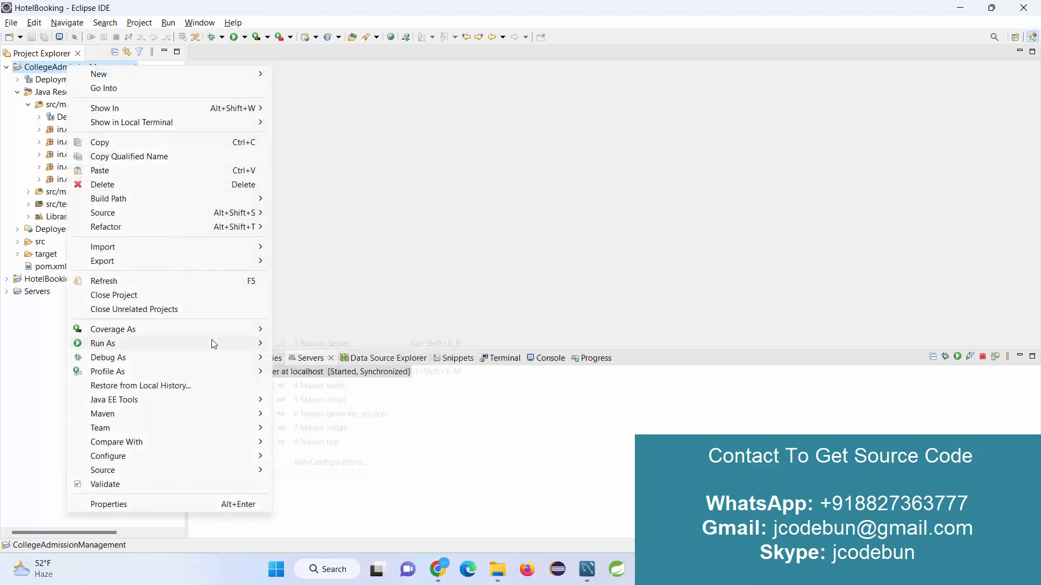
left_click(321, 343)
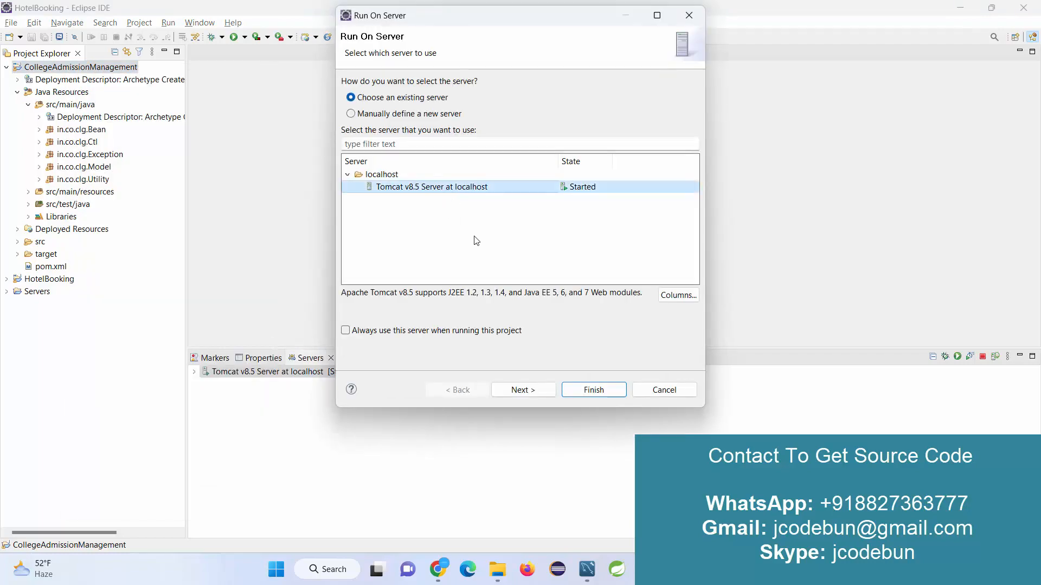
left_click(593, 389)
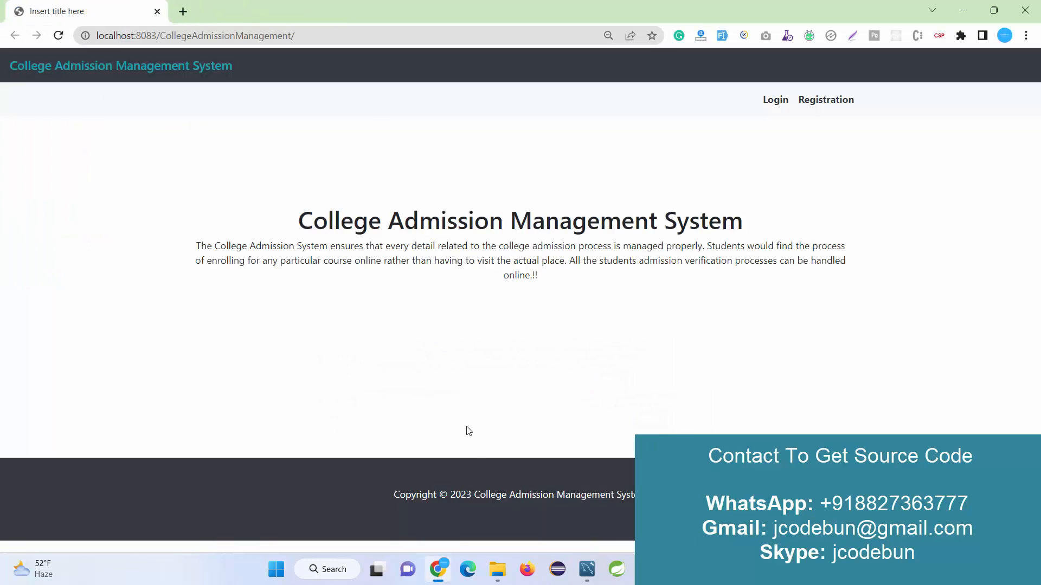
- Go to the Registration page and check the user table in MySQL Workbench
left_click(826, 100)
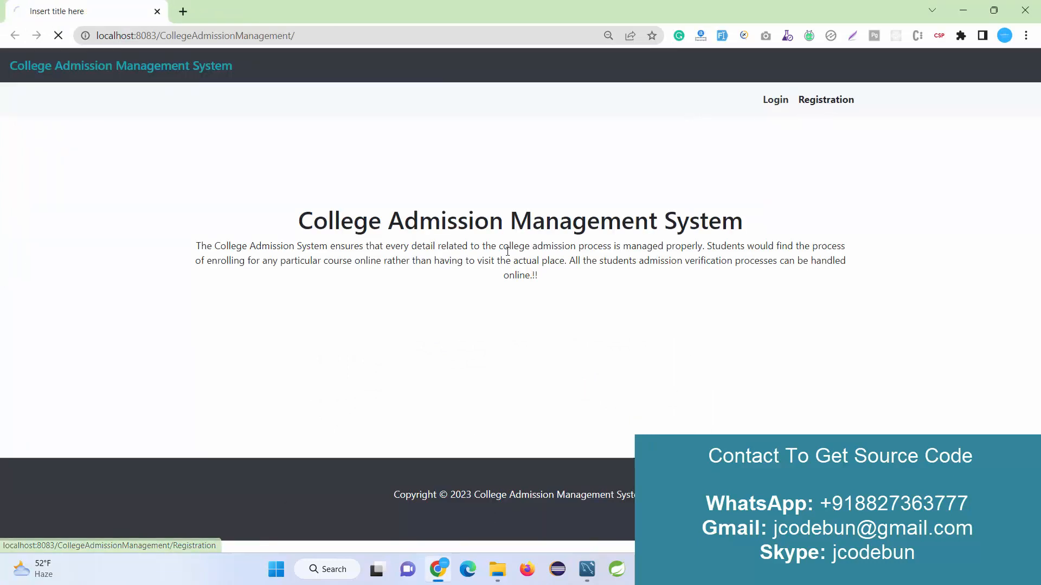
left_click(826, 100)
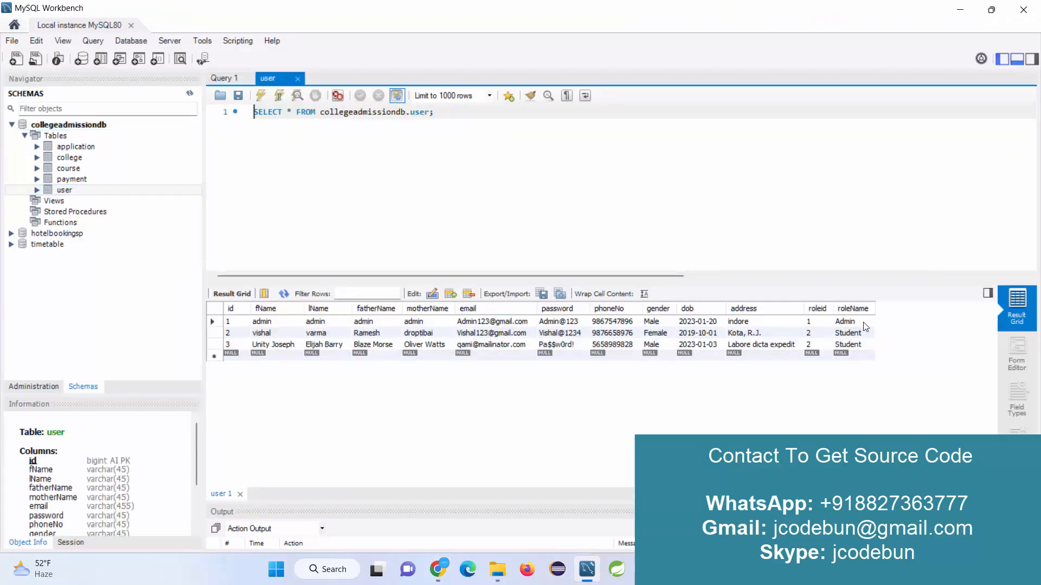
left_click(438, 569)
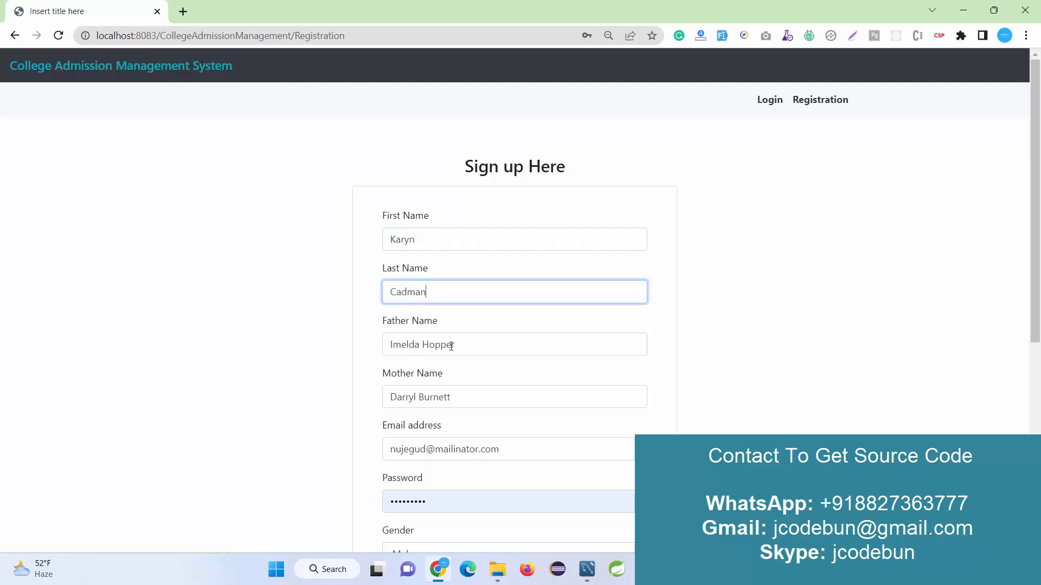
scroll("down", 3)
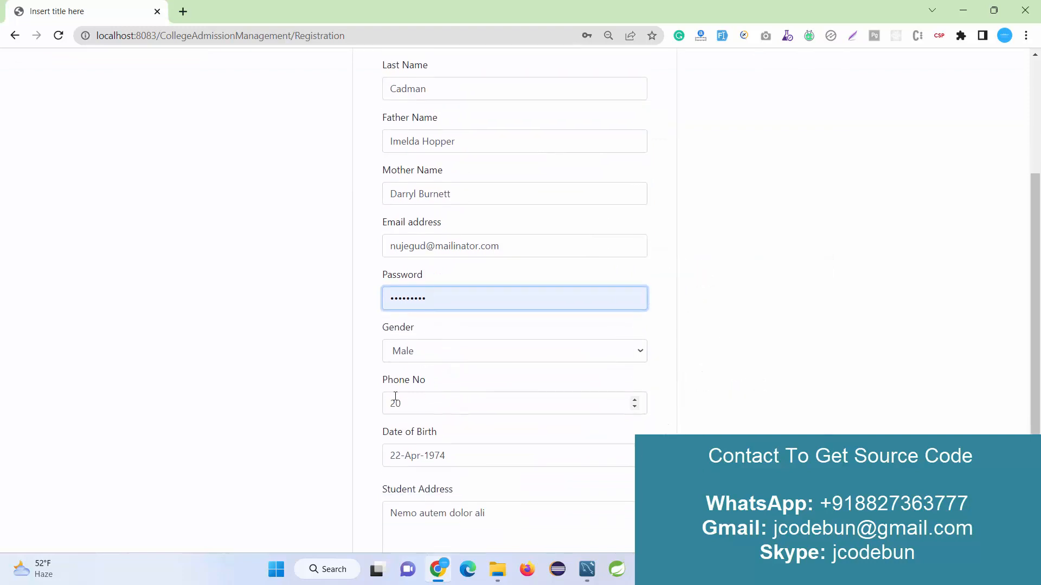
left_click(514, 403)
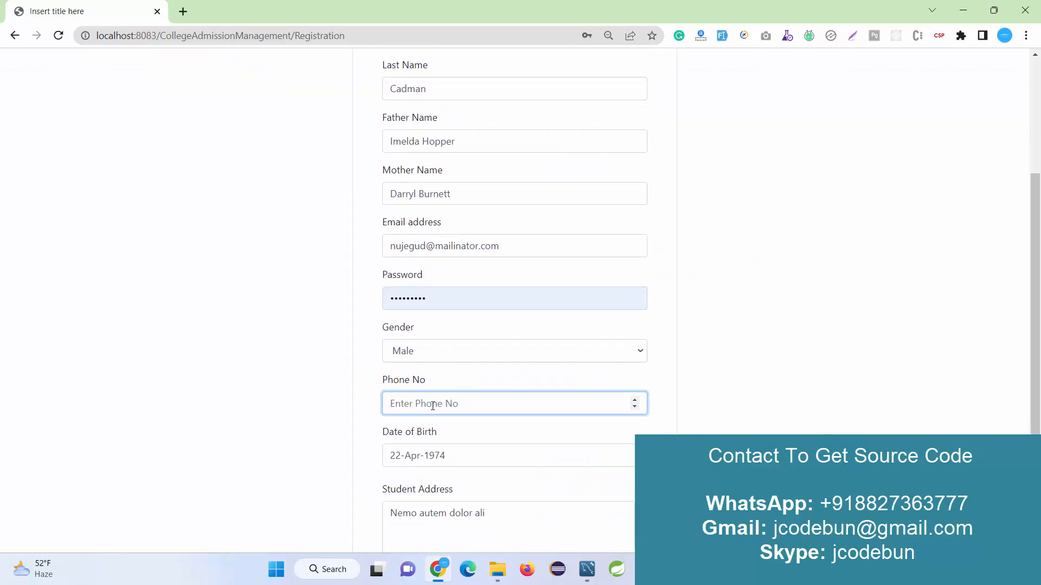
type("85858")
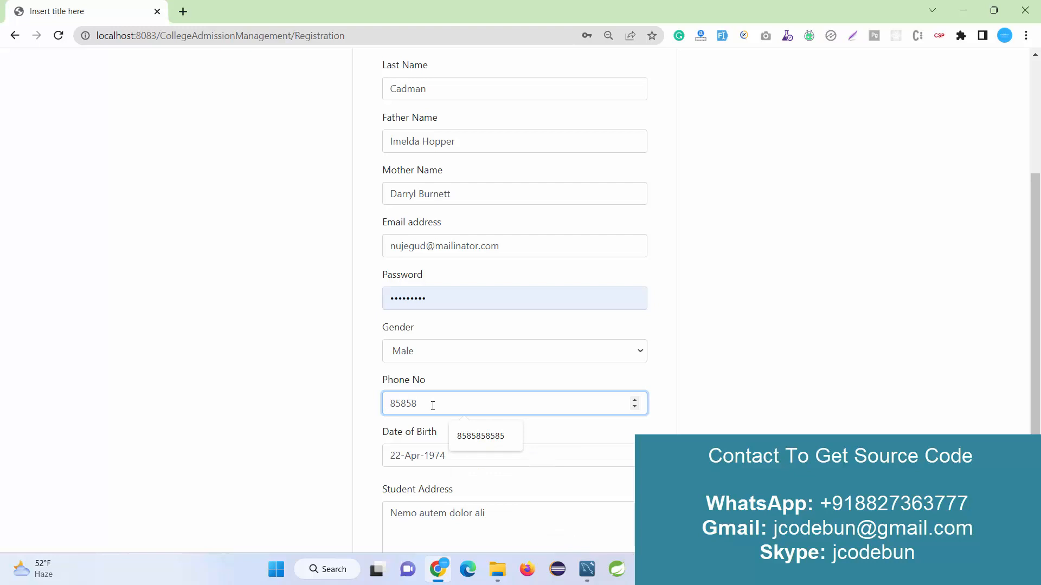
left_click(480, 436)
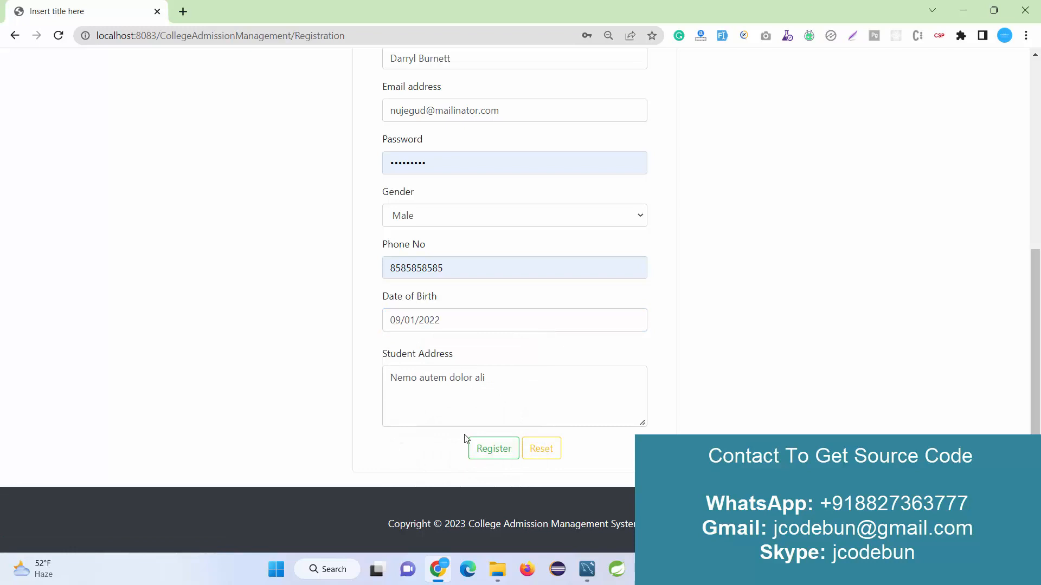
left_click(493, 447)
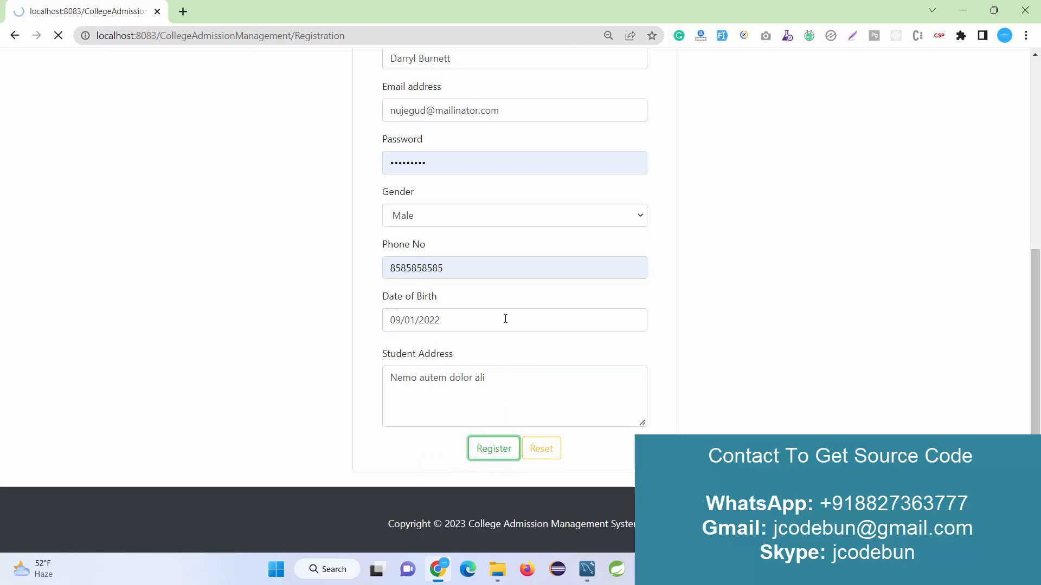
left_click(493, 448)
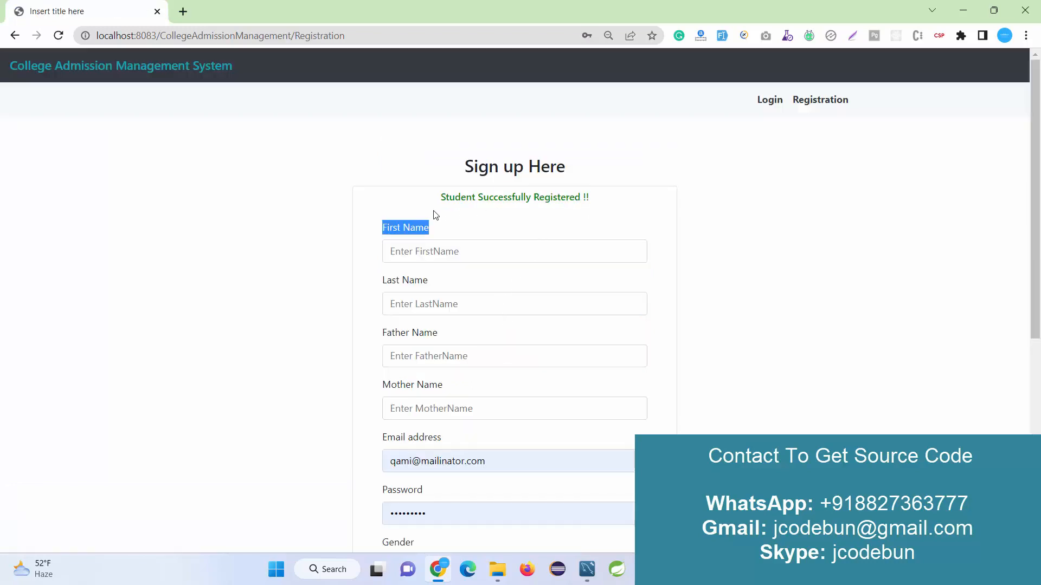
mouse_move(769, 100)
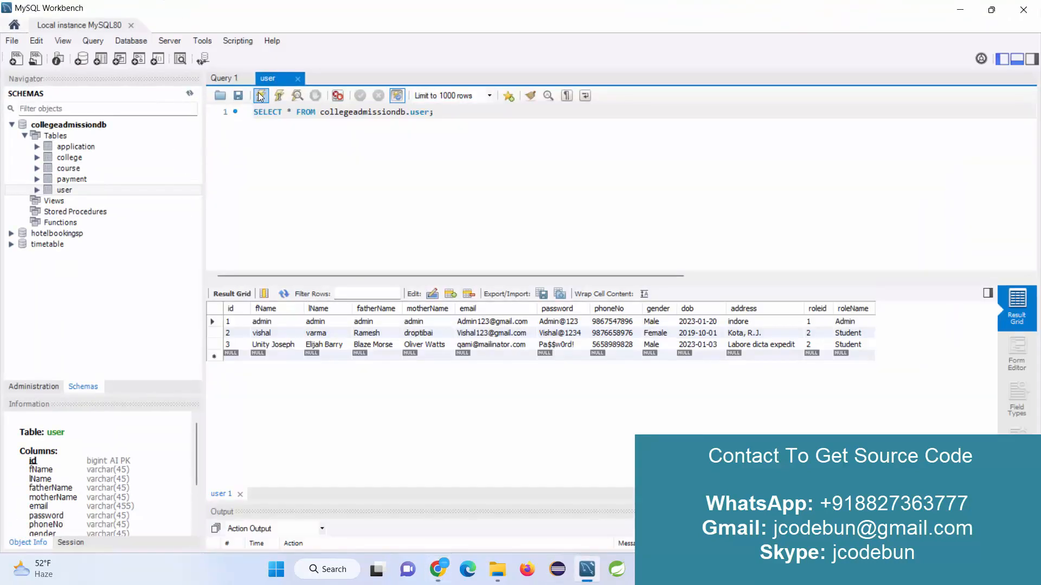
left_click(260, 95)
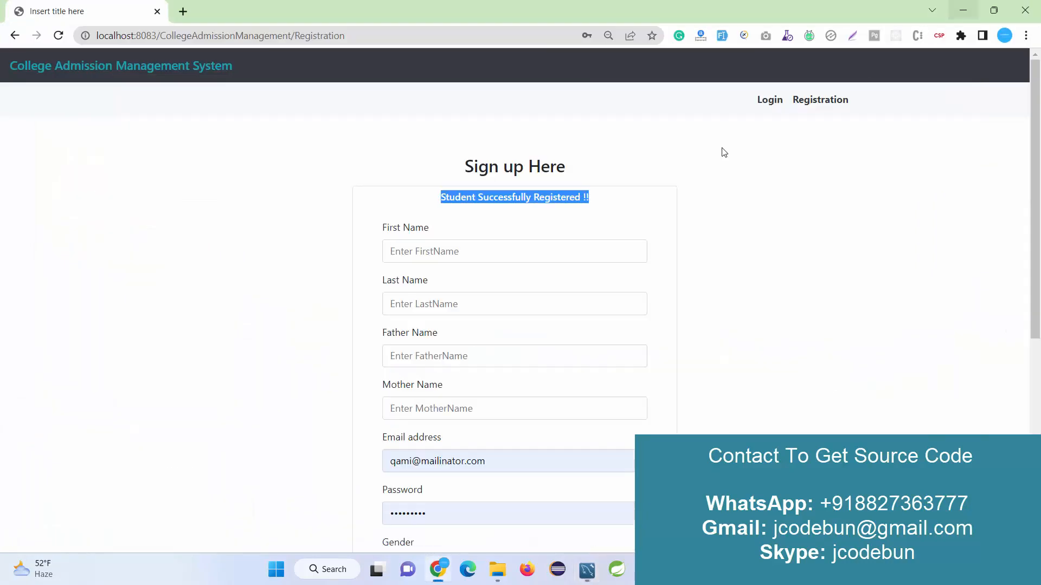
- Reset the login form and pick the admin's email from the user table in Workbench
left_click(770, 100)
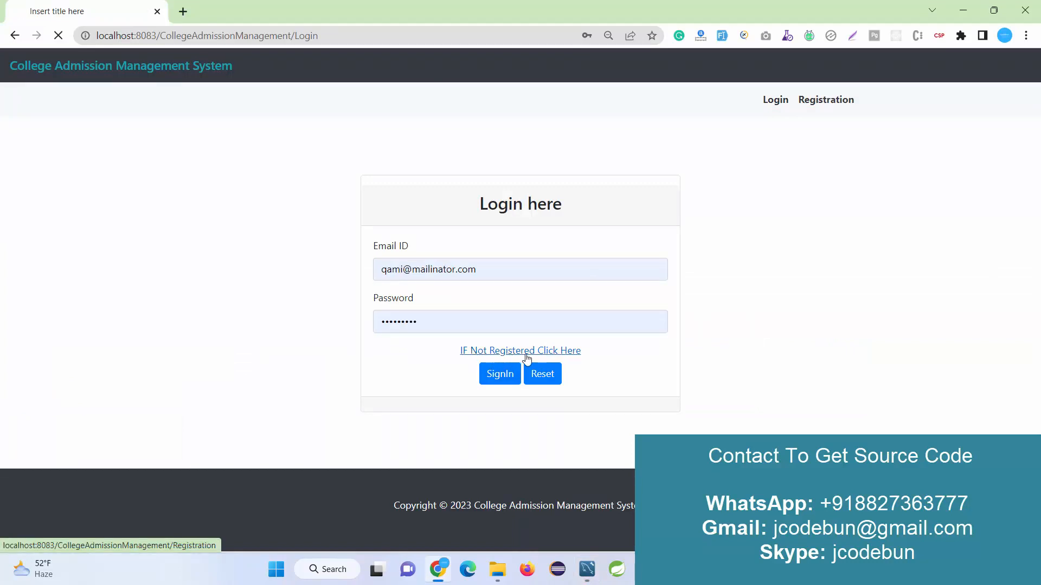
left_click(519, 350)
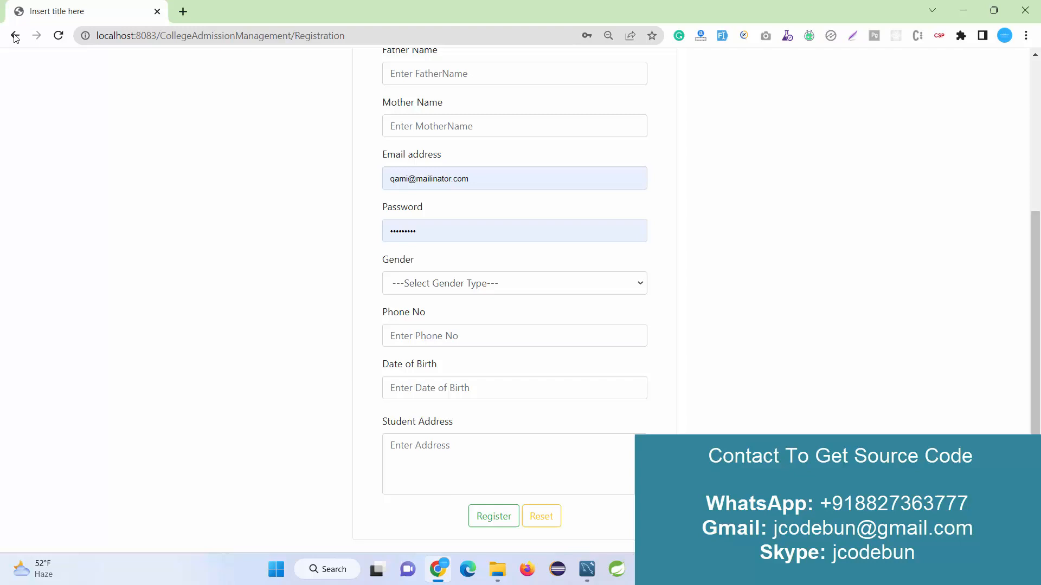
left_click(14, 35)
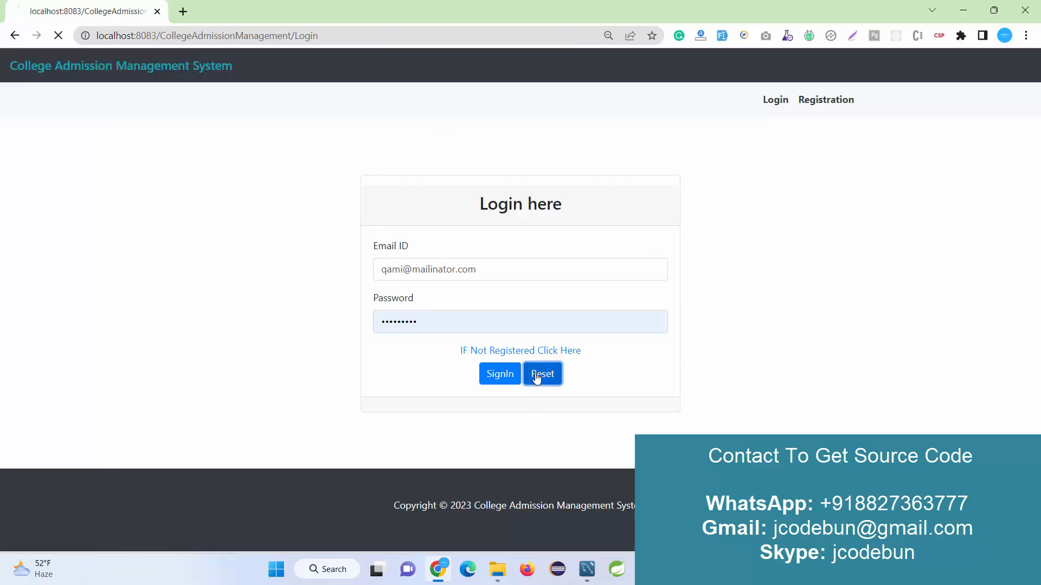
left_click(542, 374)
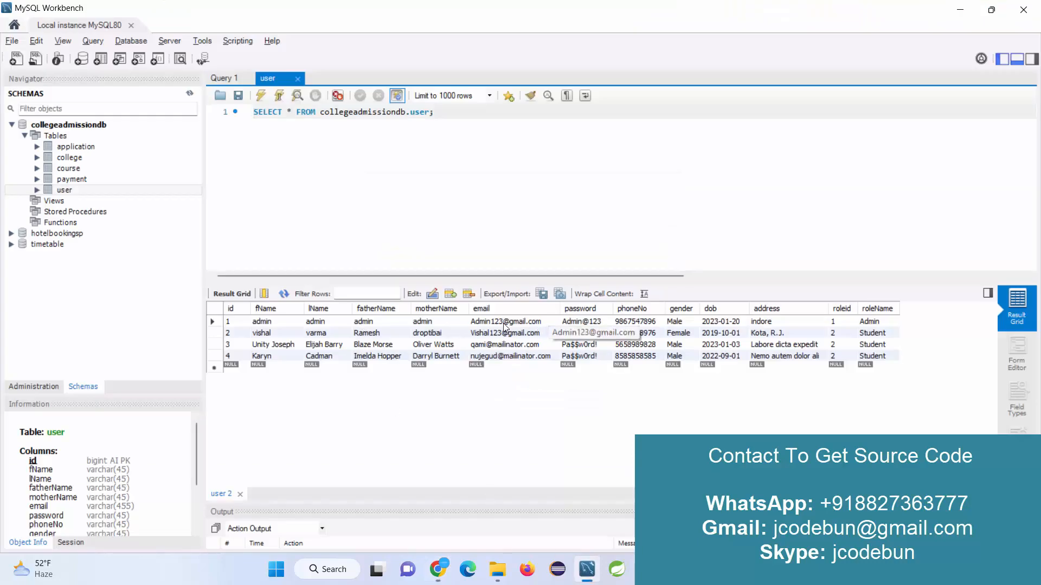
double_click(506, 321)
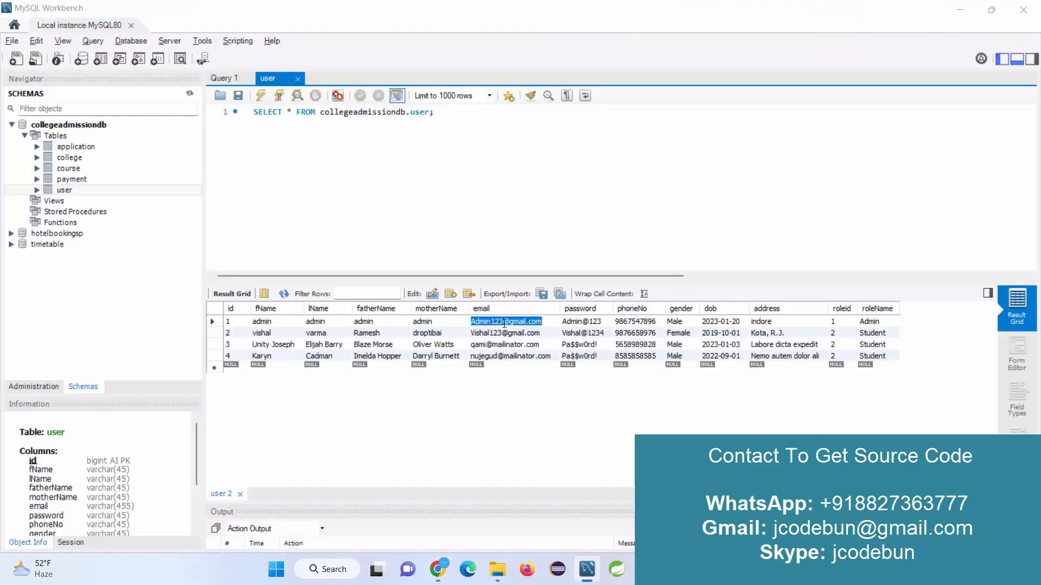
left_click(437, 569)
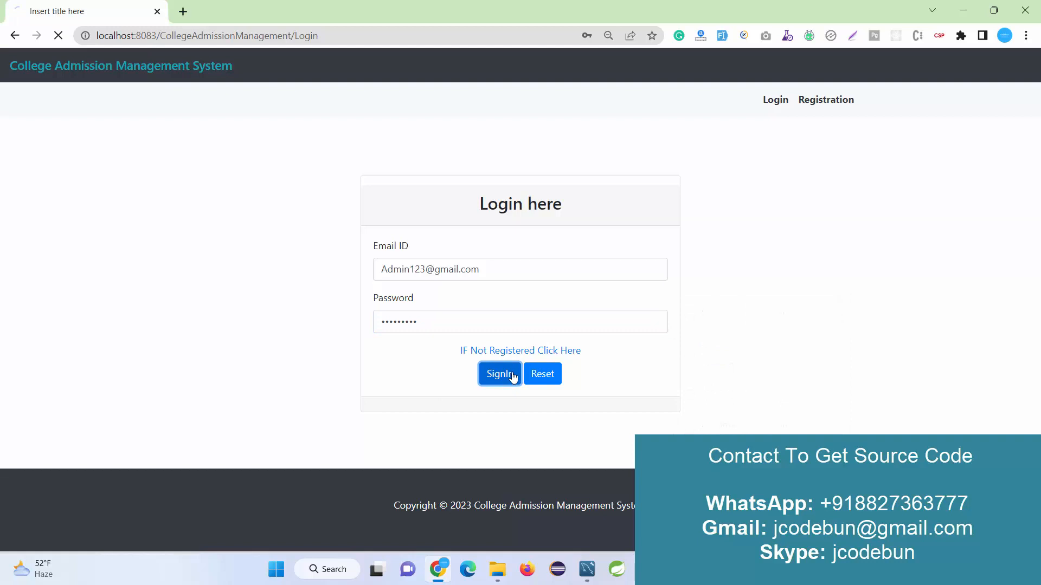
left_click(499, 374)
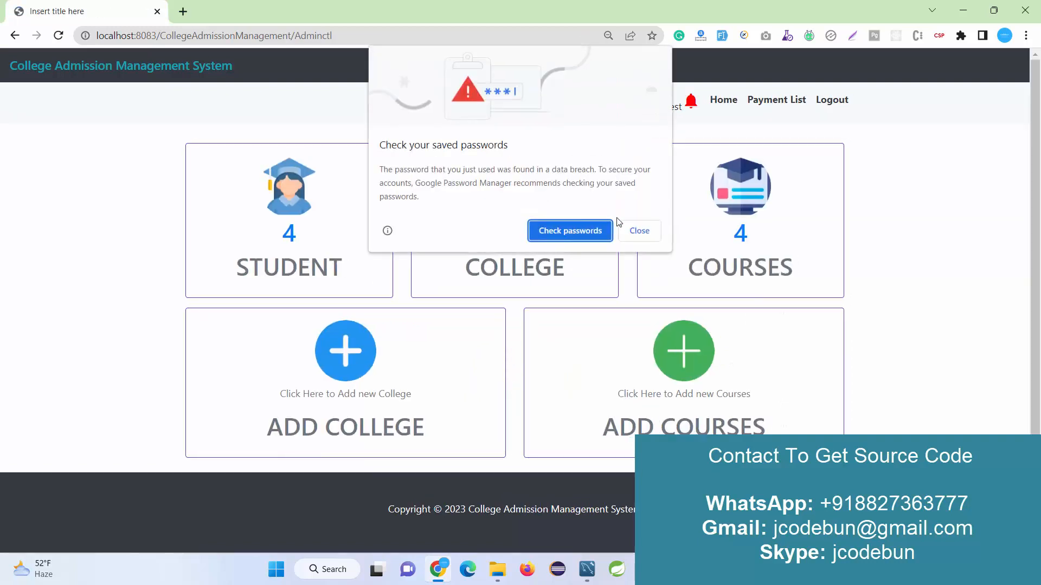
left_click(637, 230)
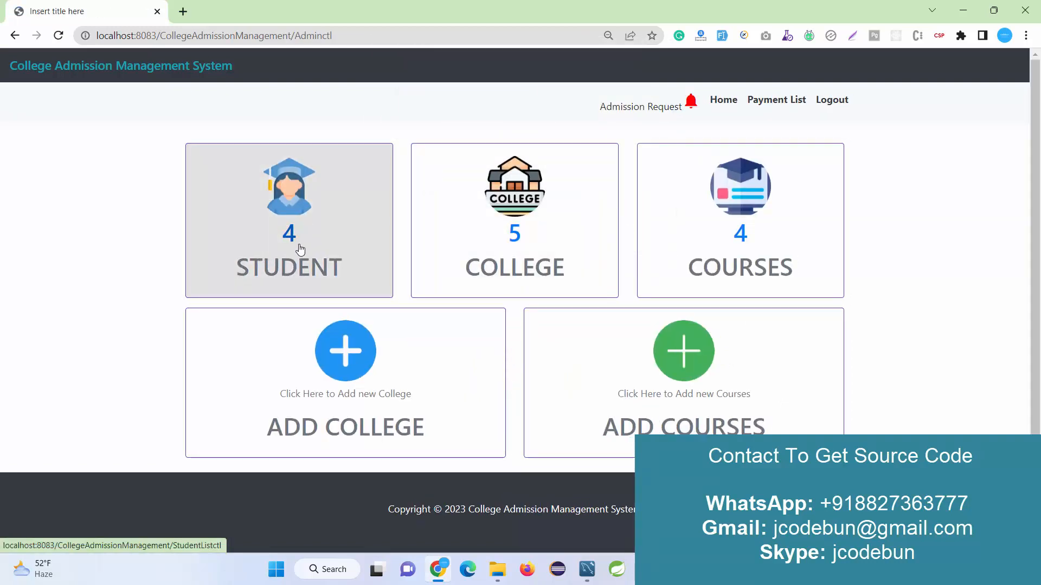
mouse_move(314, 265)
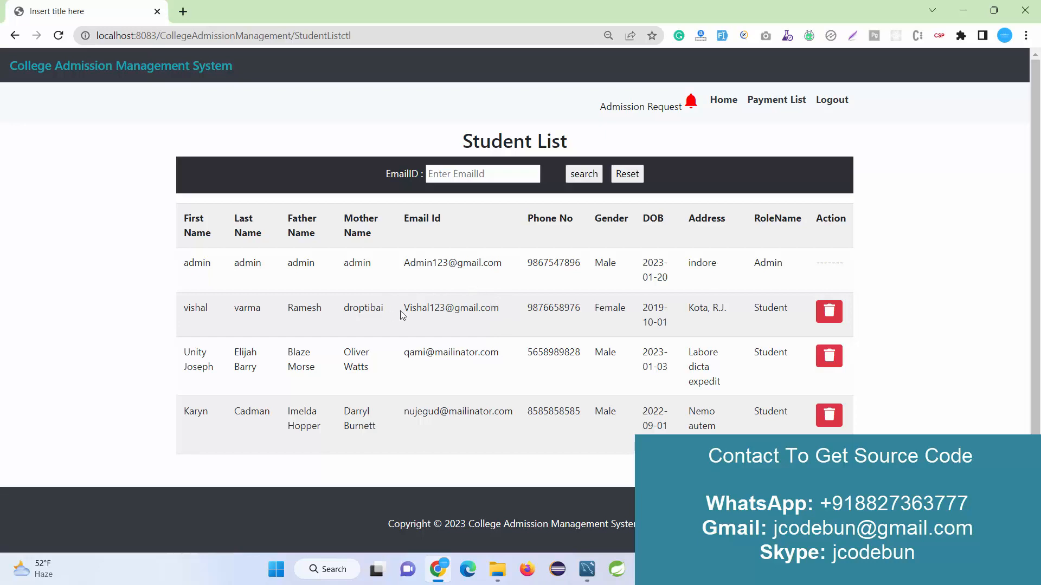
double_click(450, 306)
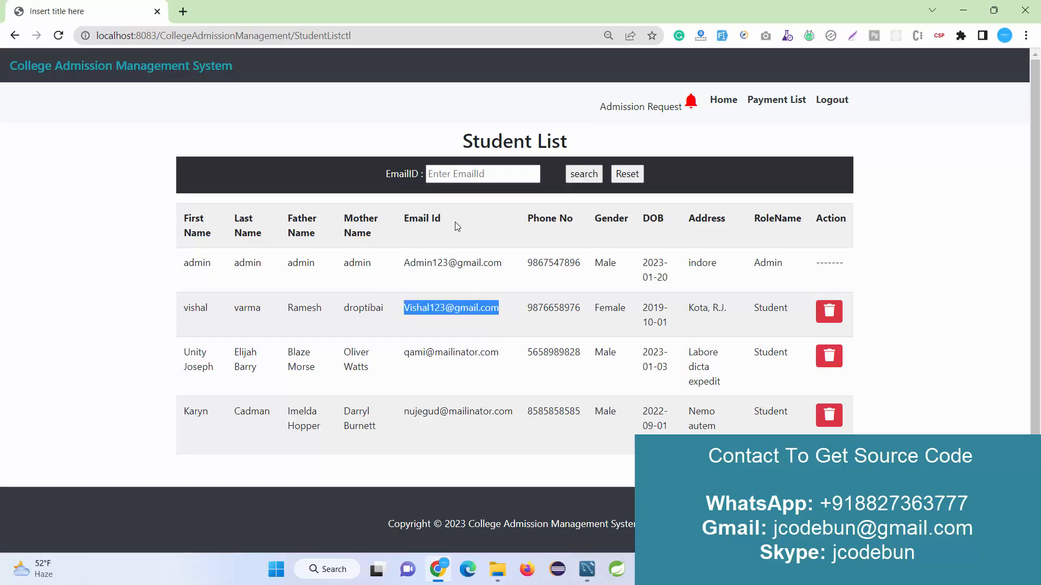
left_click(582, 174)
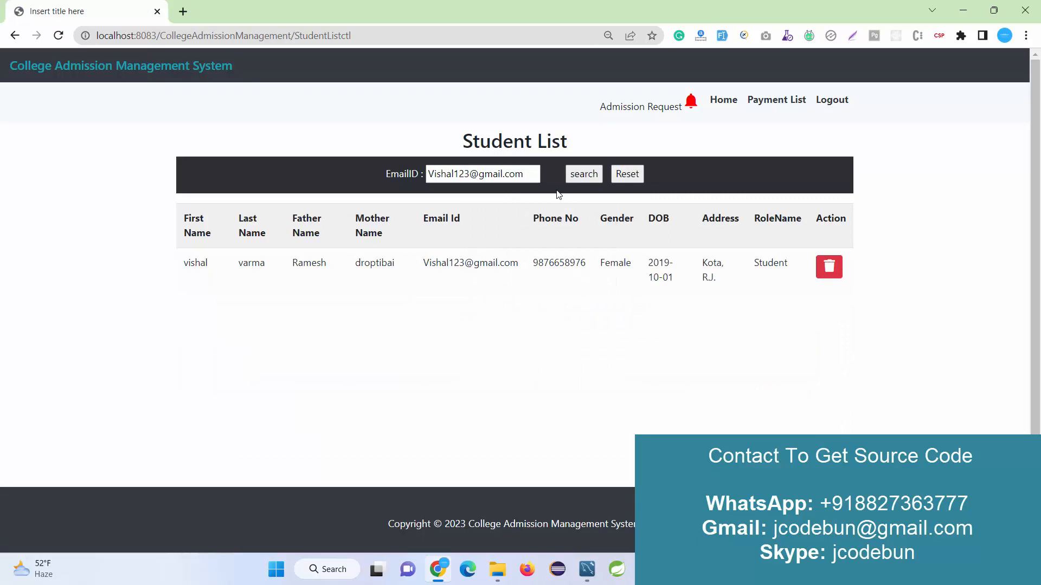
left_click(626, 173)
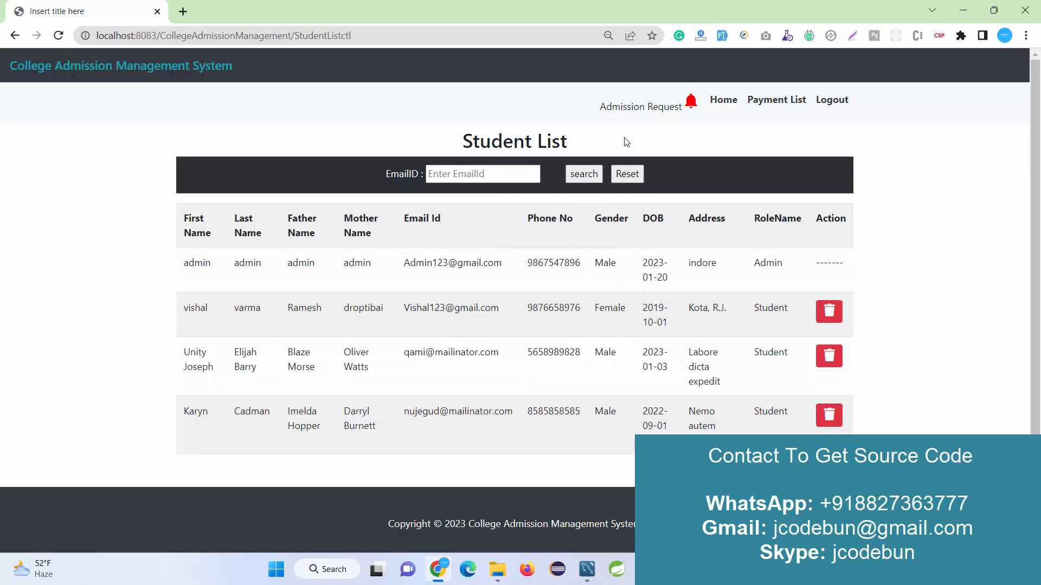
mouse_move(273, 132)
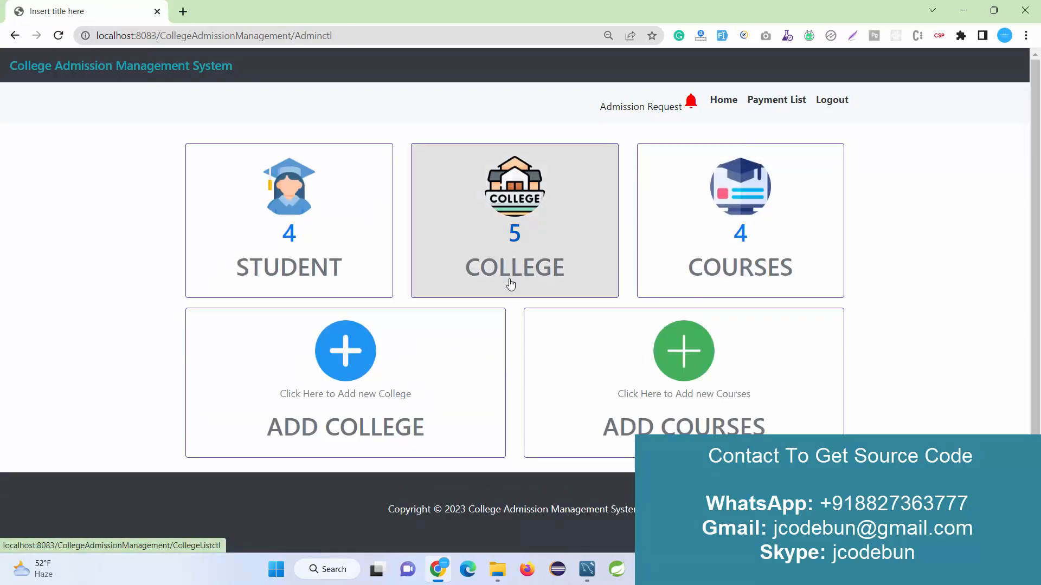
- Search the college list for Christion Eminent College,Indore
left_click(514, 221)
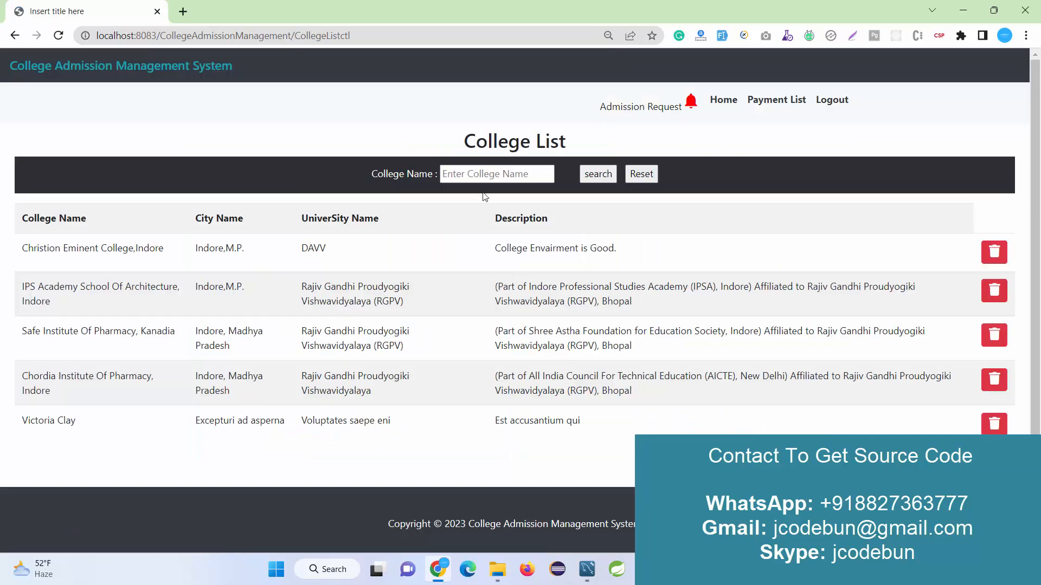
left_click(497, 174)
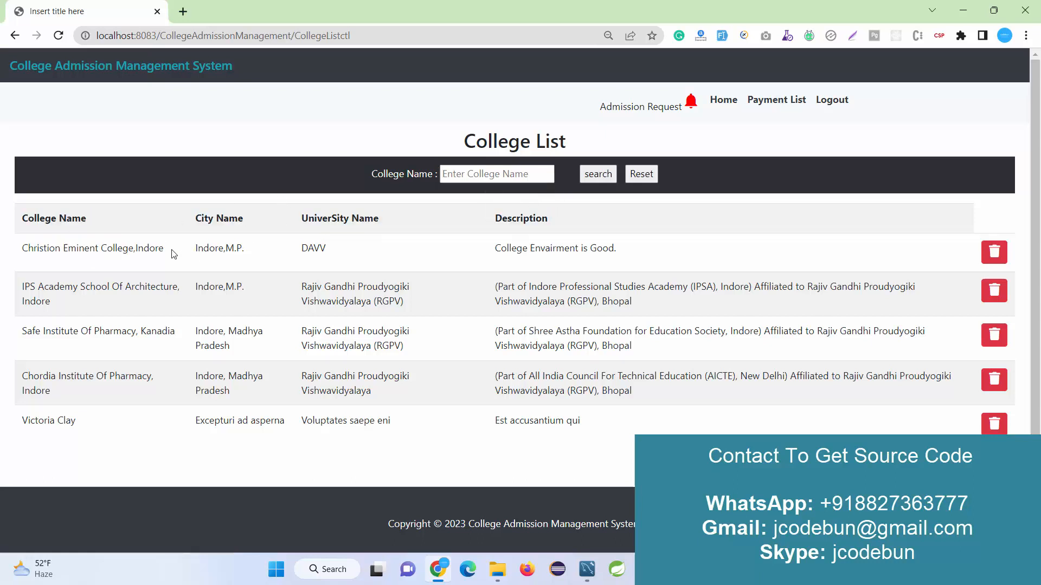
mouse_move(179, 250)
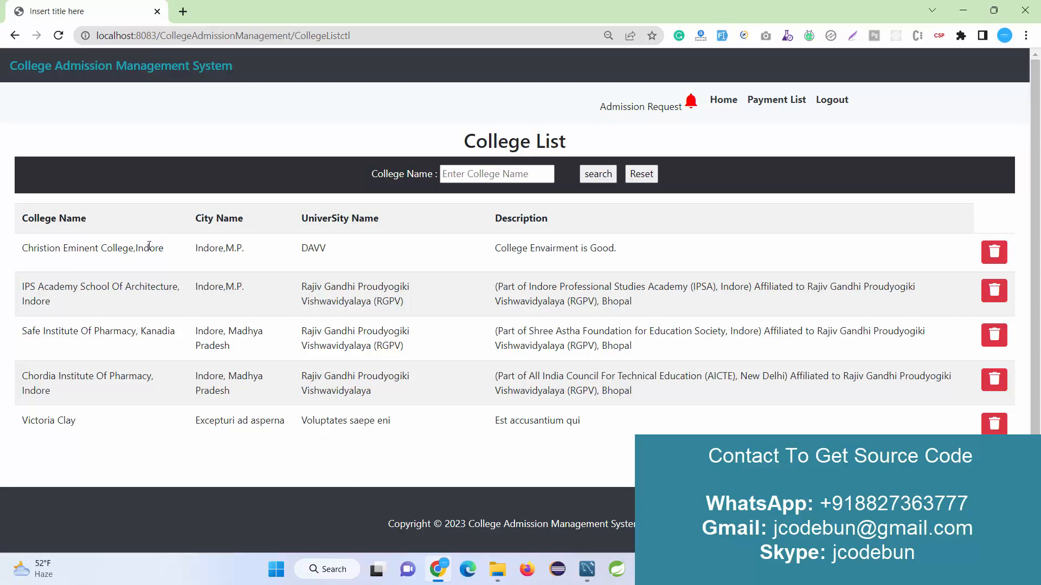
double_click(41, 247)
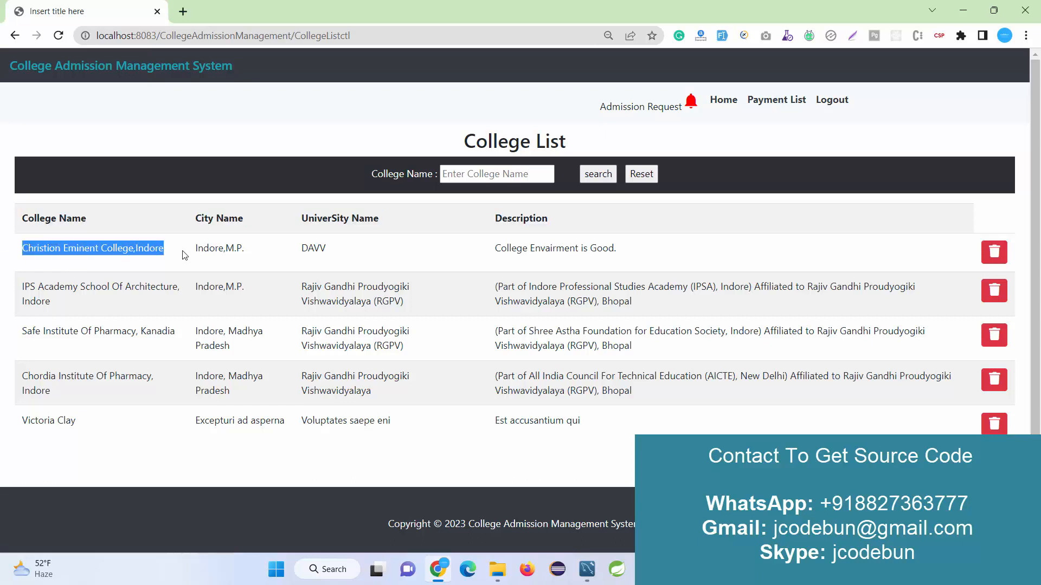
type("Christion Eminent College,Indore")
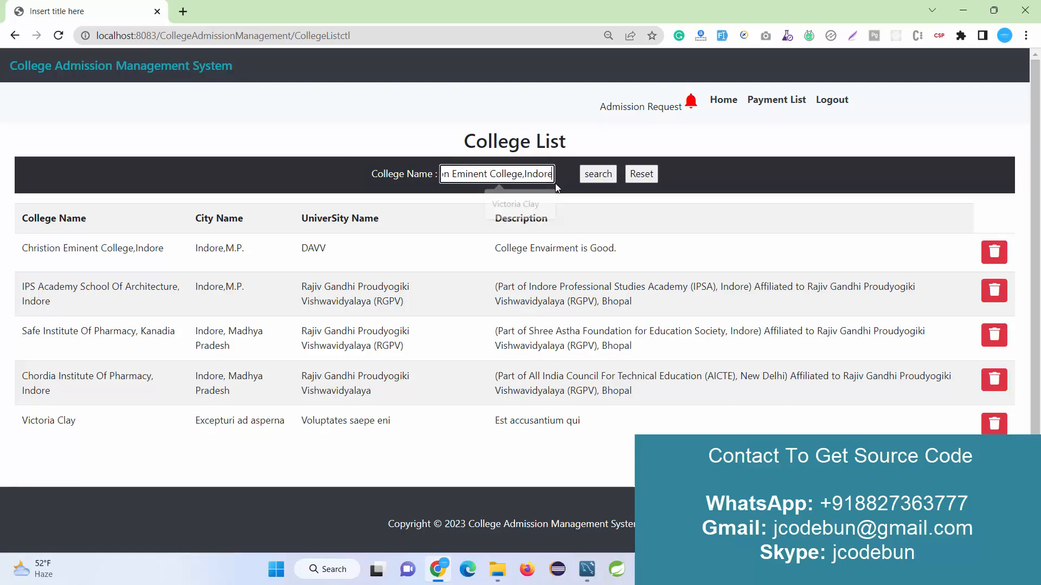
left_click(596, 174)
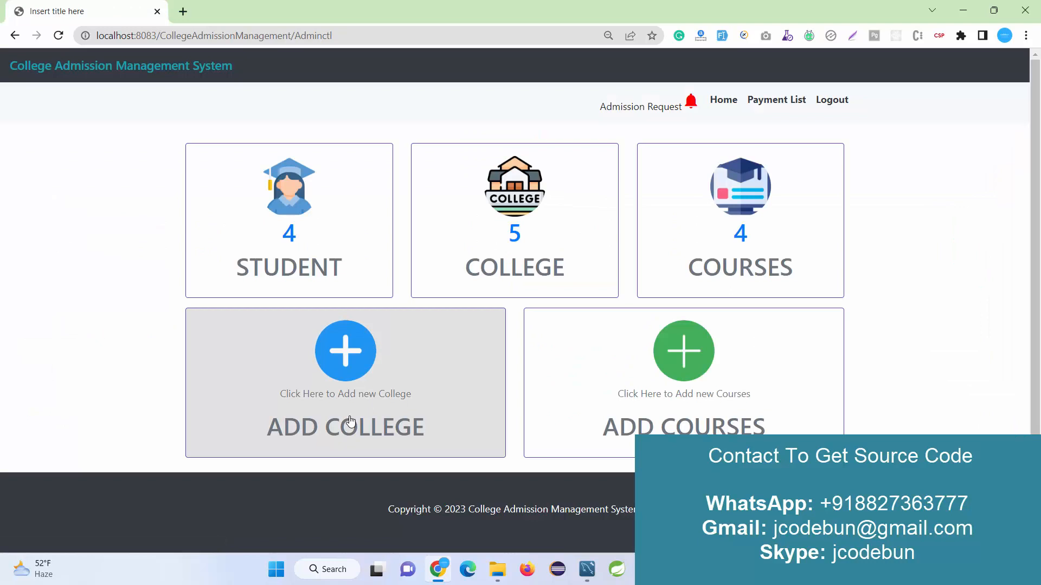
mouse_move(344, 373)
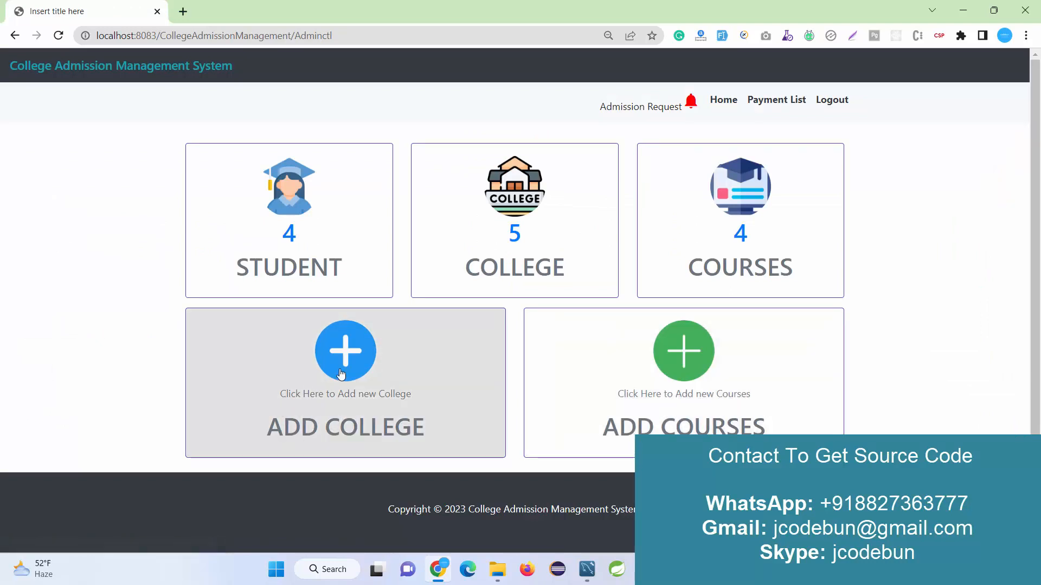
- Save the new college Clark Case from the Add College form, raising the count to six
left_click(345, 351)
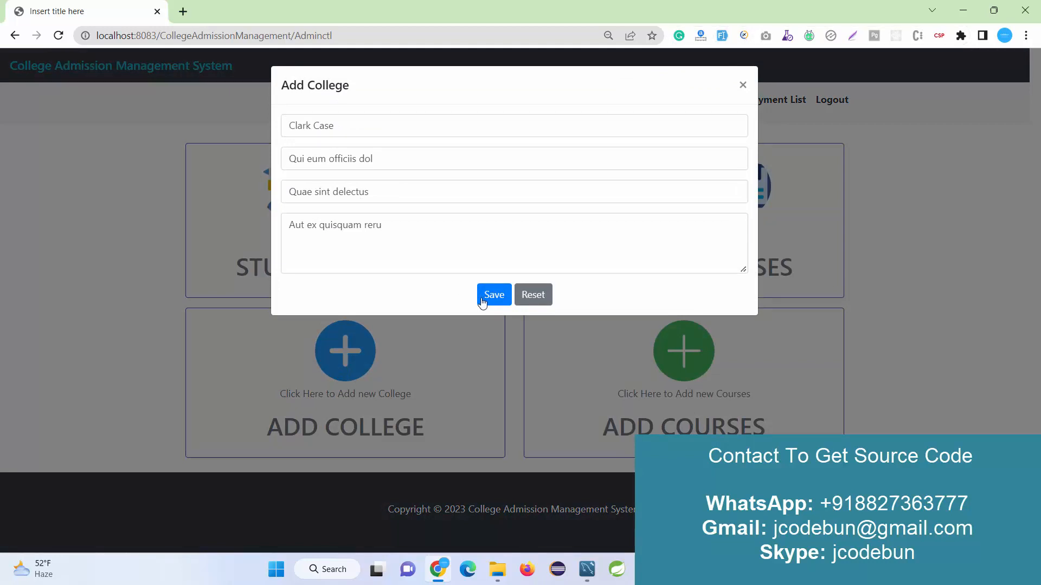
left_click(494, 295)
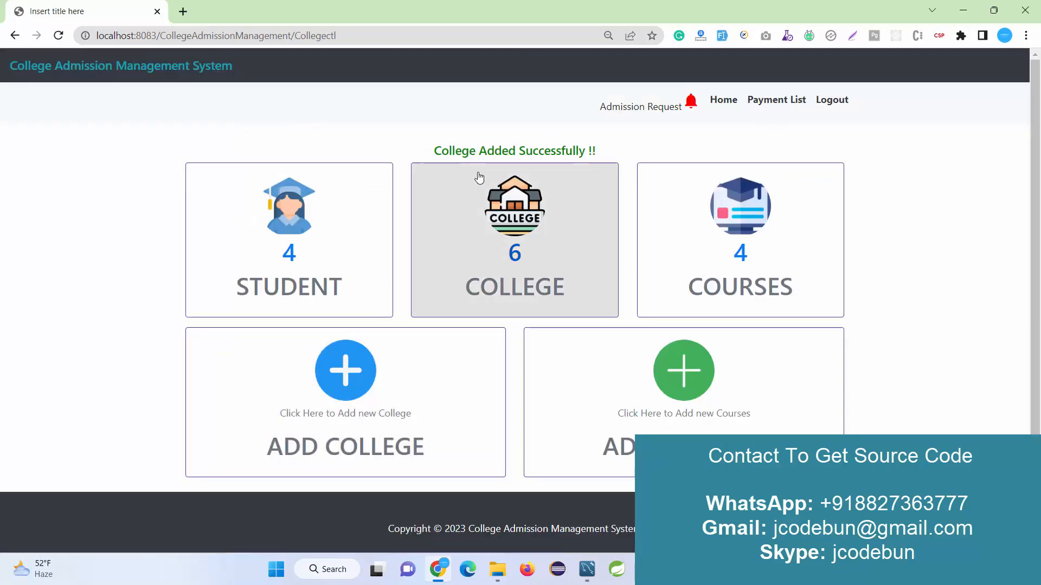
left_click(514, 239)
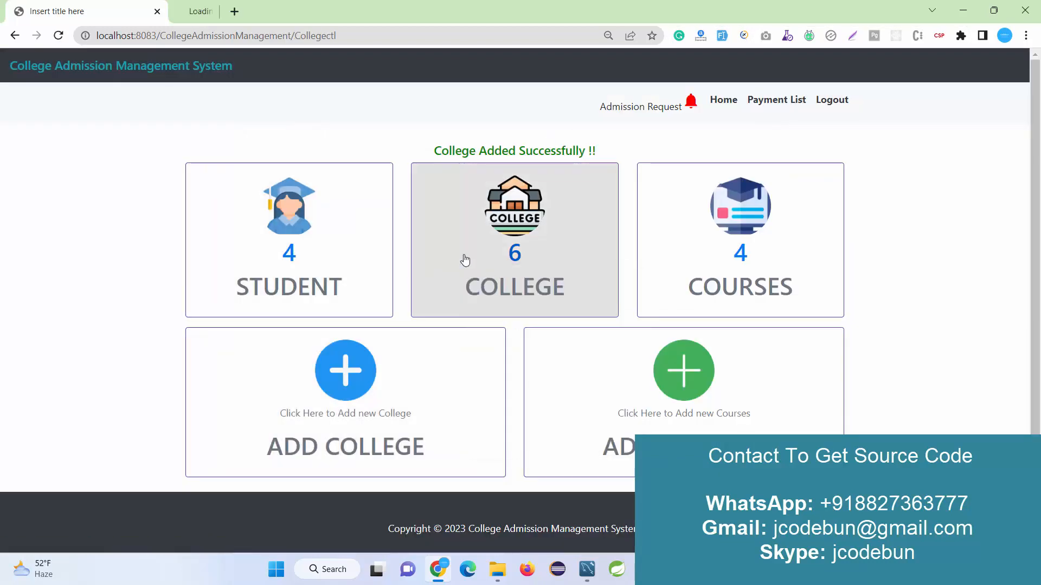
left_click(514, 239)
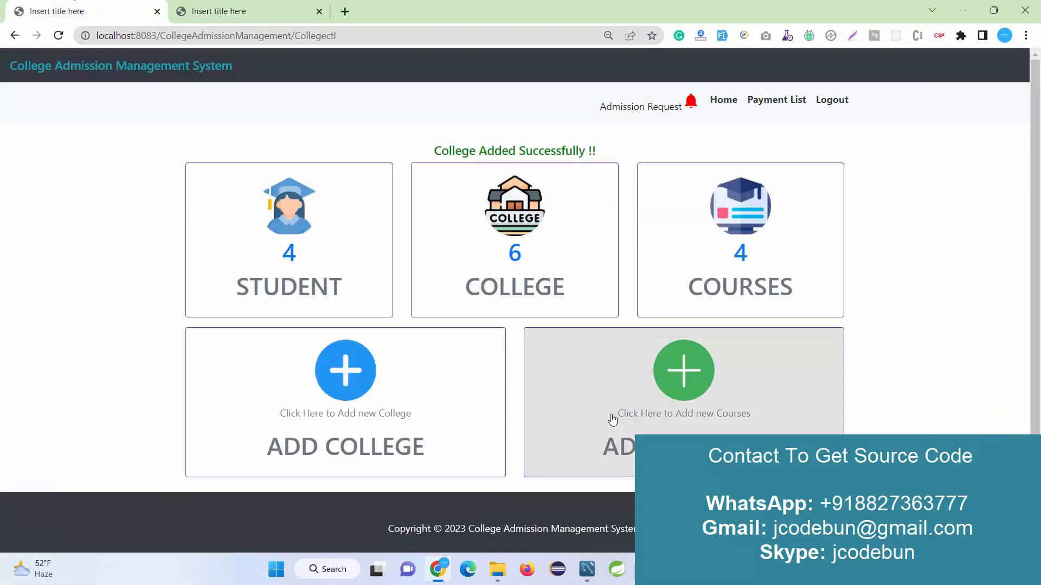
- Save a new course with fees 5000, 20 seats and course ID dfg456, then return to the dashboard
left_click(683, 370)
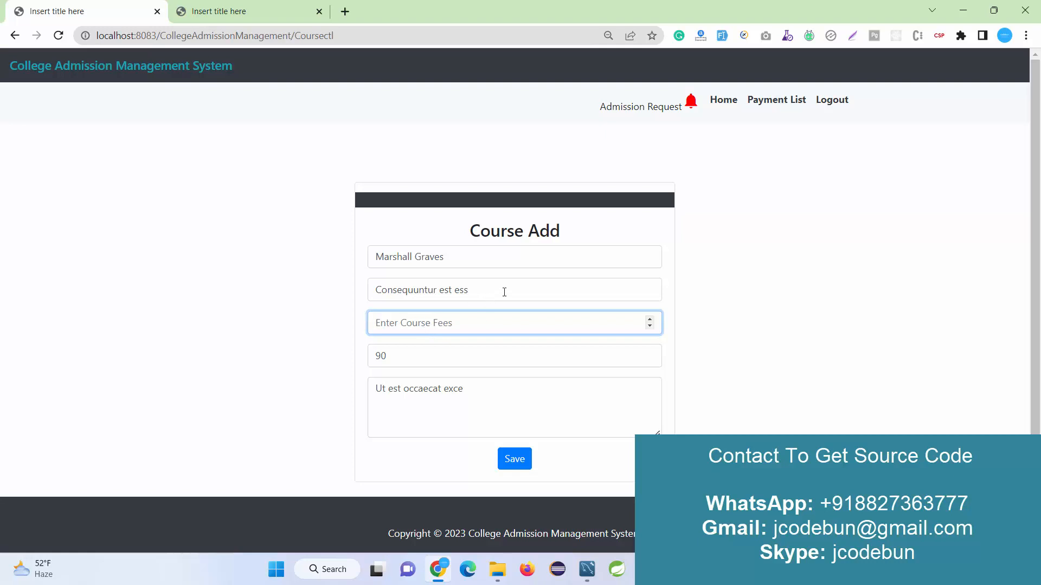
type("5000")
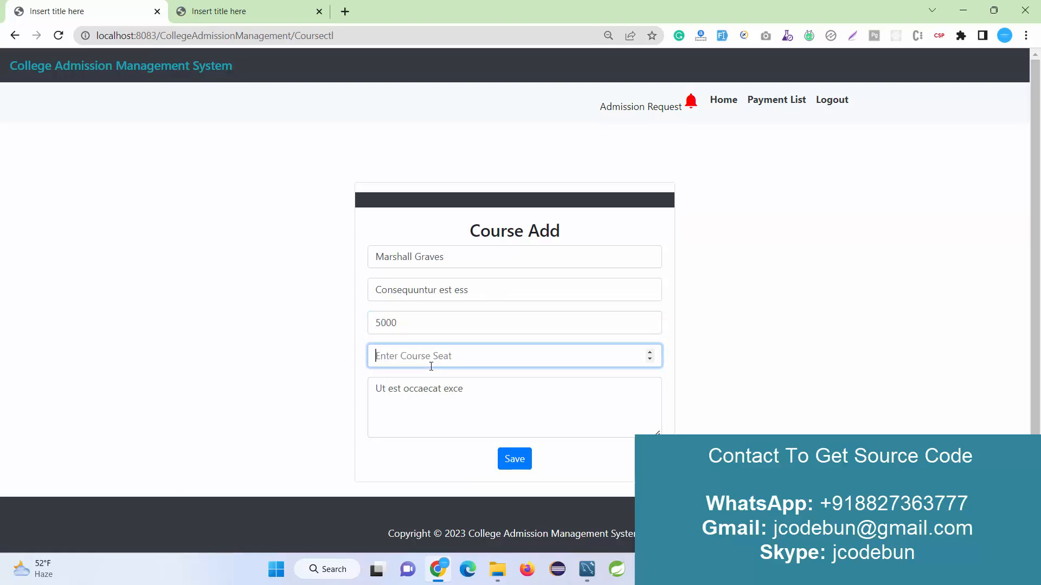
type("20")
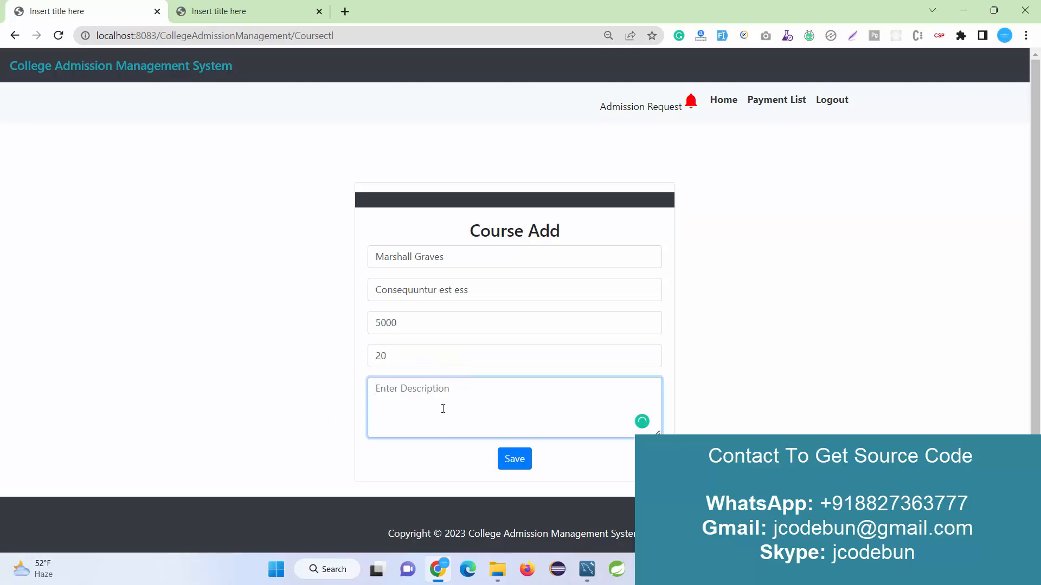
type("jhgj hf")
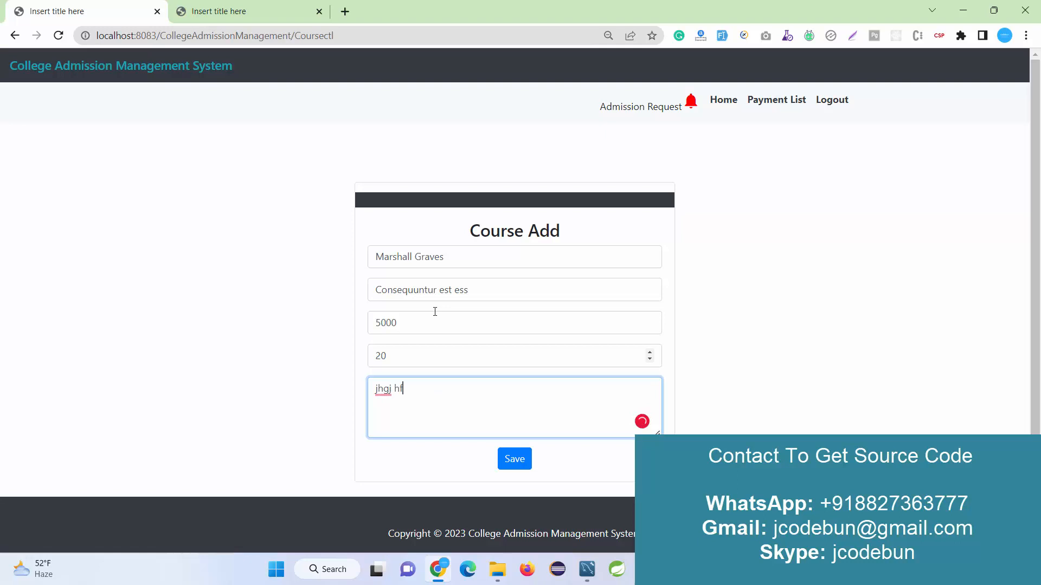
left_click(514, 257)
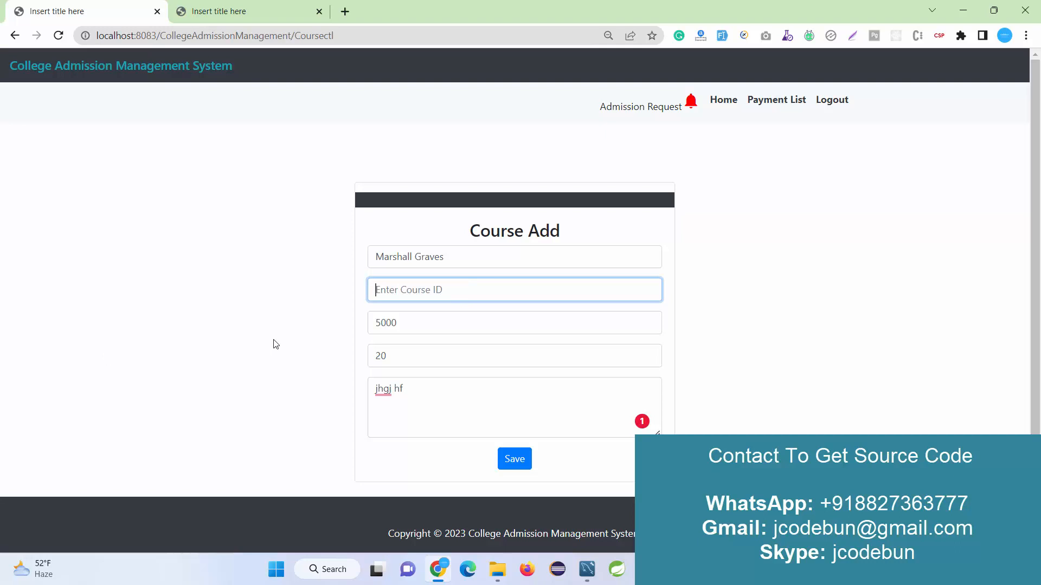
type("dfg456")
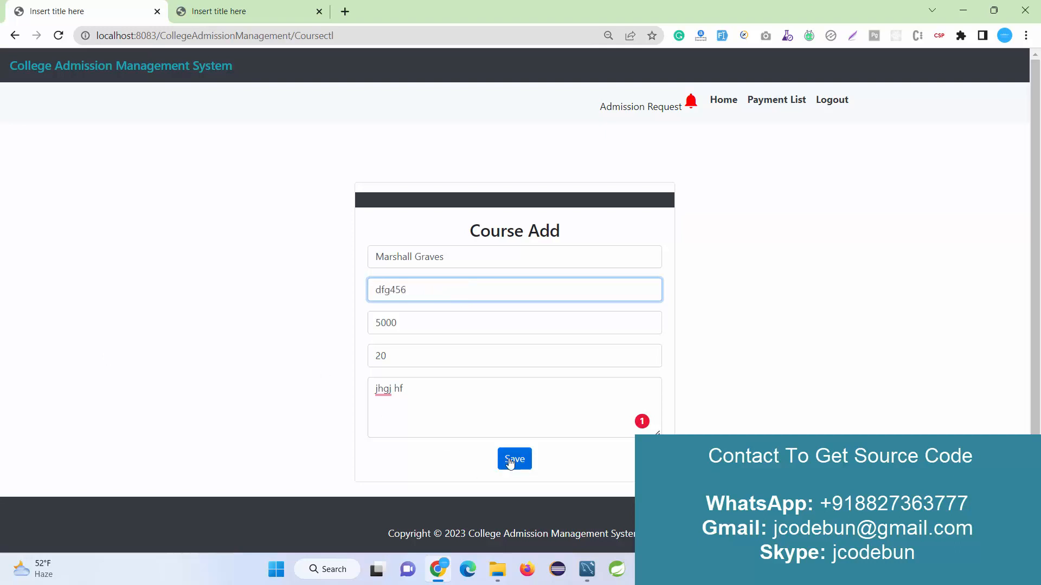
left_click(514, 458)
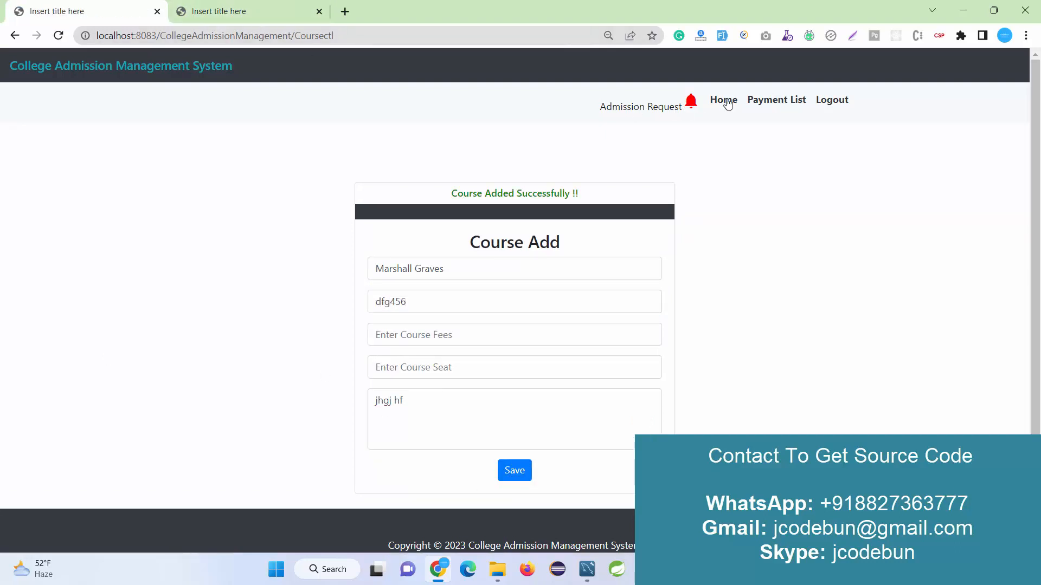
left_click(723, 100)
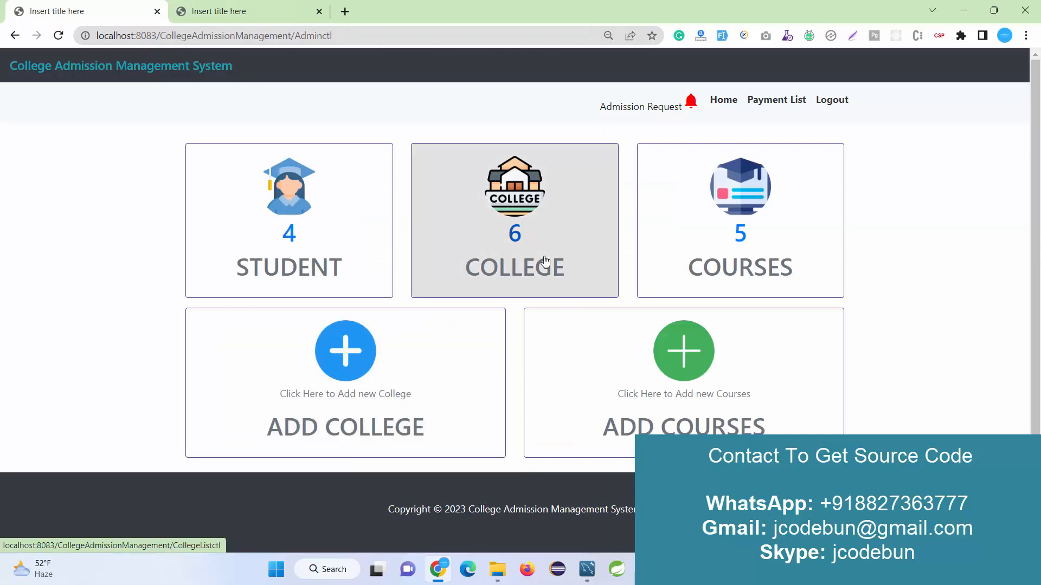
left_click(514, 220)
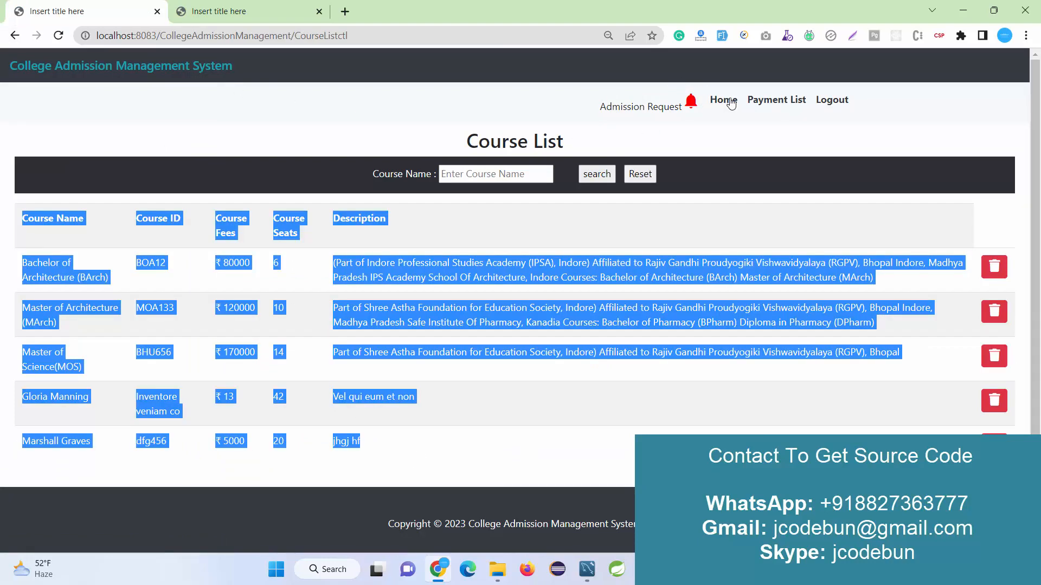
left_click(775, 100)
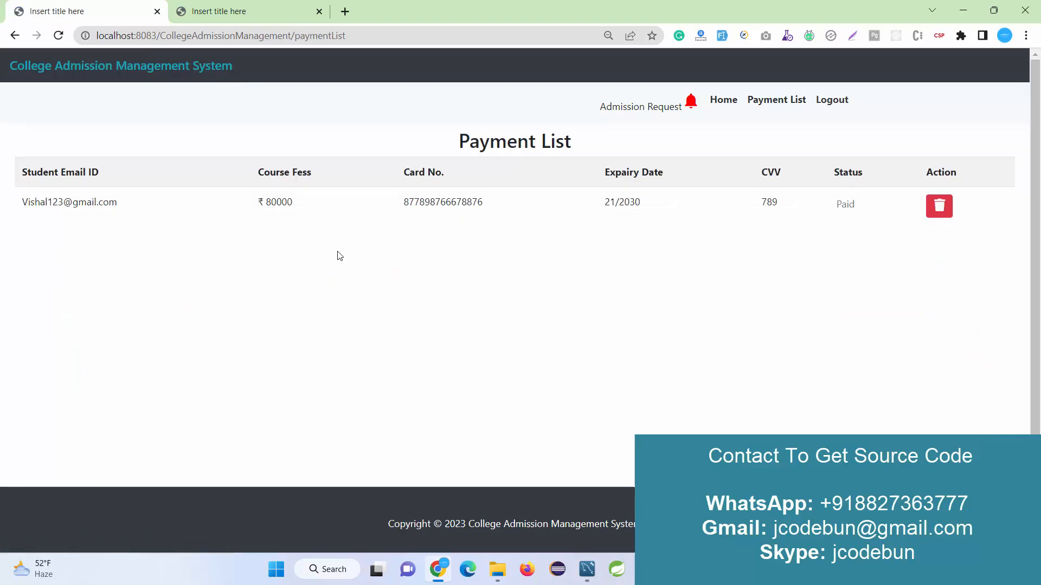
mouse_move(666, 150)
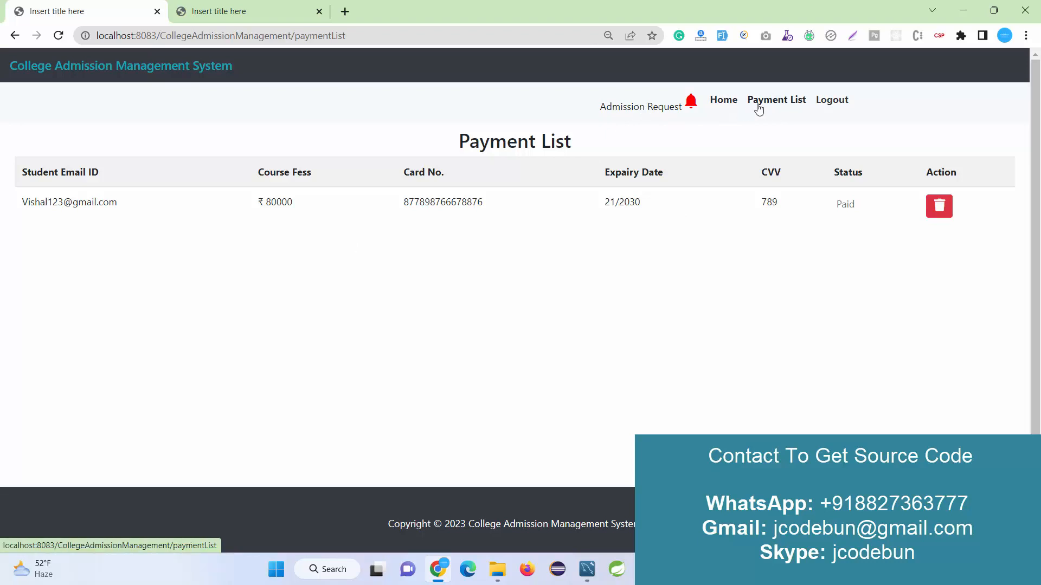
mouse_move(196, 242)
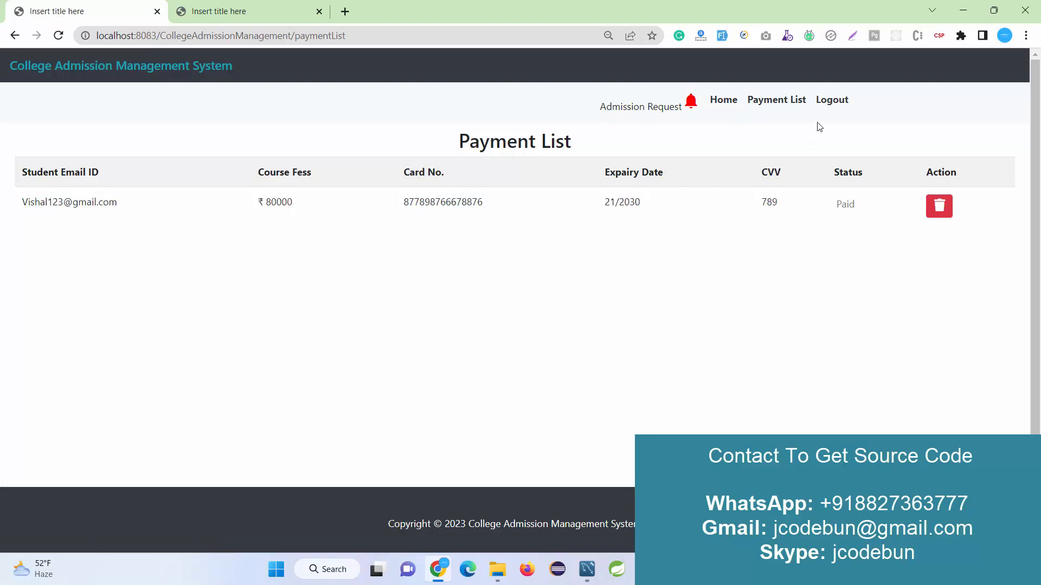
mouse_move(639, 106)
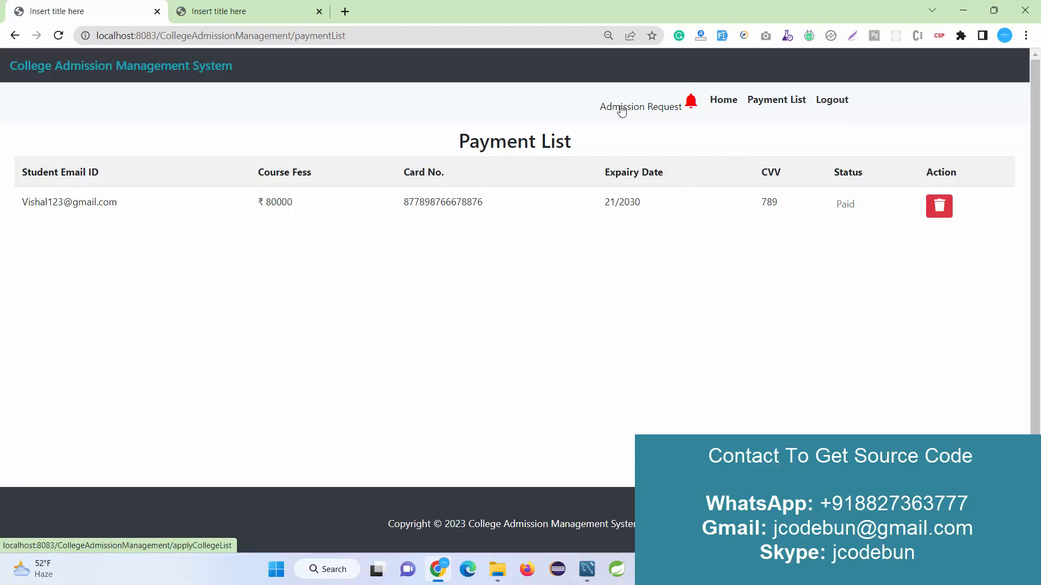
mouse_move(631, 110)
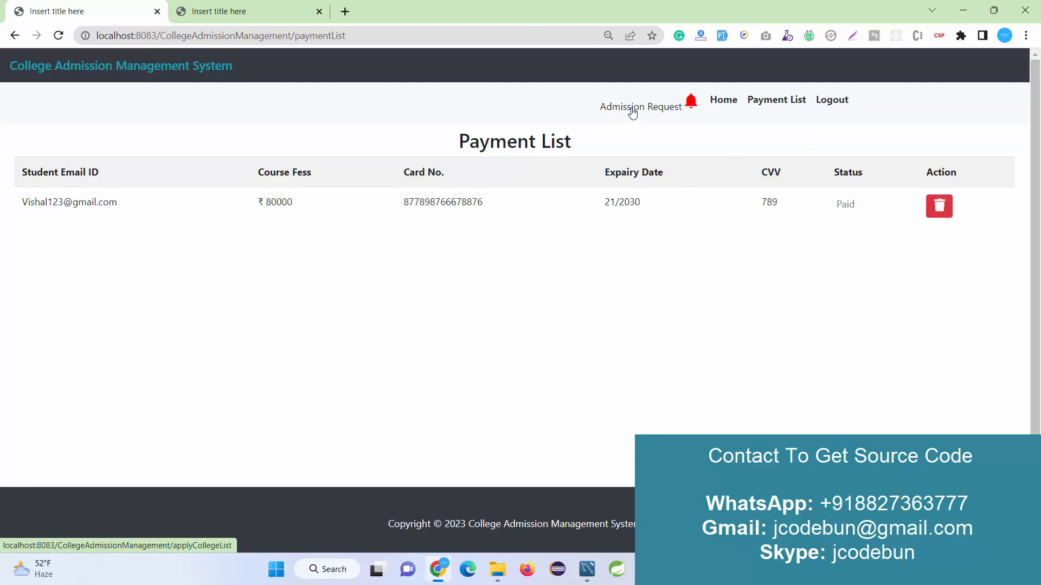
- Show the admin's Application List with the four admission applications and their course fees
left_click(639, 106)
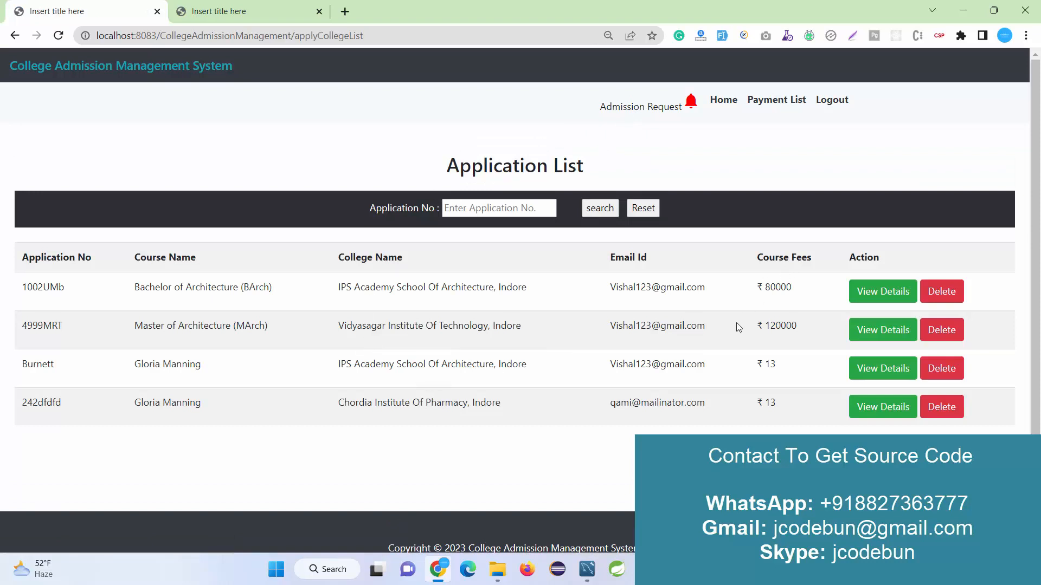
mouse_move(871, 271)
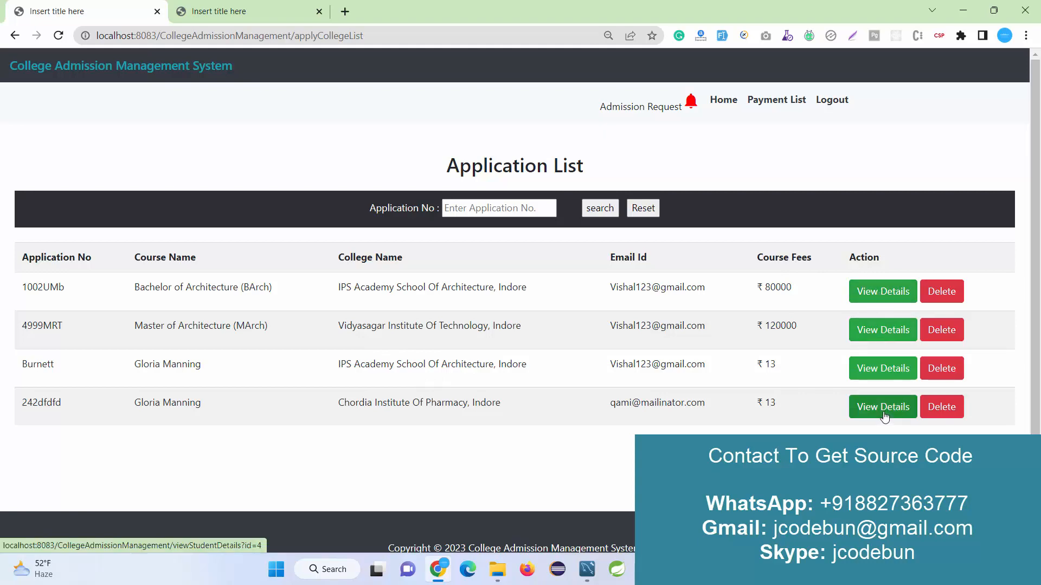
- View one application's details, return to the list, then log out of the admin account
left_click(883, 290)
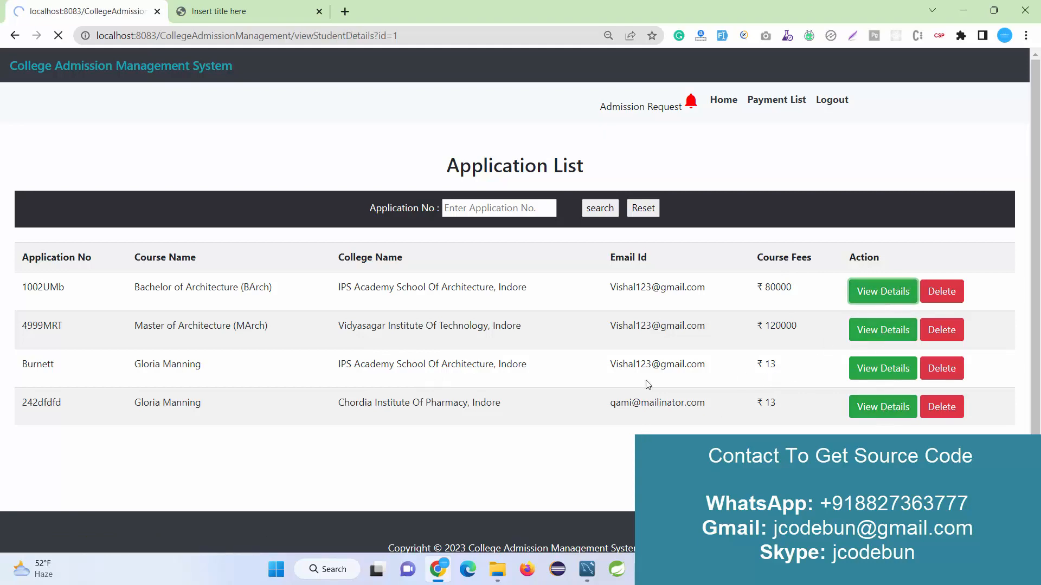
left_click(882, 291)
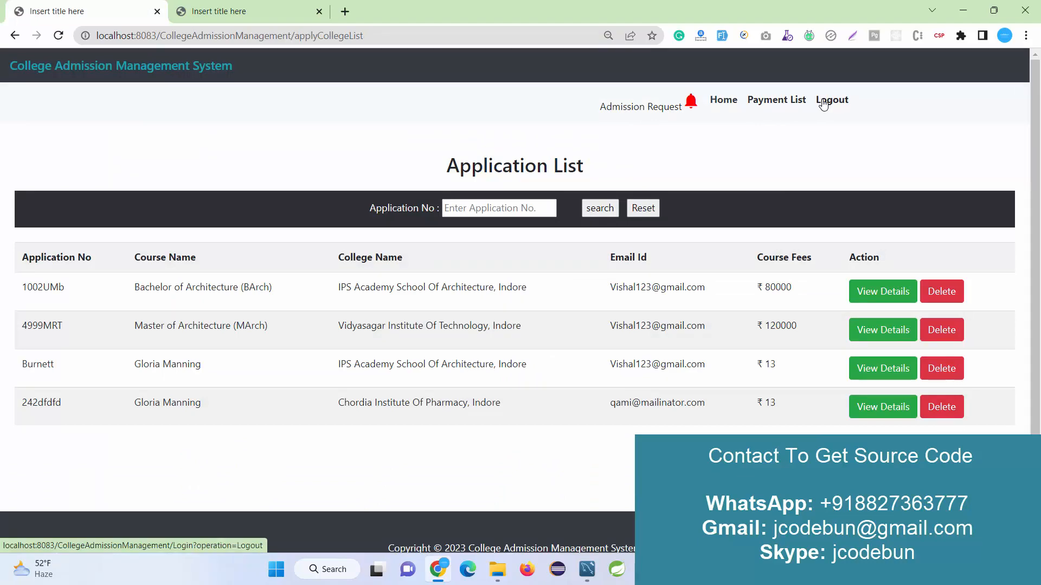
left_click(249, 11)
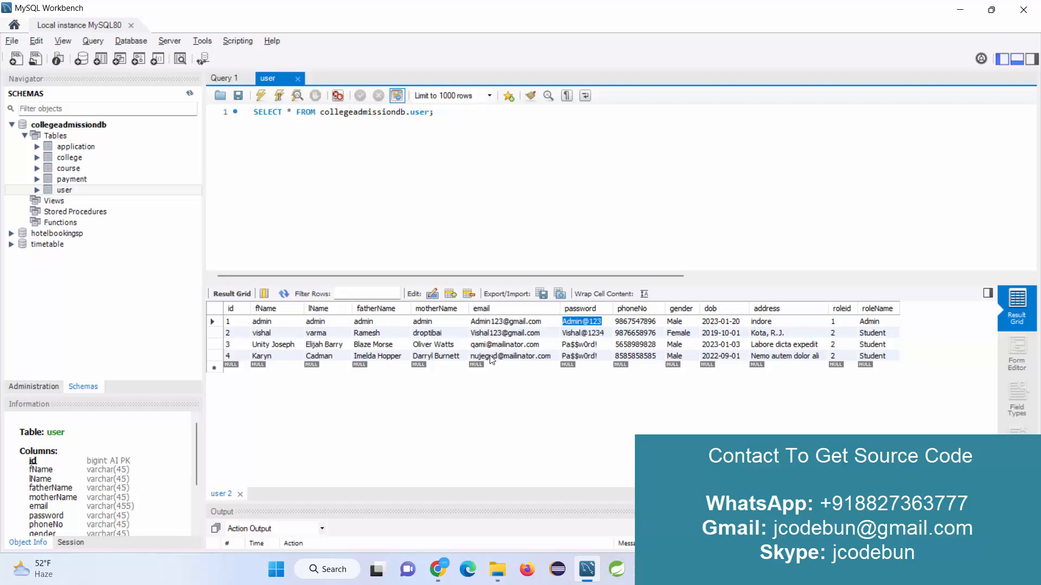
- Select the fourth (newest) student's email cell in the user table results
left_click(511, 356)
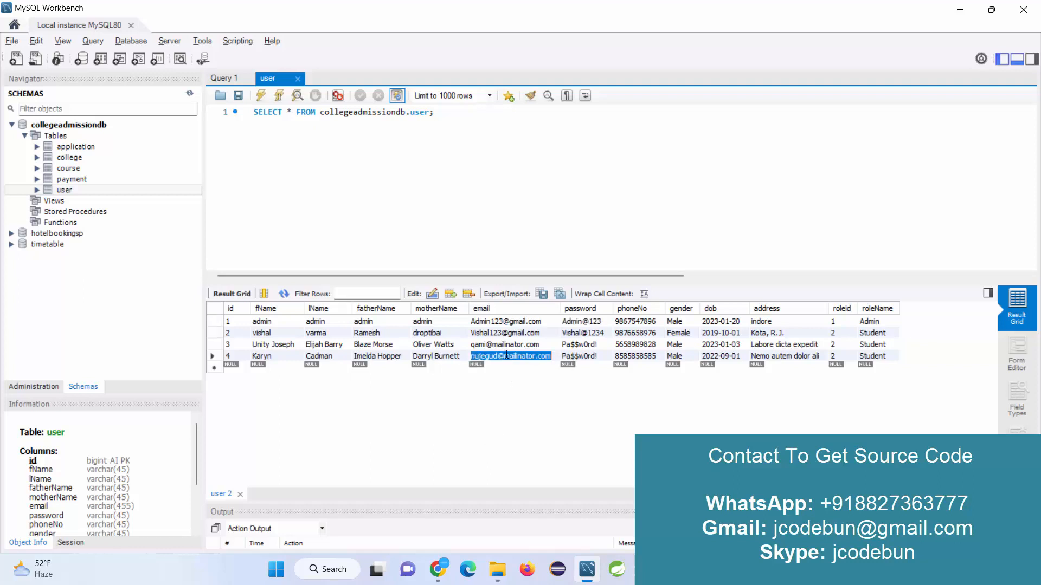
mouse_move(507, 376)
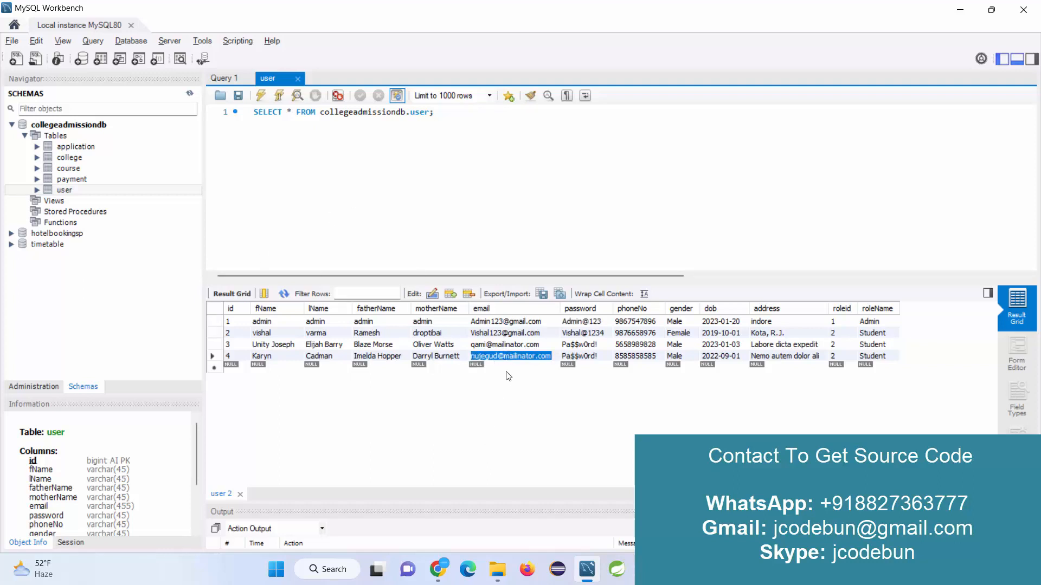
mouse_move(581, 356)
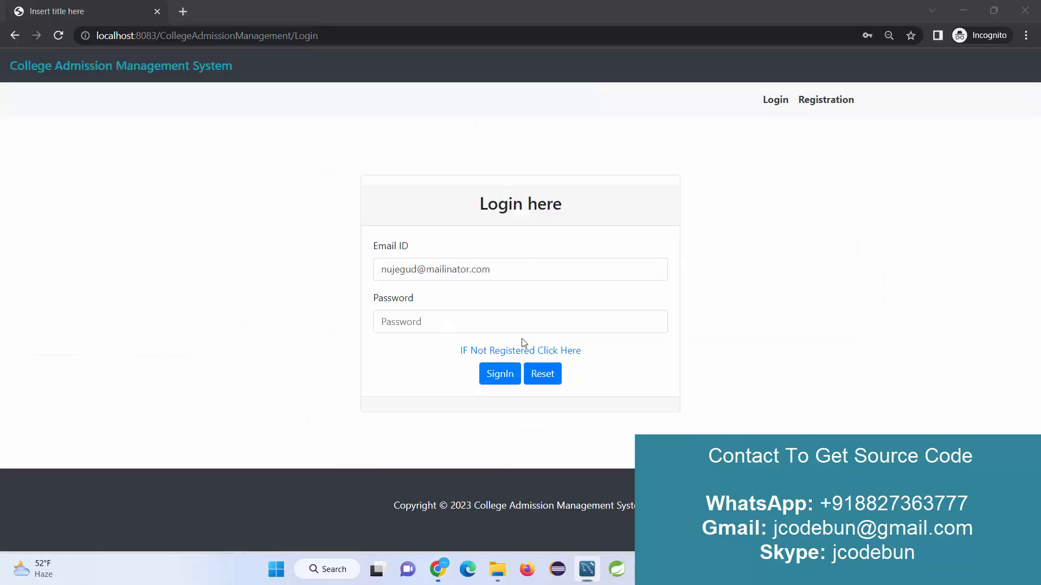
- Sign in as student Karyn and check the Applied For page, which lists no applications
left_click(499, 374)
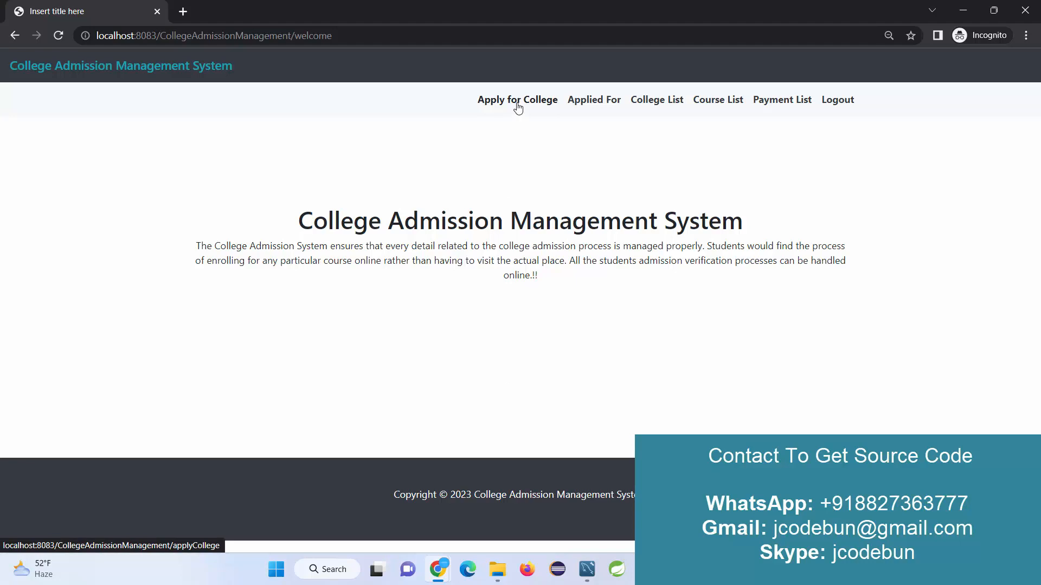
left_click(517, 100)
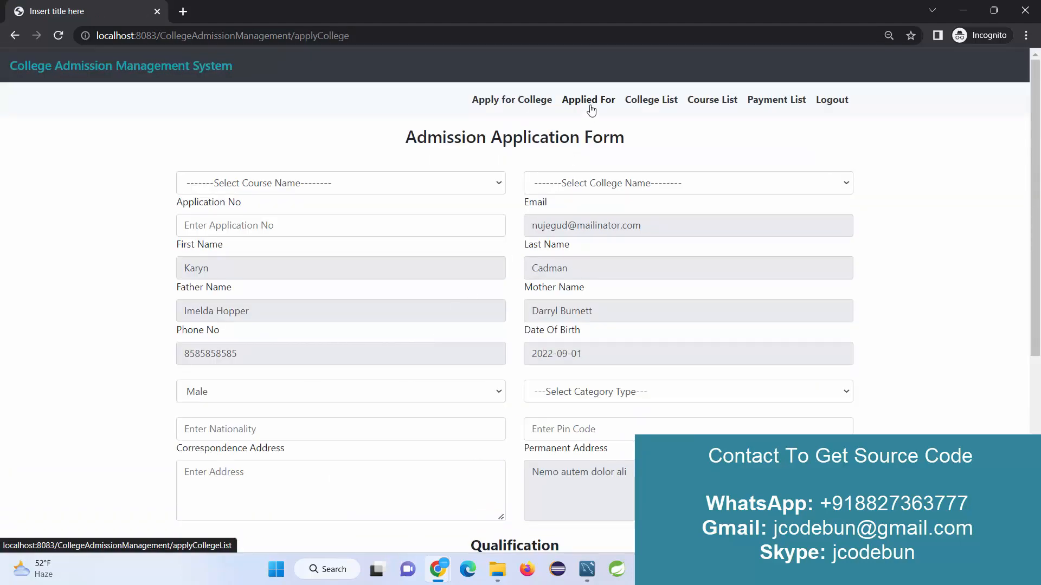
left_click(587, 100)
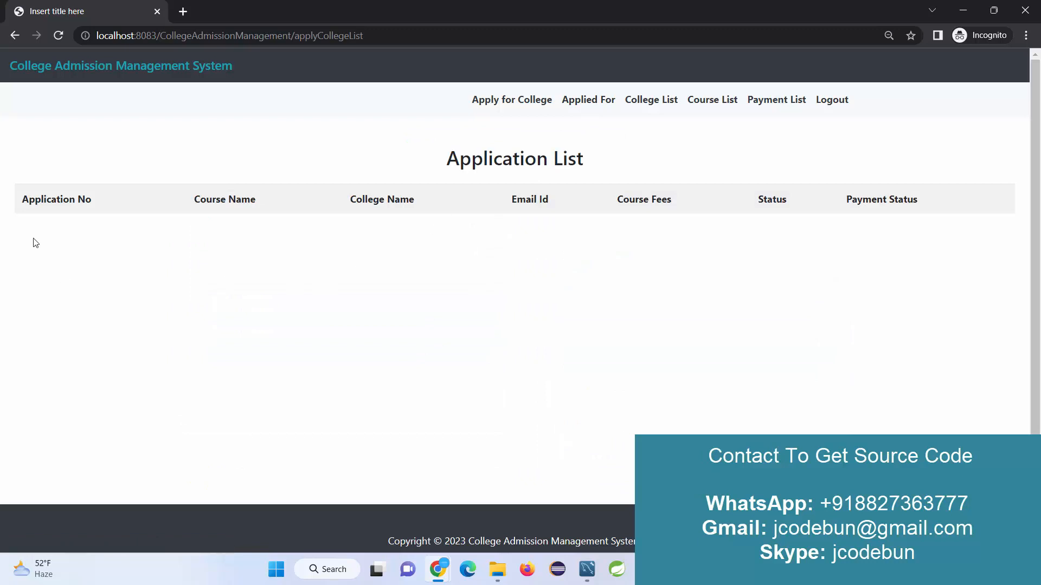
mouse_move(670, 127)
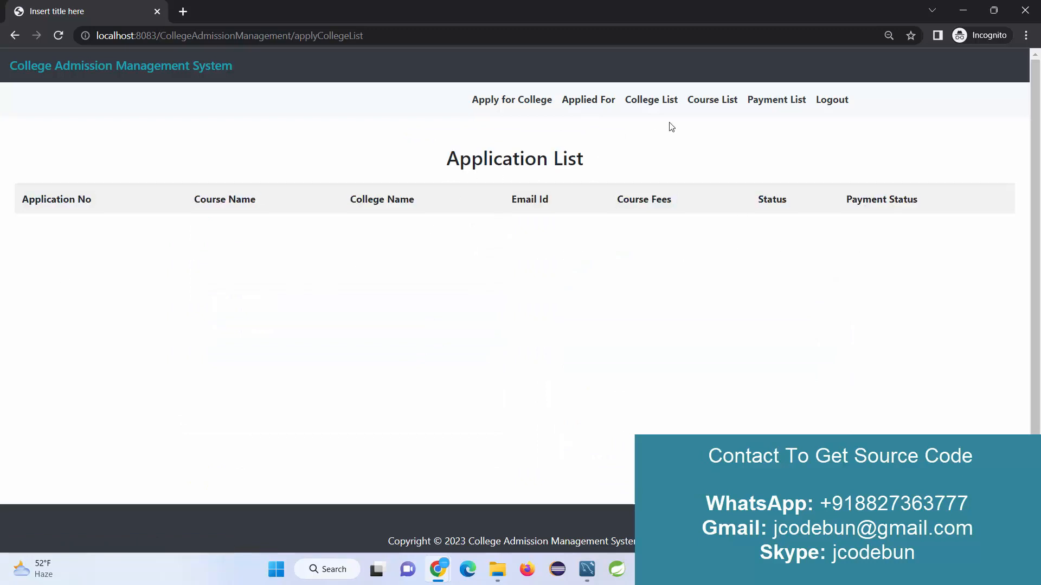
mouse_move(512, 100)
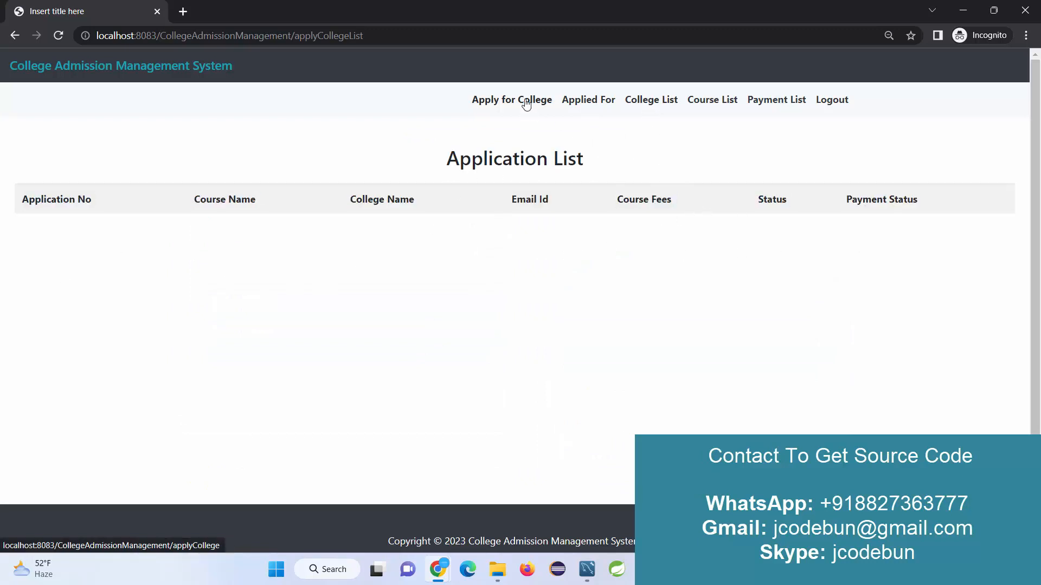
left_click(511, 100)
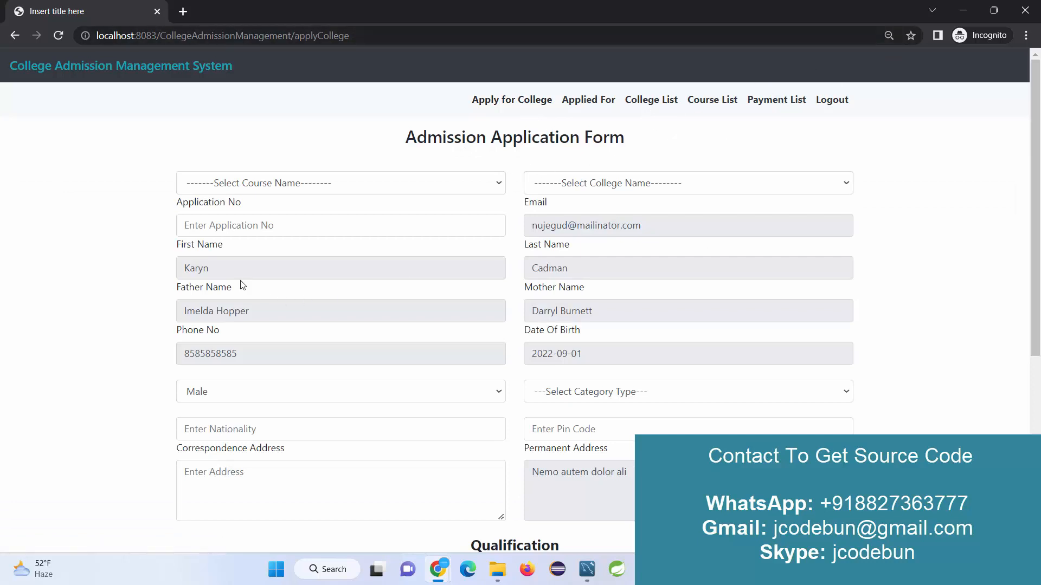
left_click(340, 182)
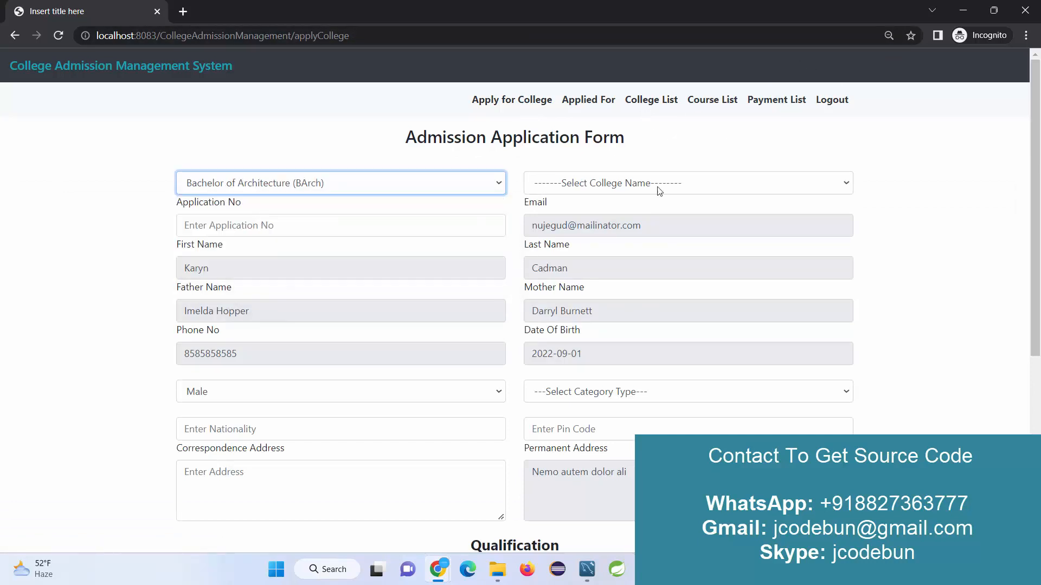
left_click(339, 182)
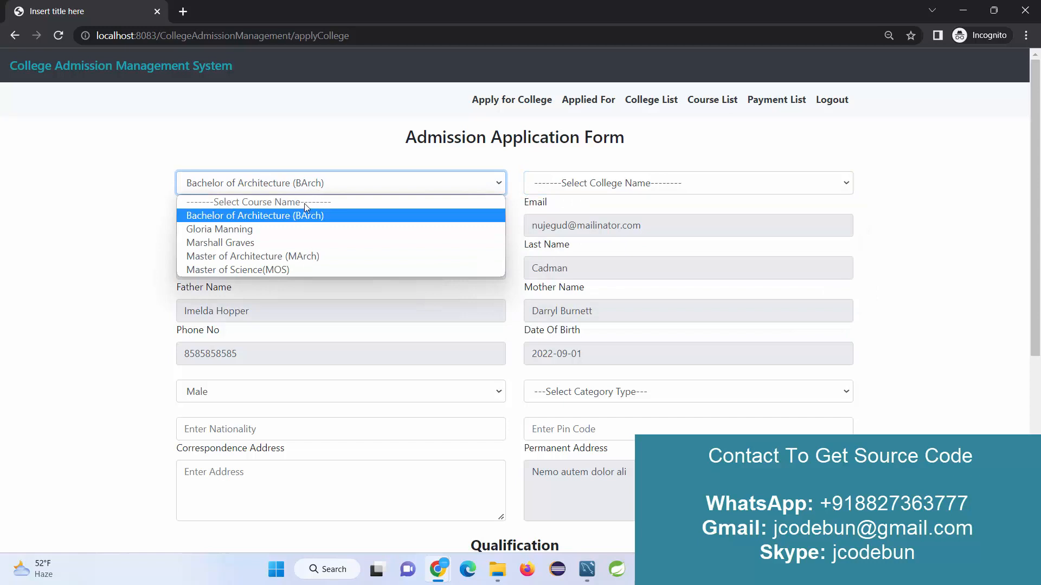
left_click(687, 182)
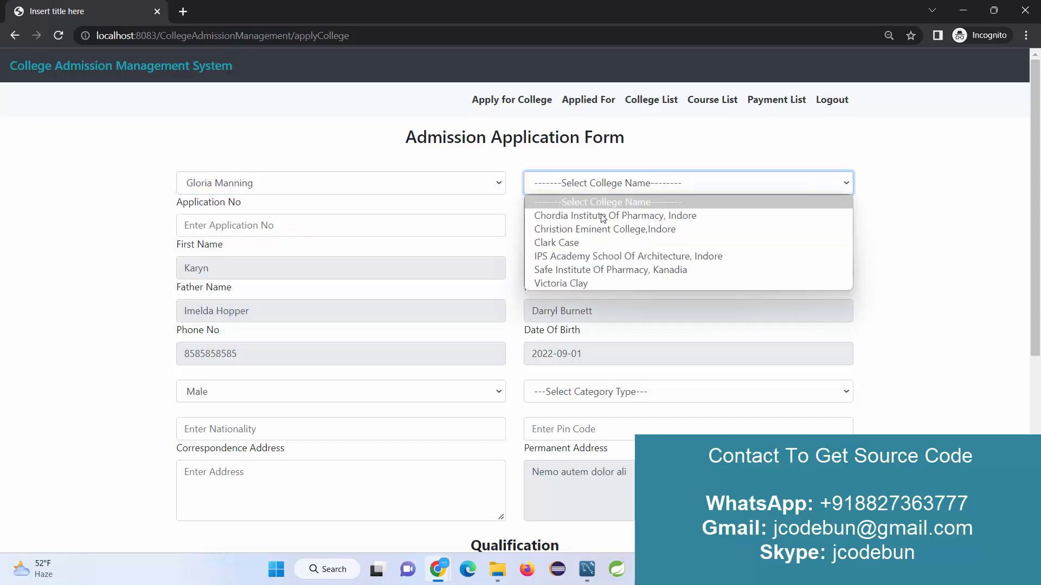
left_click(613, 215)
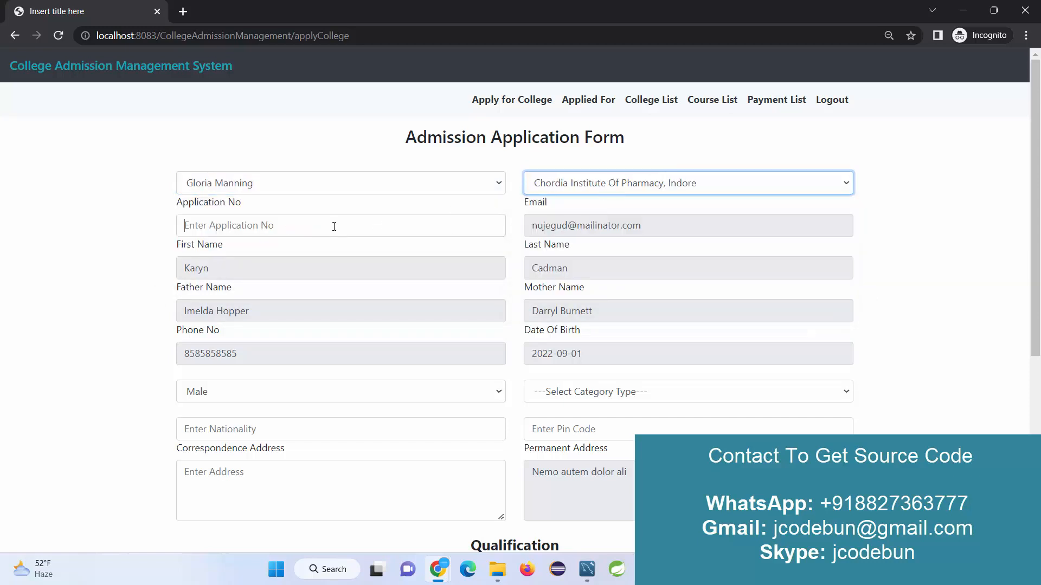
type("242dfdfd")
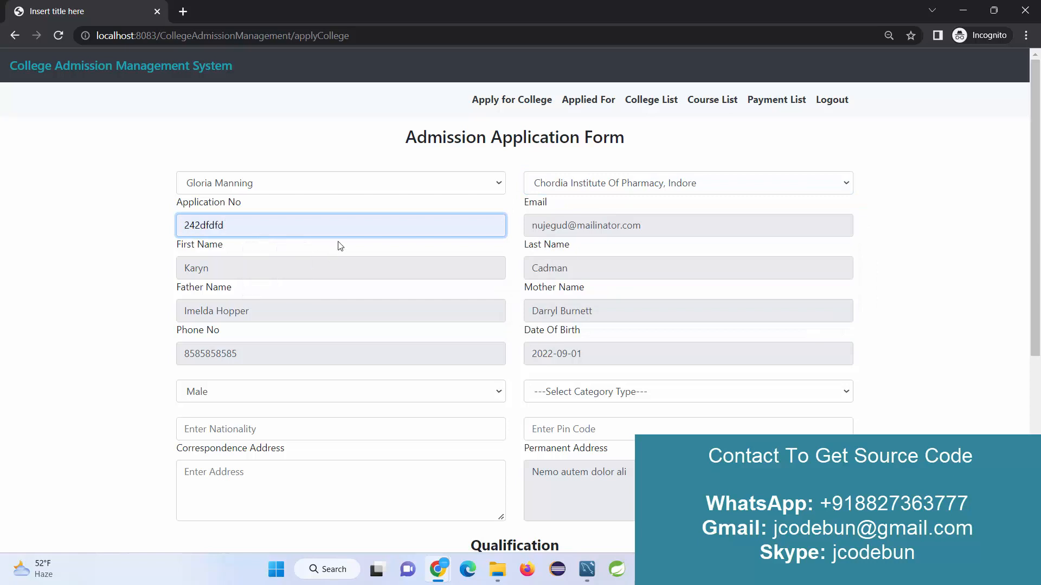
type("jj")
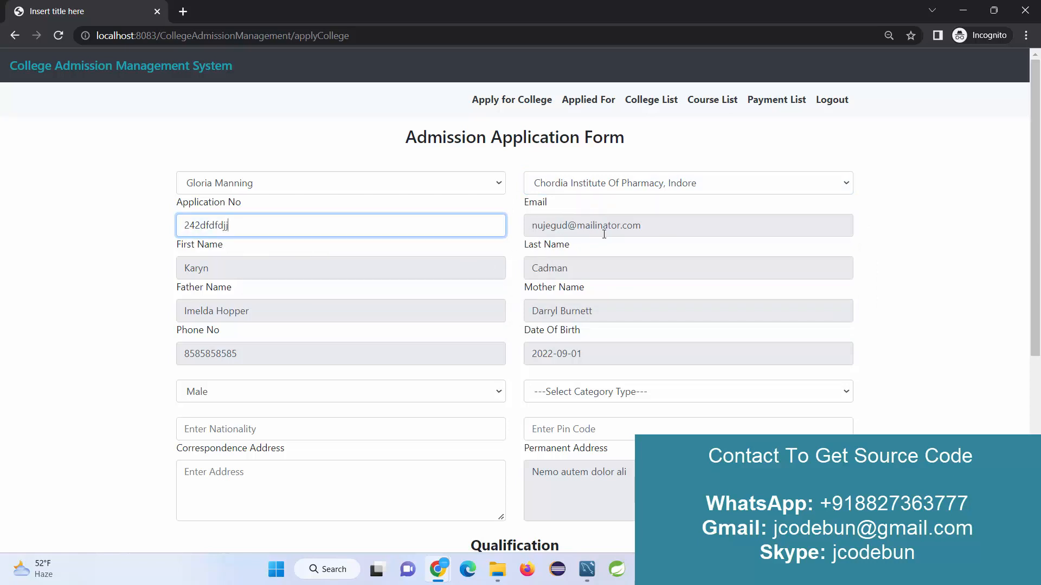
double_click(608, 226)
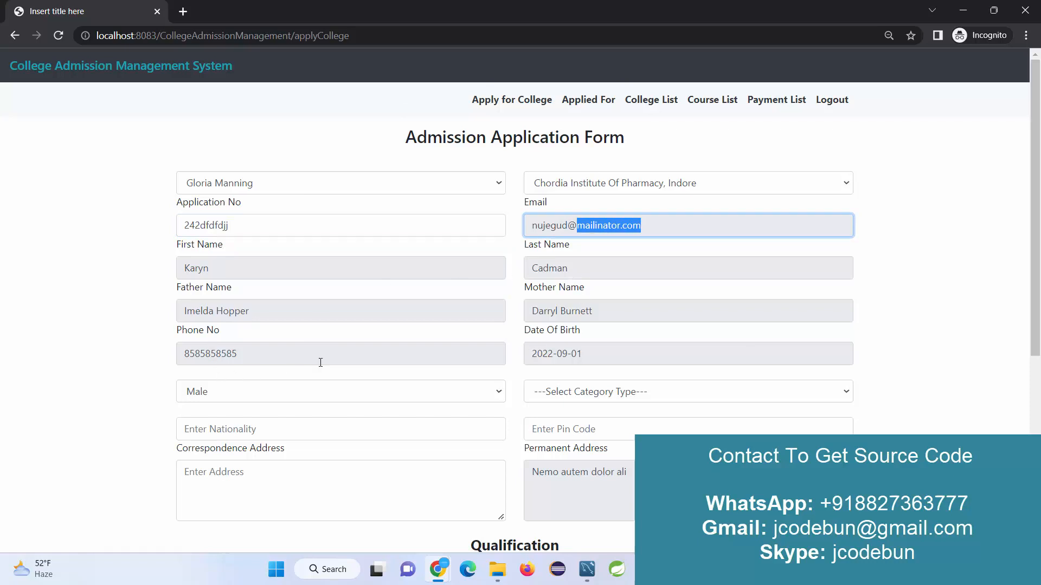
double_click(548, 267)
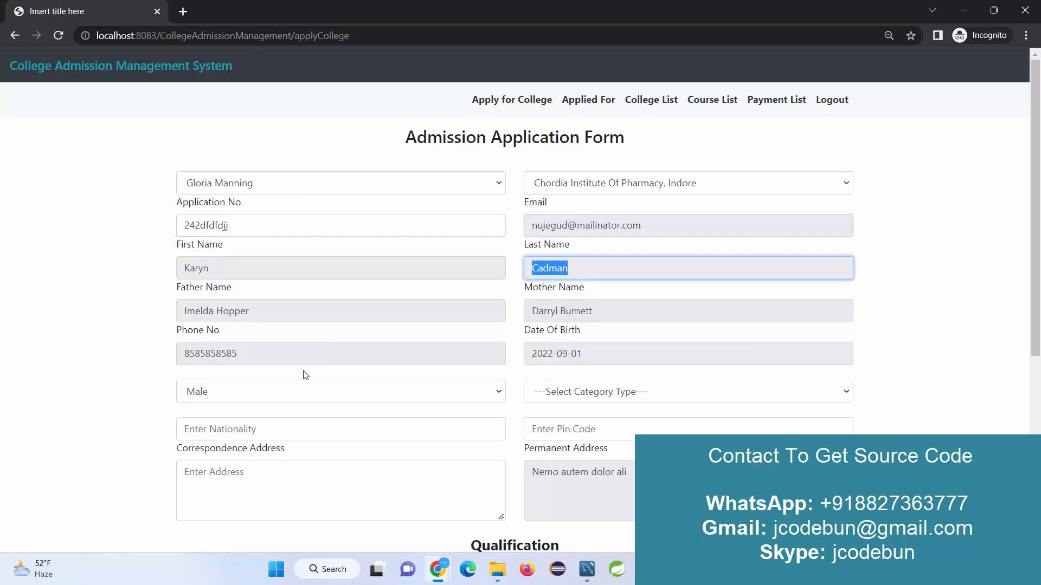
- Choose OBC category, enter address 'dfsdf' and 10th board/qualification value 94898
scroll("down", 3)
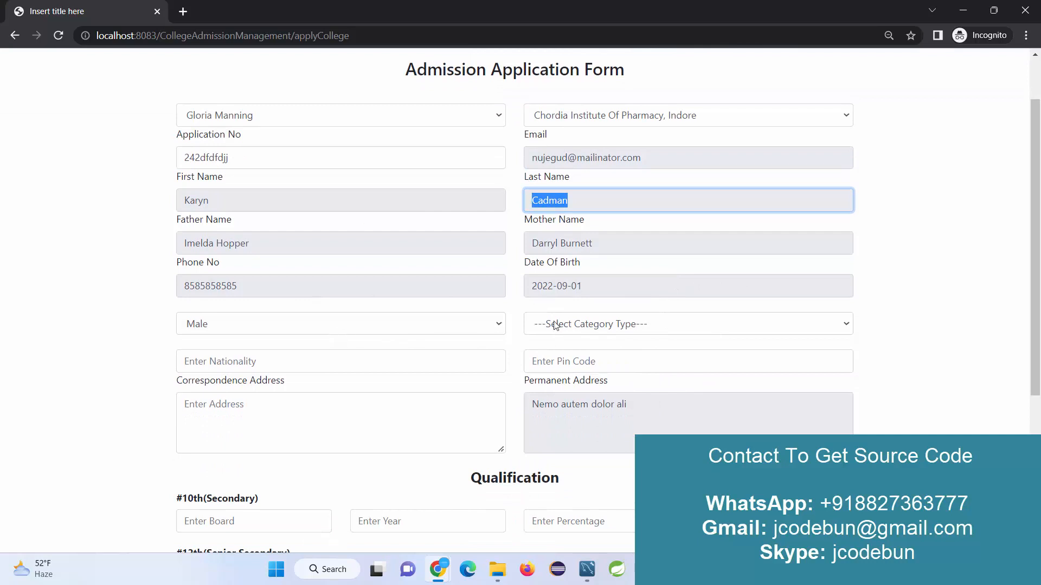
left_click(688, 324)
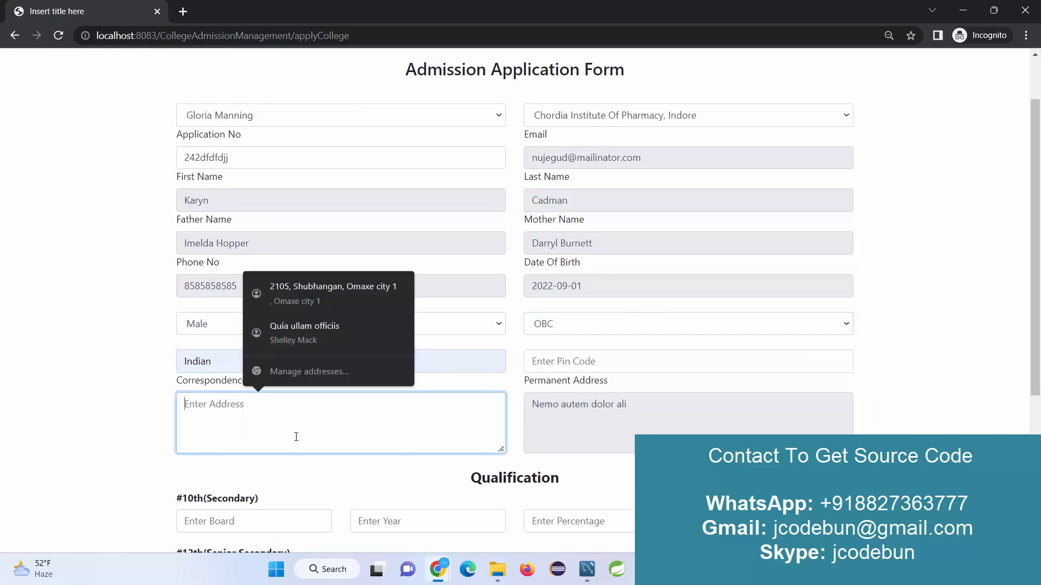
type("dfsdf")
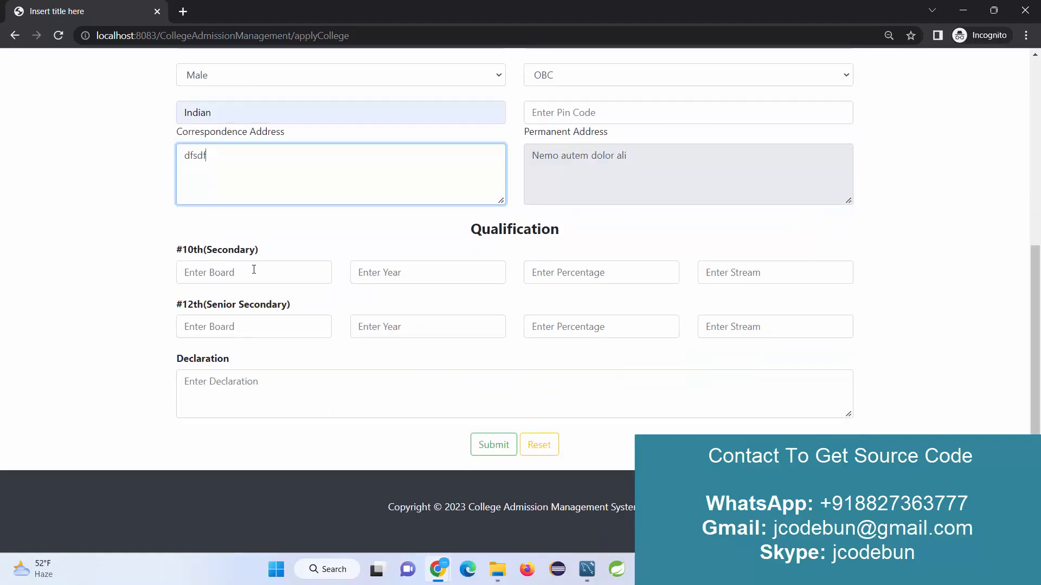
left_click(253, 272)
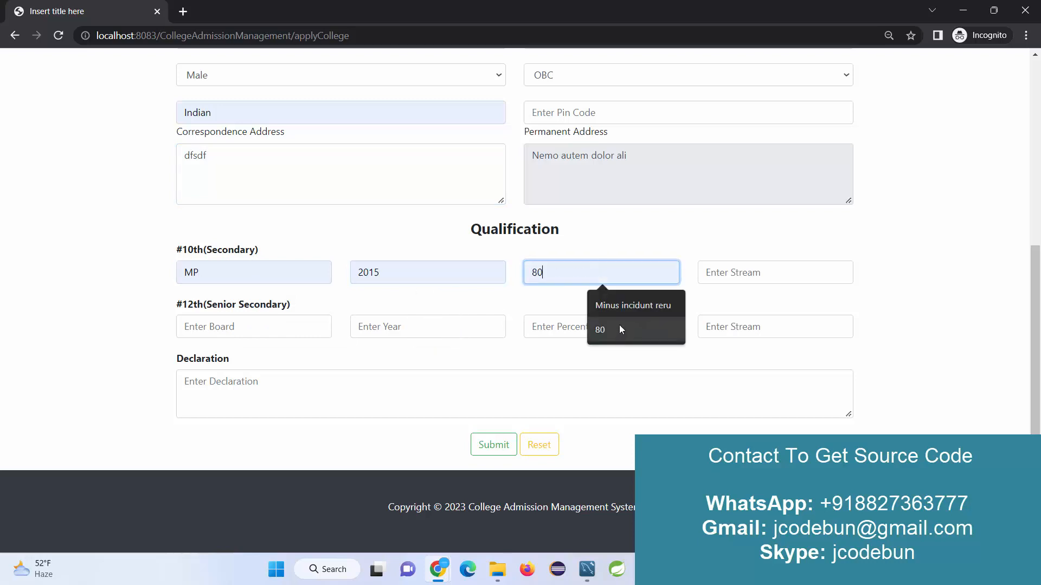
type("94898")
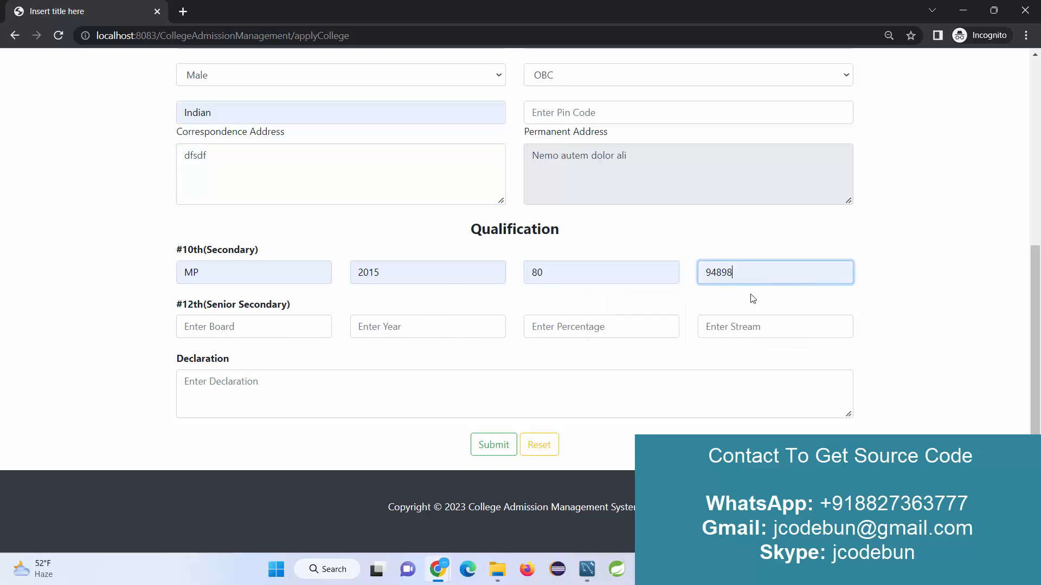
- Replace the stream with CS, enter declaration 'dsfsd' and submit the application
double_click(718, 273)
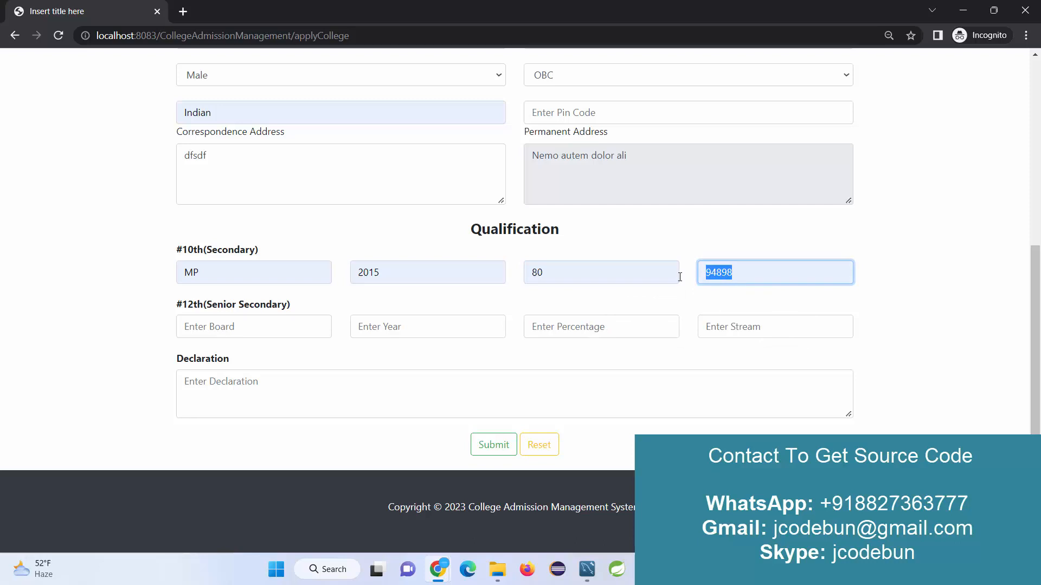
type("CS")
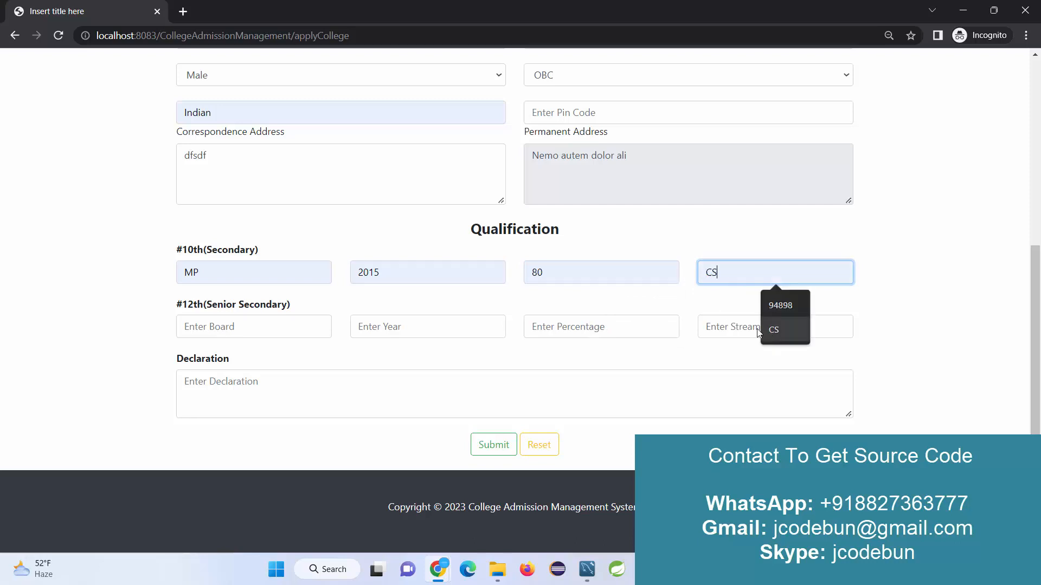
type("dsfsd")
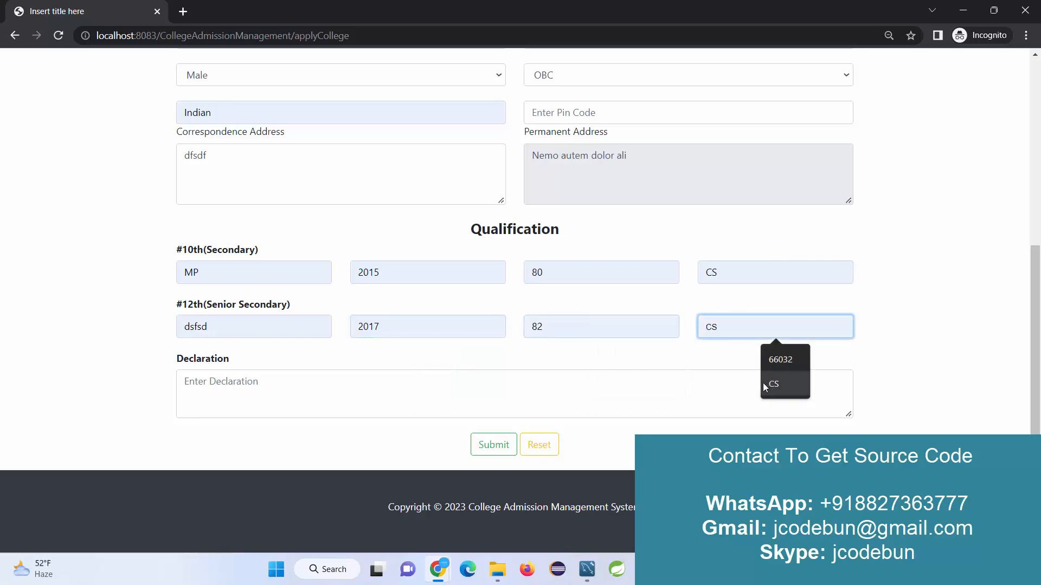
left_click(494, 445)
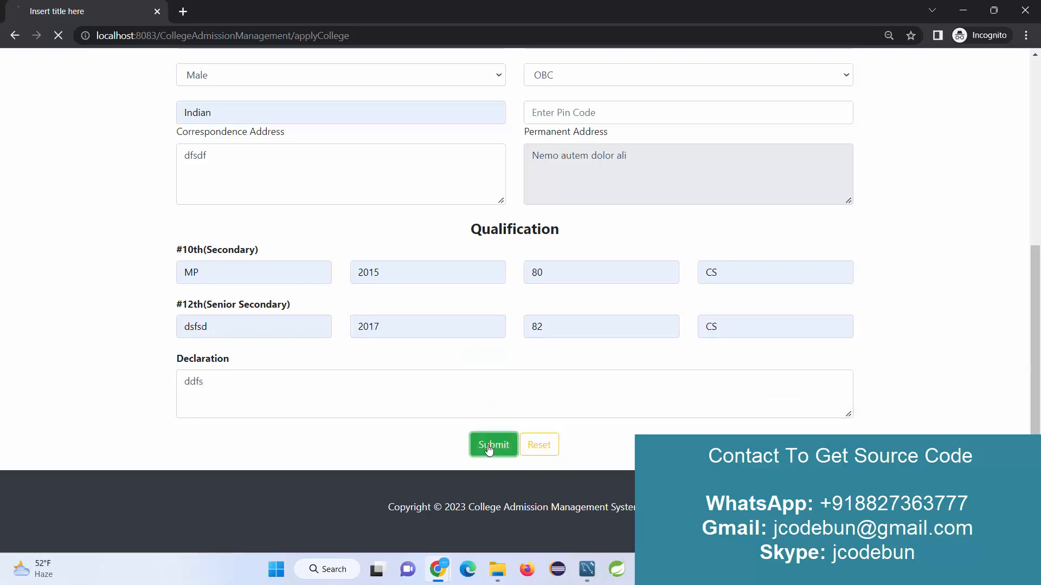
- Acknowledge the success message and show the Applied For list with the Chordia application Processing
left_click(492, 444)
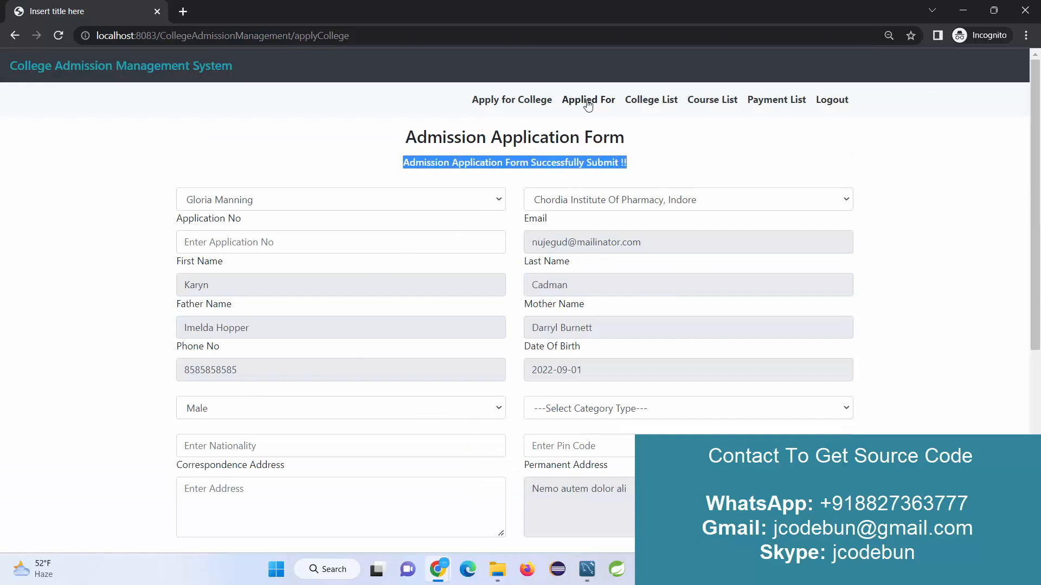
left_click(588, 100)
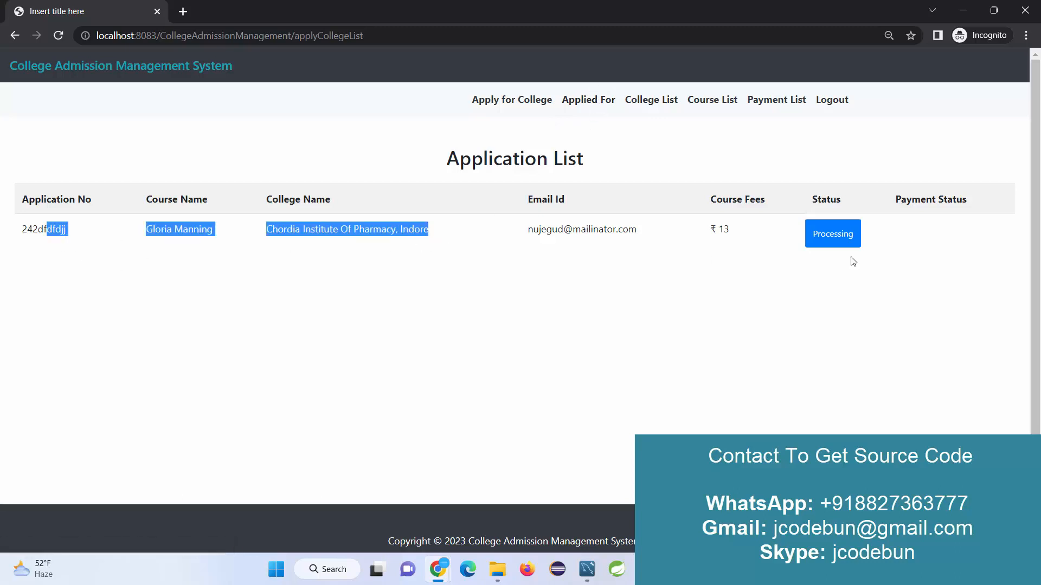
mouse_move(737, 235)
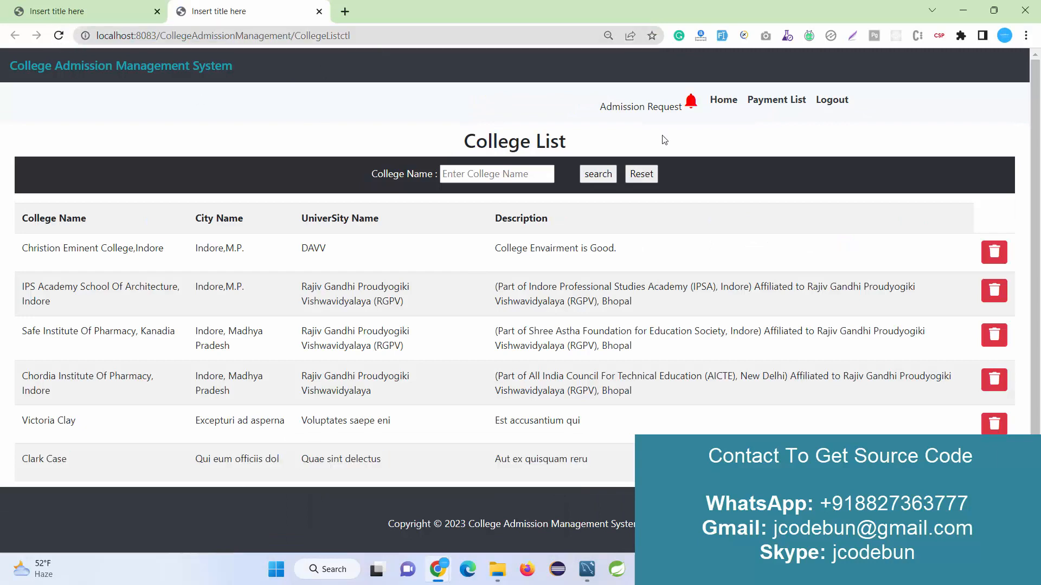
left_click(634, 106)
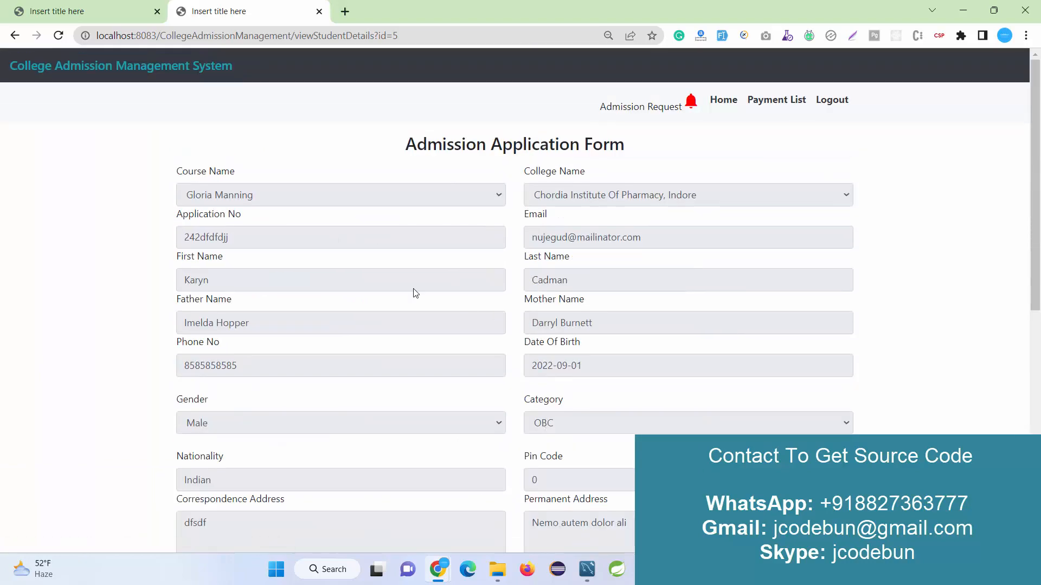
scroll("down", 3)
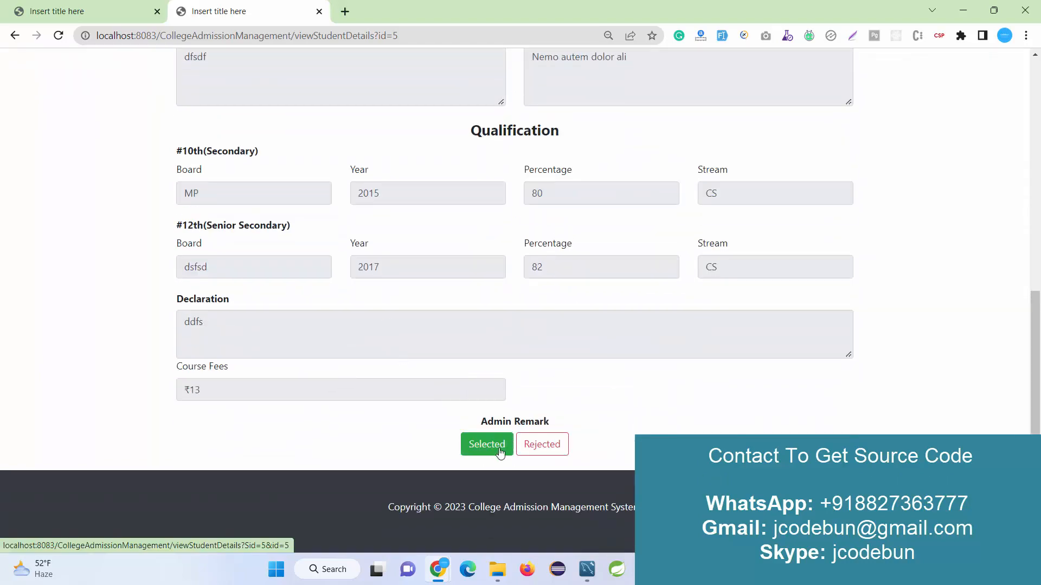
left_click(486, 444)
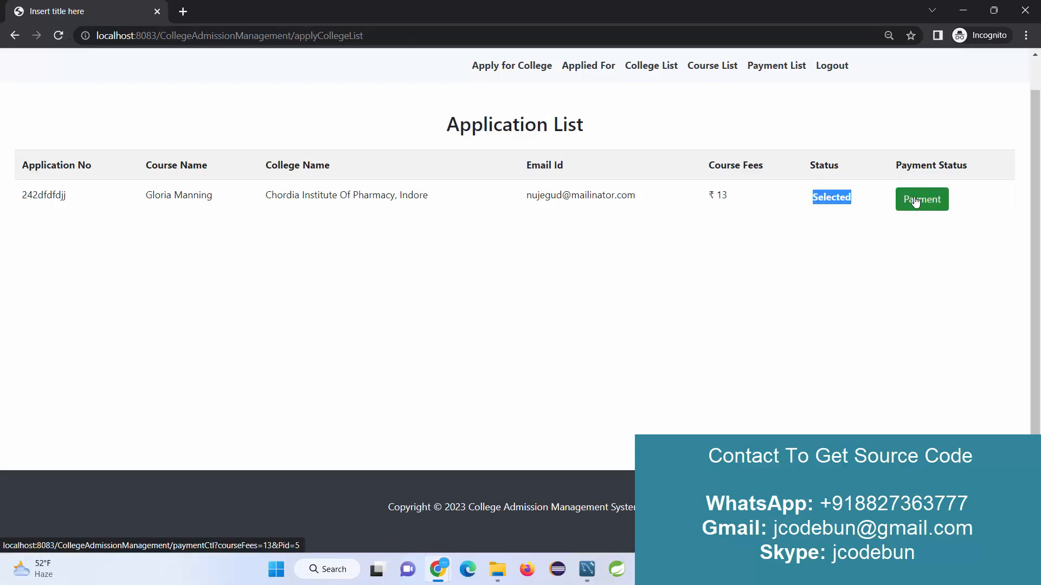
- Pay the ₹13 course fee with card number 76, CVV 02, expiry /0202, then show it as Paid in the payment list
left_click(921, 200)
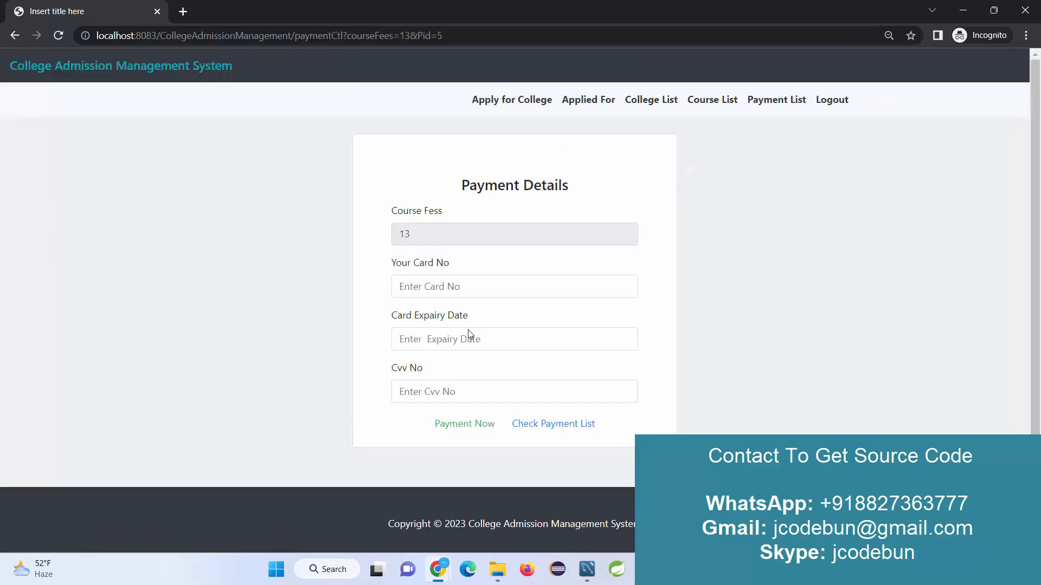
type("76576575")
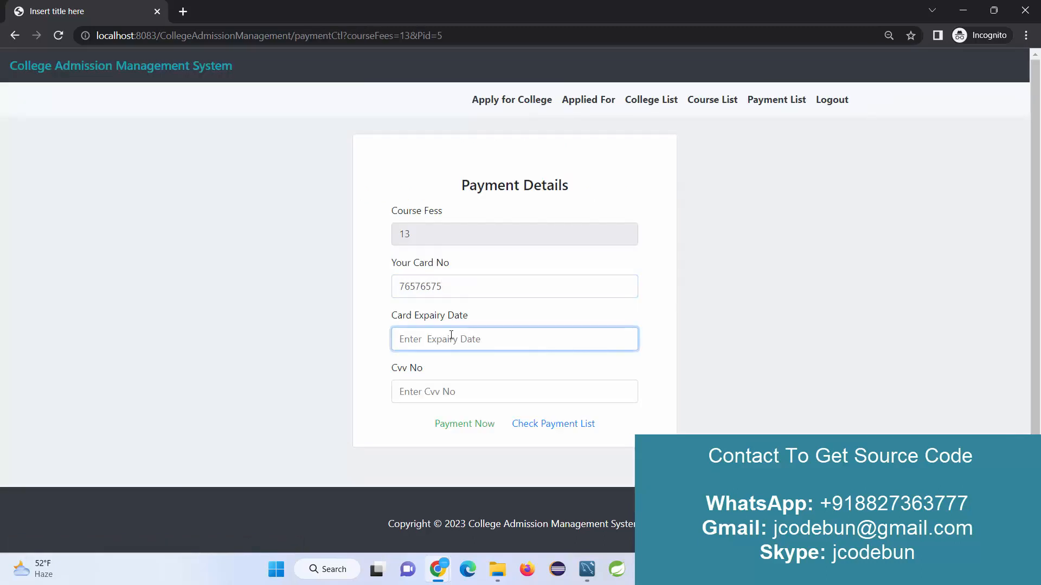
type("02")
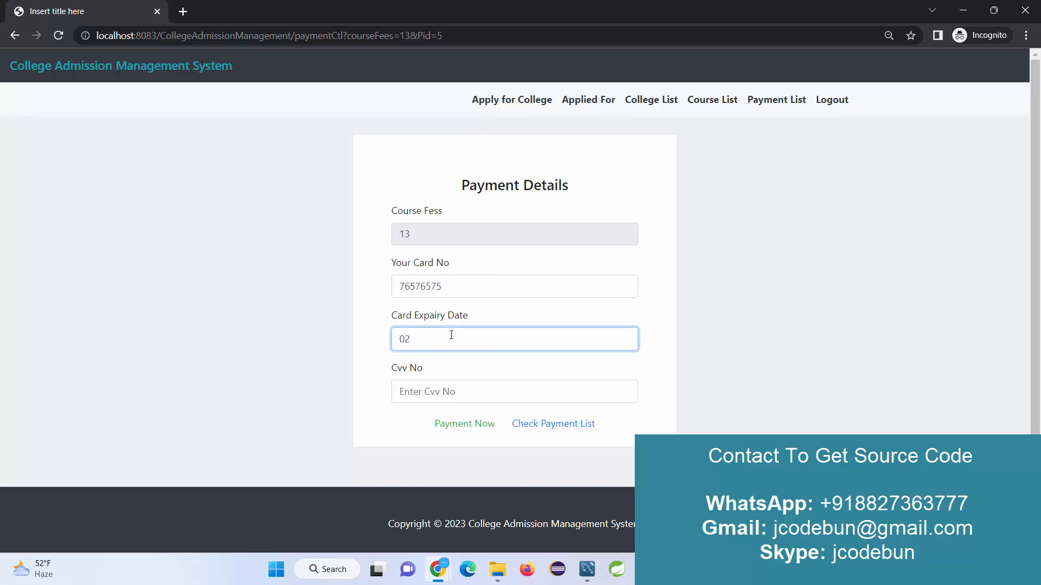
type("/020225")
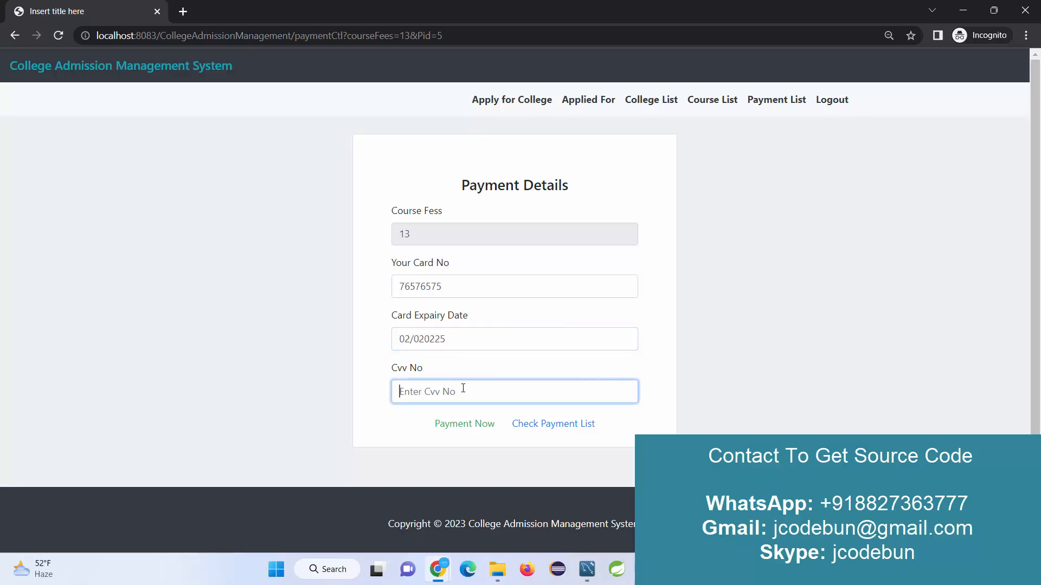
left_click(464, 424)
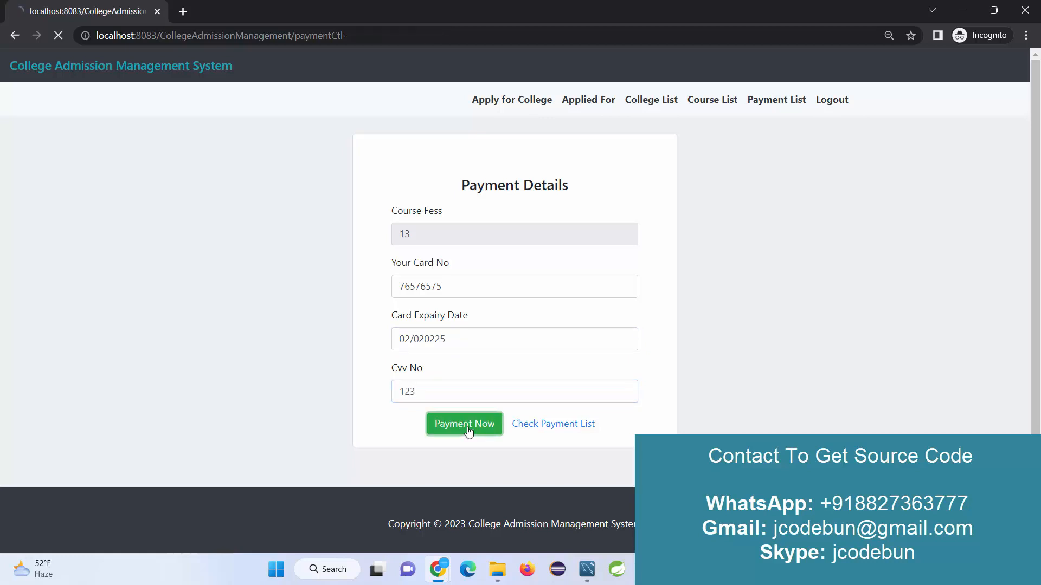
left_click(464, 424)
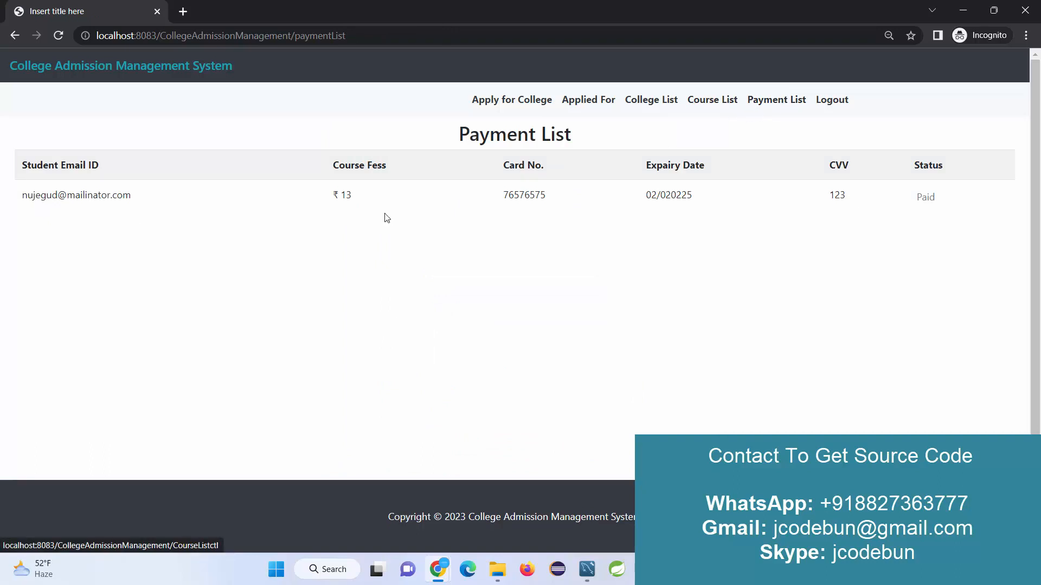
- Highlight the payment entry, browse the course and college lists, return to a blank application form and switch to the admin window
left_click_drag(97, 194, 690, 194)
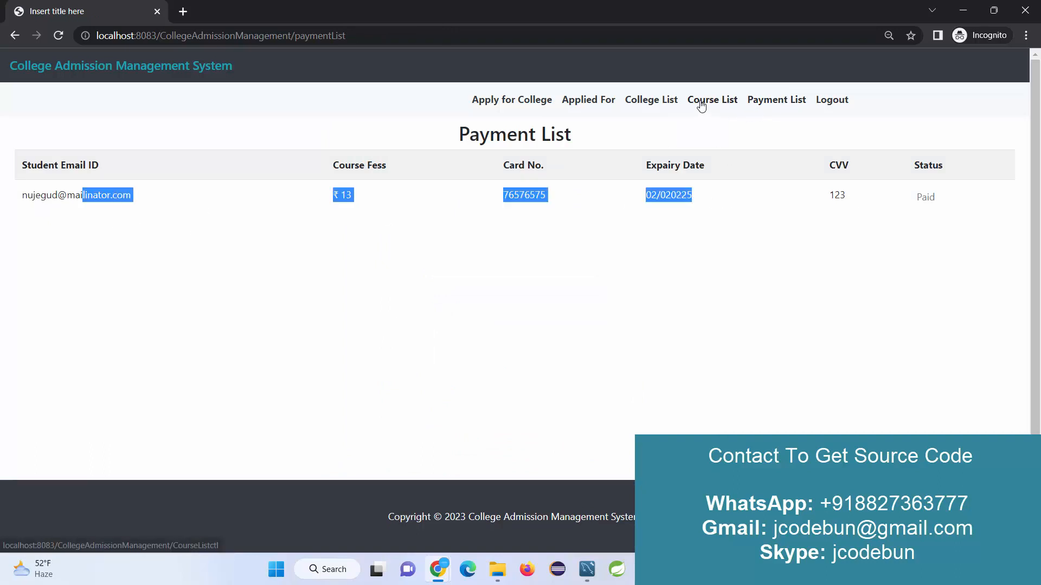
left_click(711, 100)
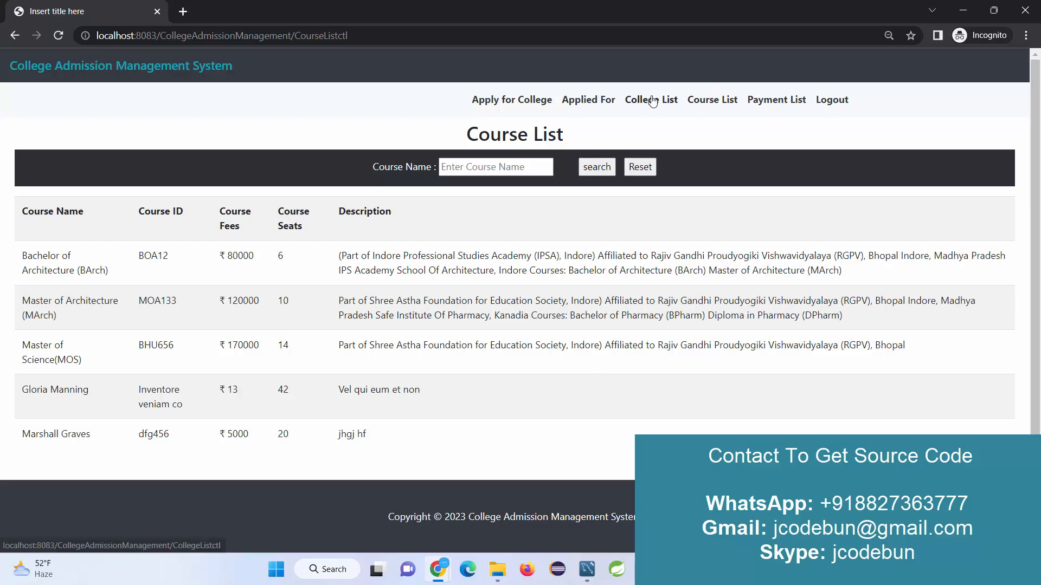
left_click(651, 99)
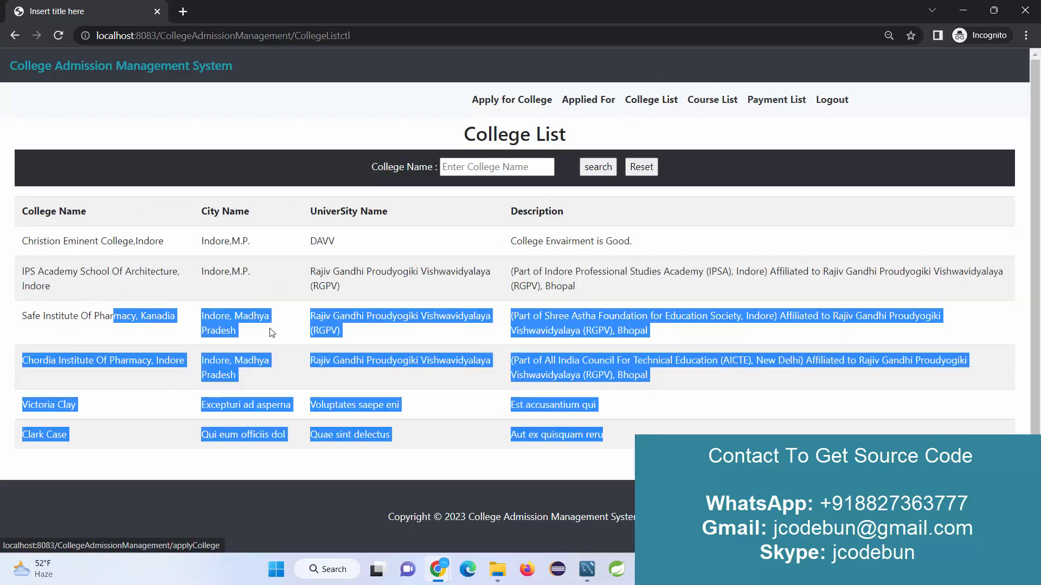
left_click(510, 100)
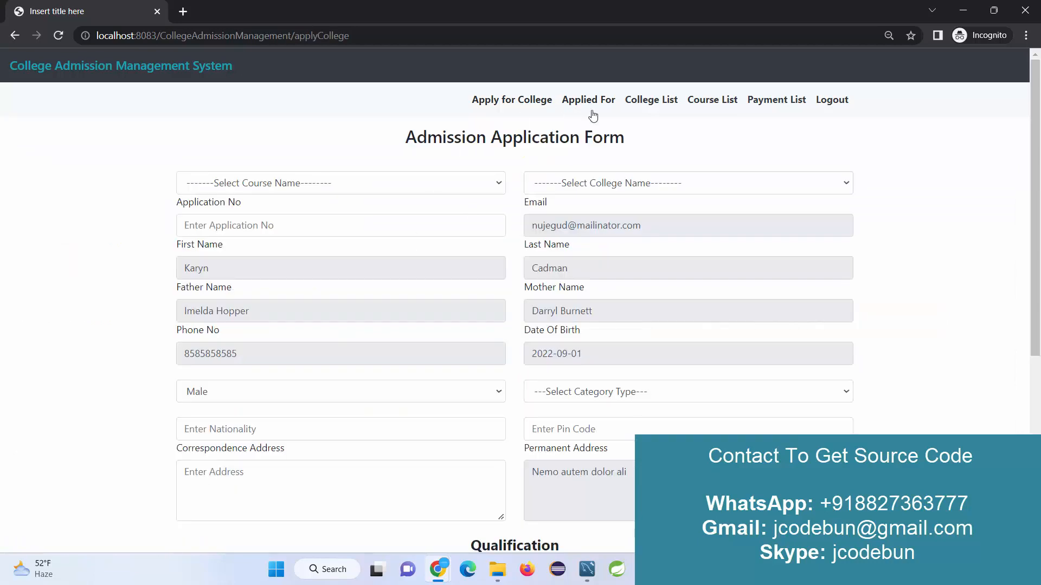
left_click(832, 99)
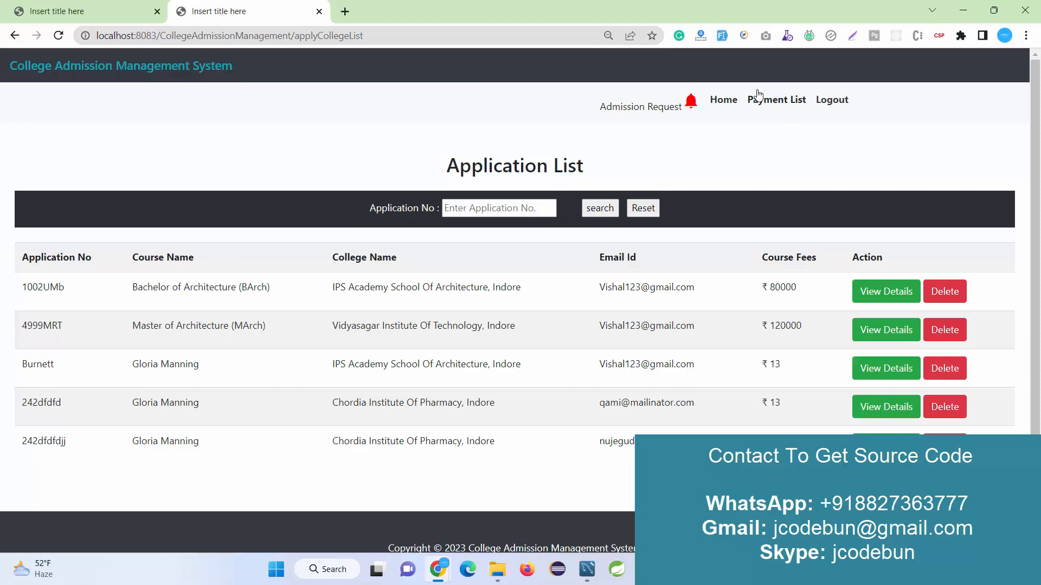
- Review the admin Payment List showing the ₹13 payment as Paid, then log out
left_click(776, 100)
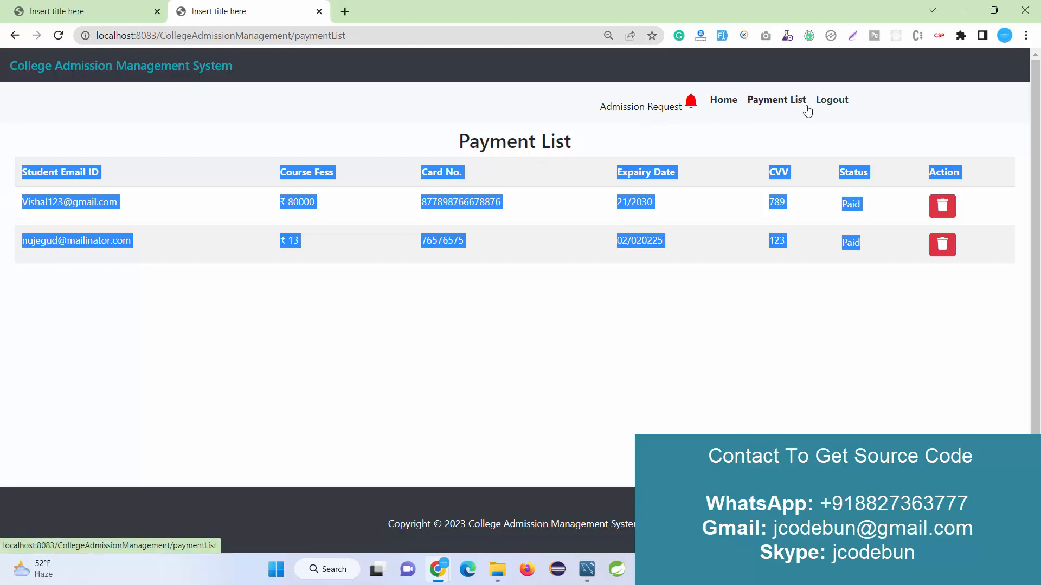
left_click(832, 100)
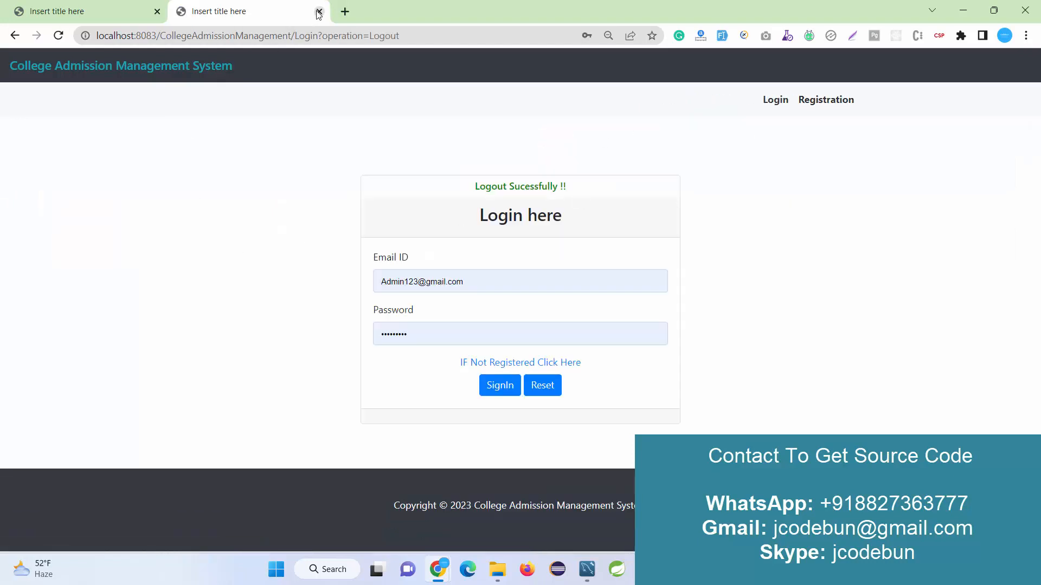